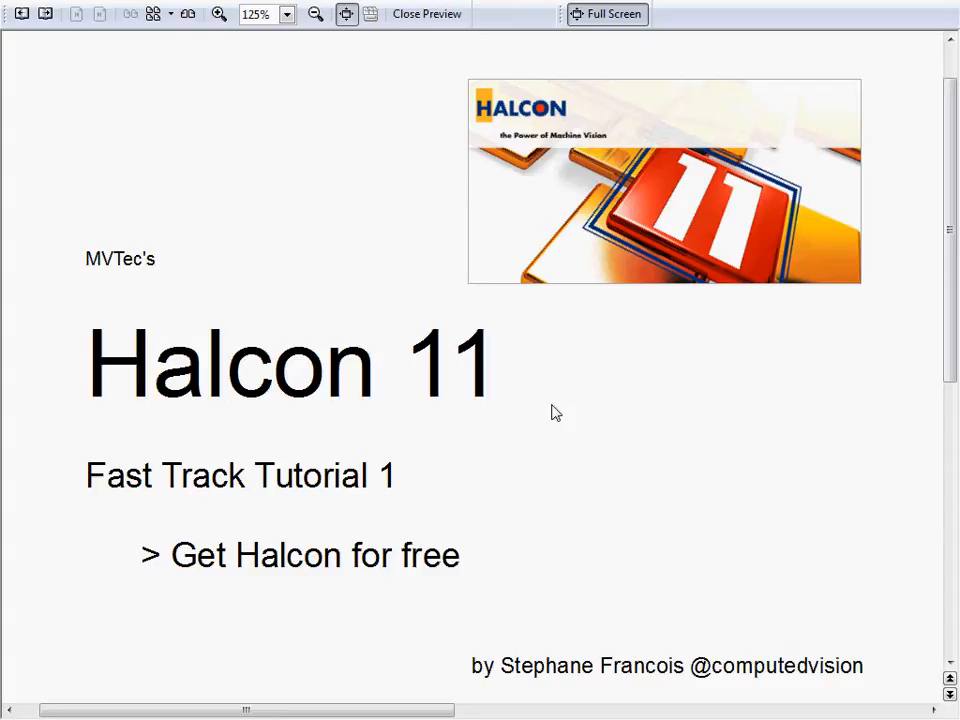
- Close the HALCON 11 tutorial title slide to show the desktop
left_click(428, 14)
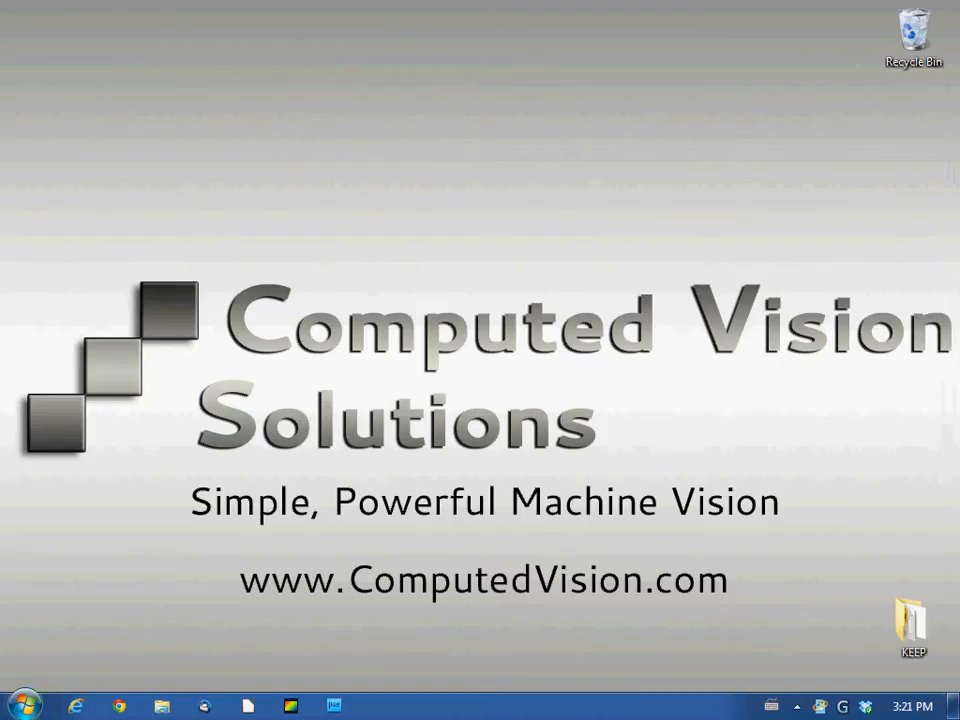
- Browse to mvtec.com/ and reach the MVTec HALCON 11 download page
left_click(76, 706)
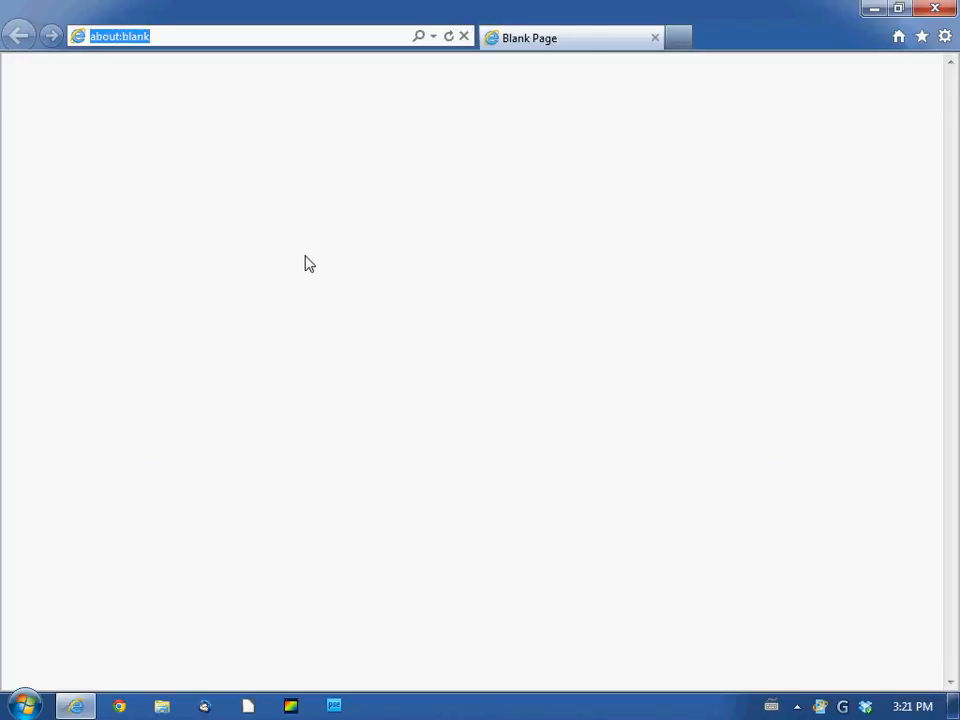
type("mvtec.com/download/")
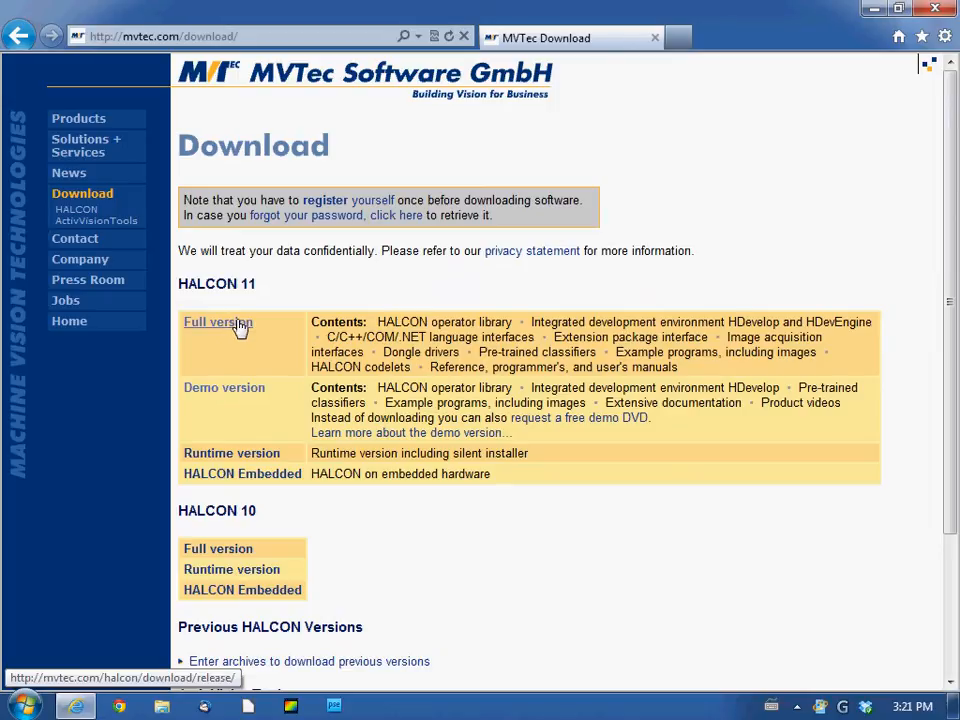
mouse_move(348, 200)
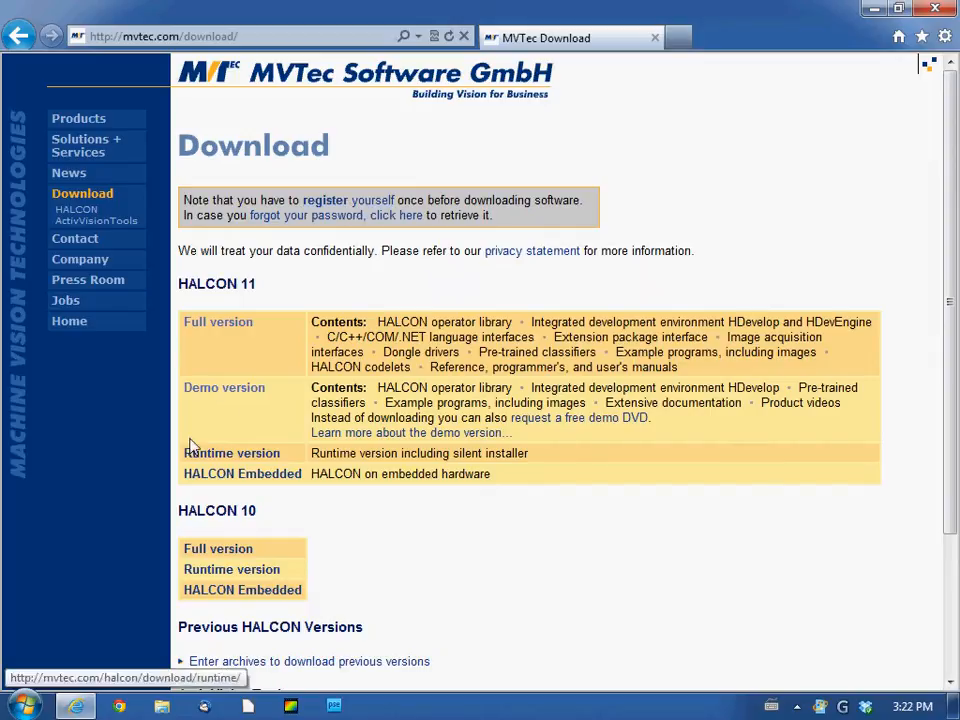
mouse_move(224, 388)
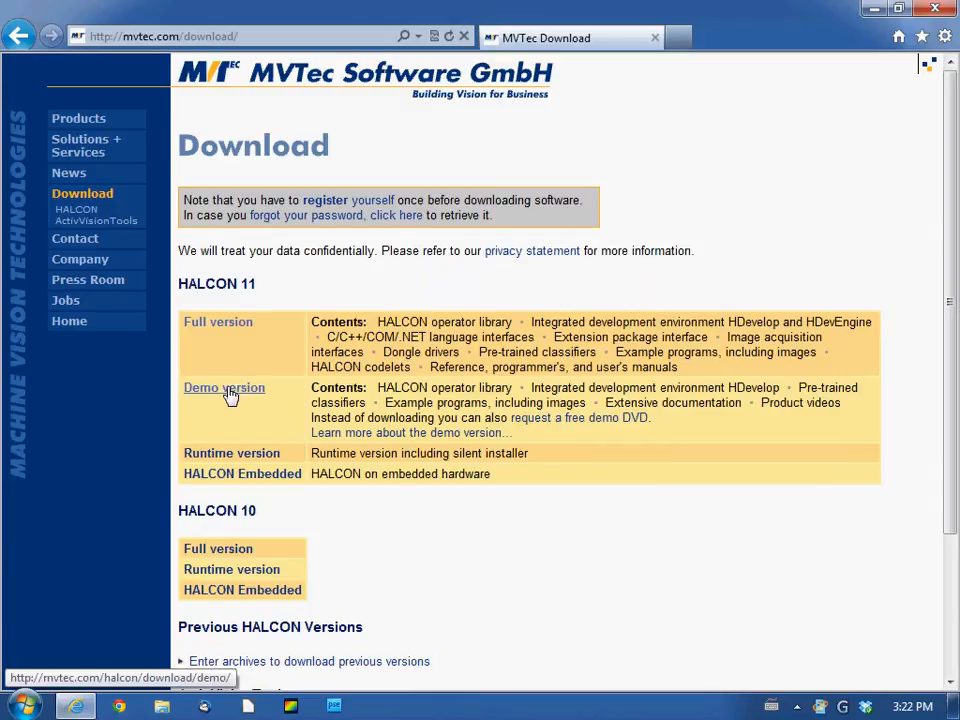
- Go to the HALCON 11 Demo Versions page and request the Windows demo download
left_click(224, 388)
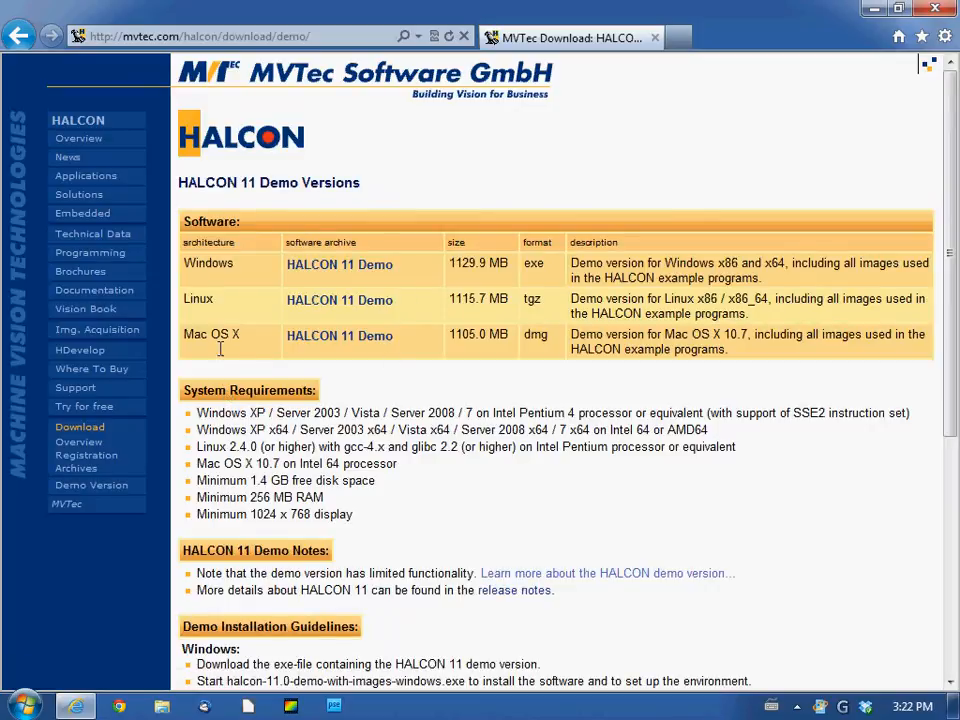
mouse_move(224, 280)
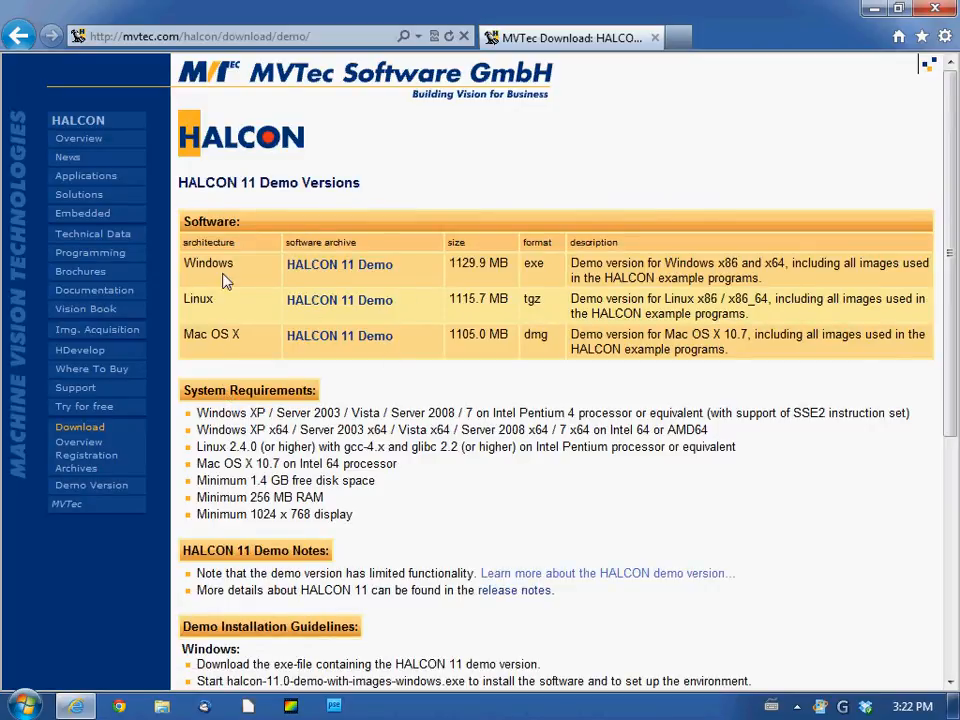
mouse_move(188, 348)
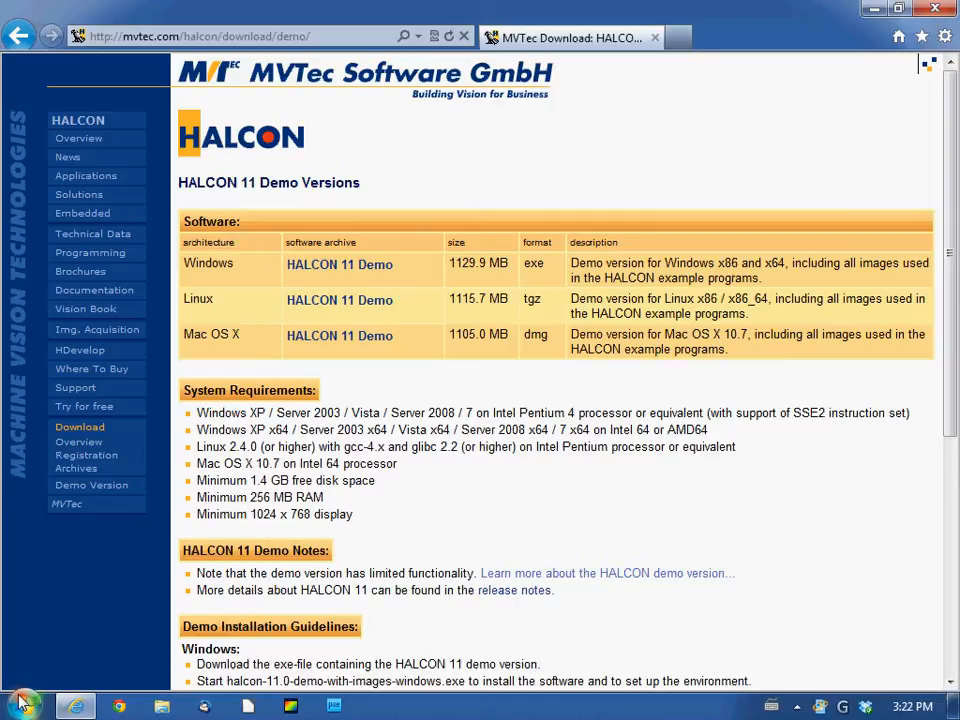
left_click(340, 264)
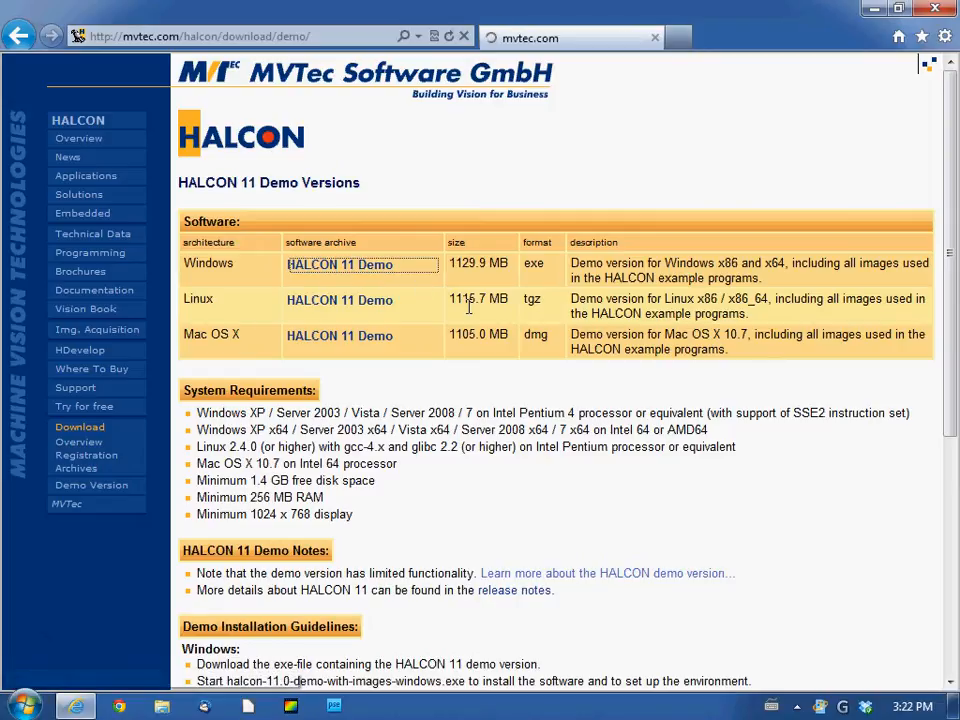
- Download halcon-11.0-demo-with-images-windows.exe, save it and run the installer
left_click(340, 264)
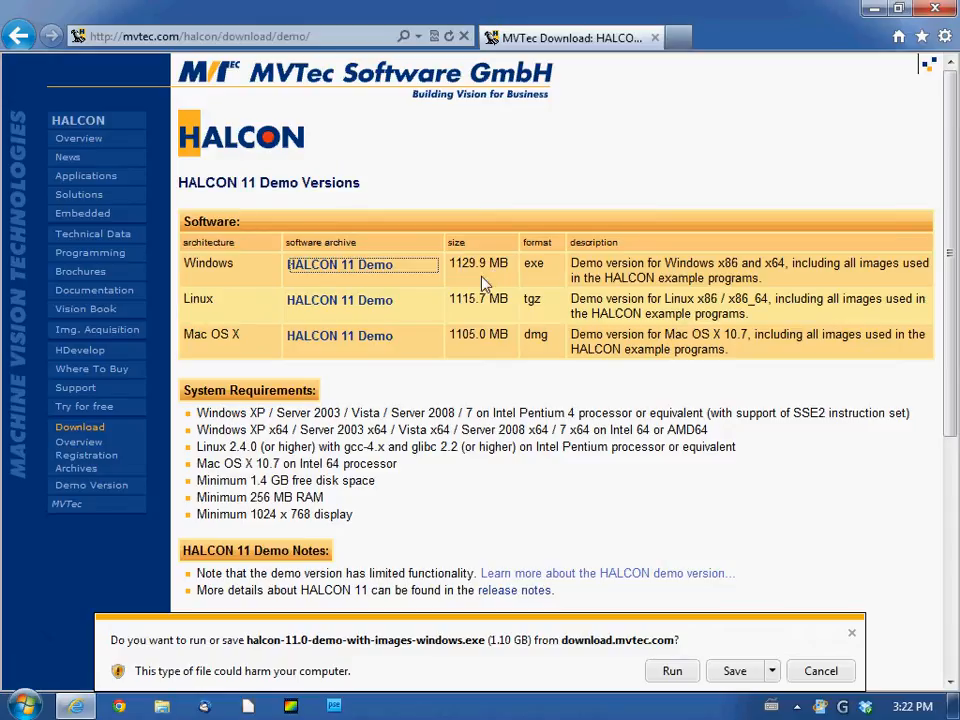
mouse_move(536, 572)
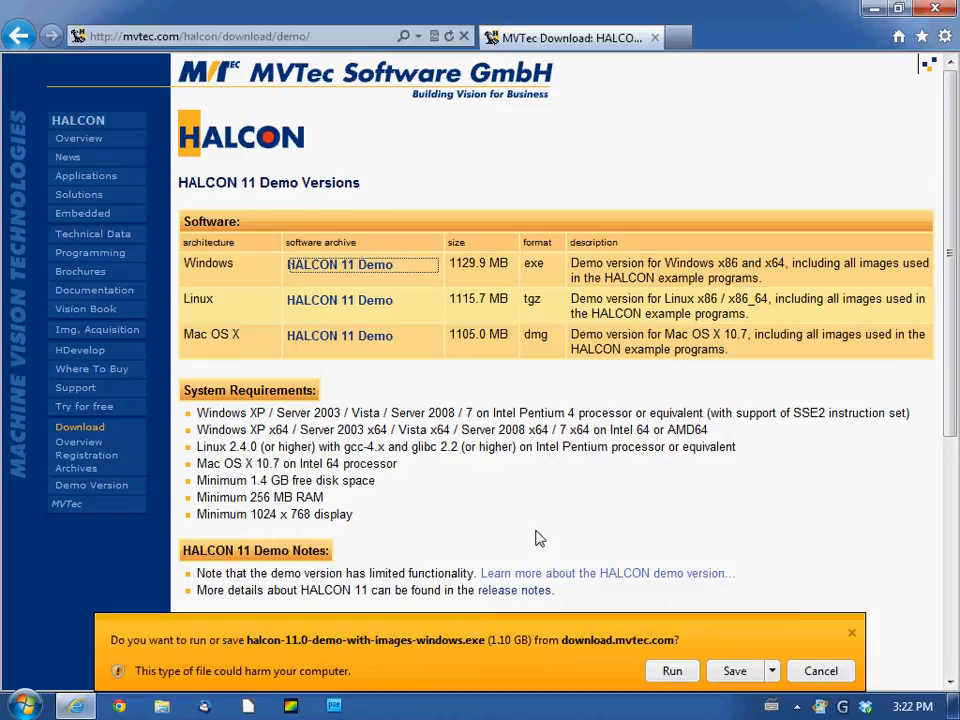
mouse_move(700, 642)
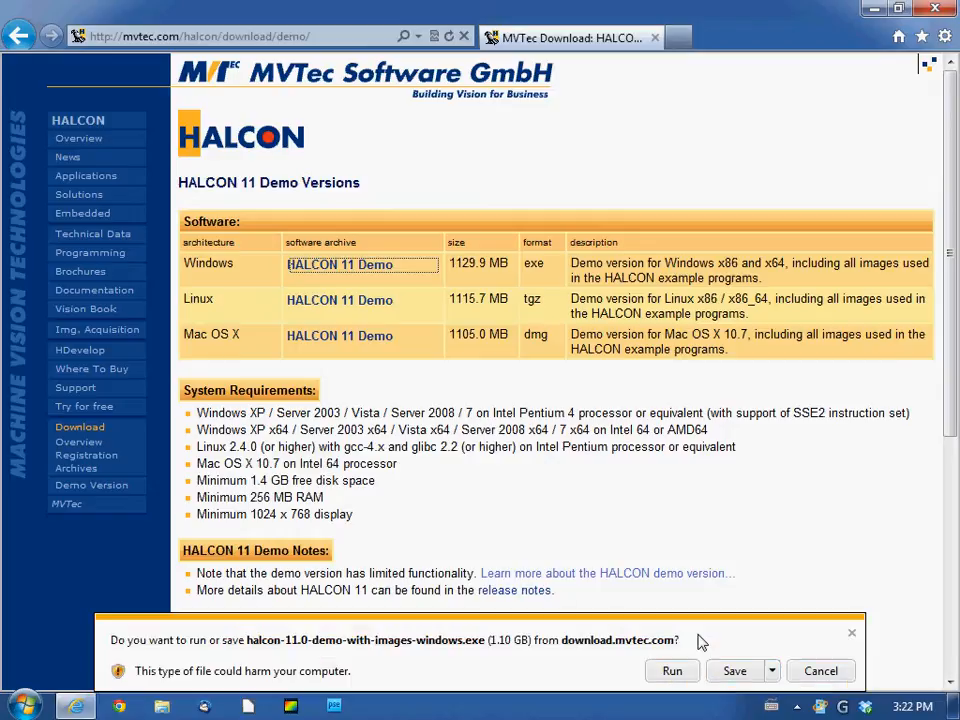
left_click(734, 670)
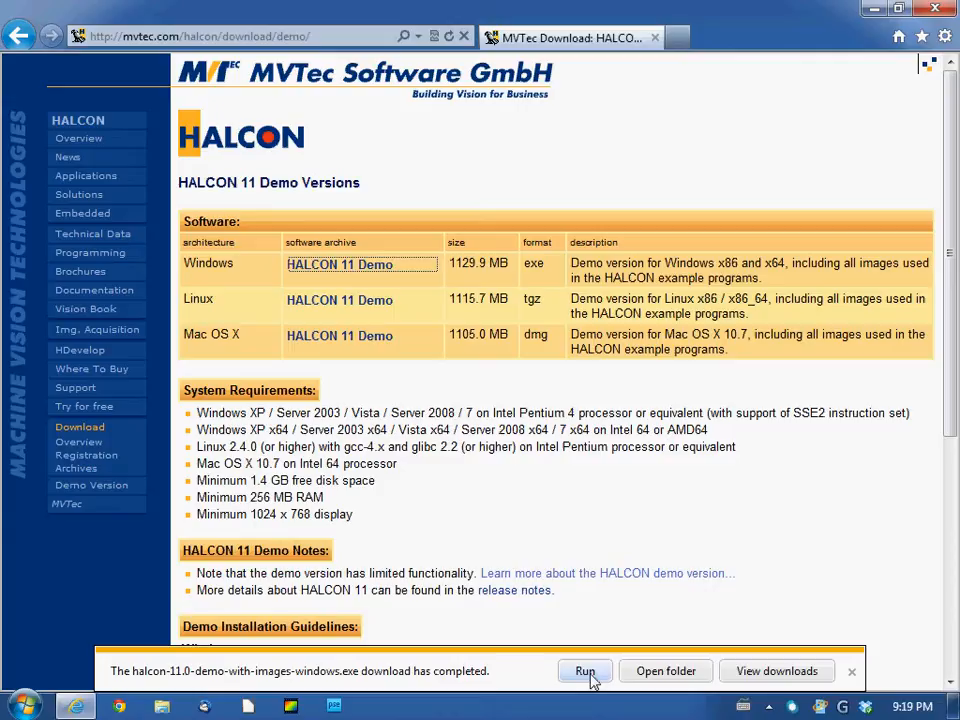
left_click(852, 672)
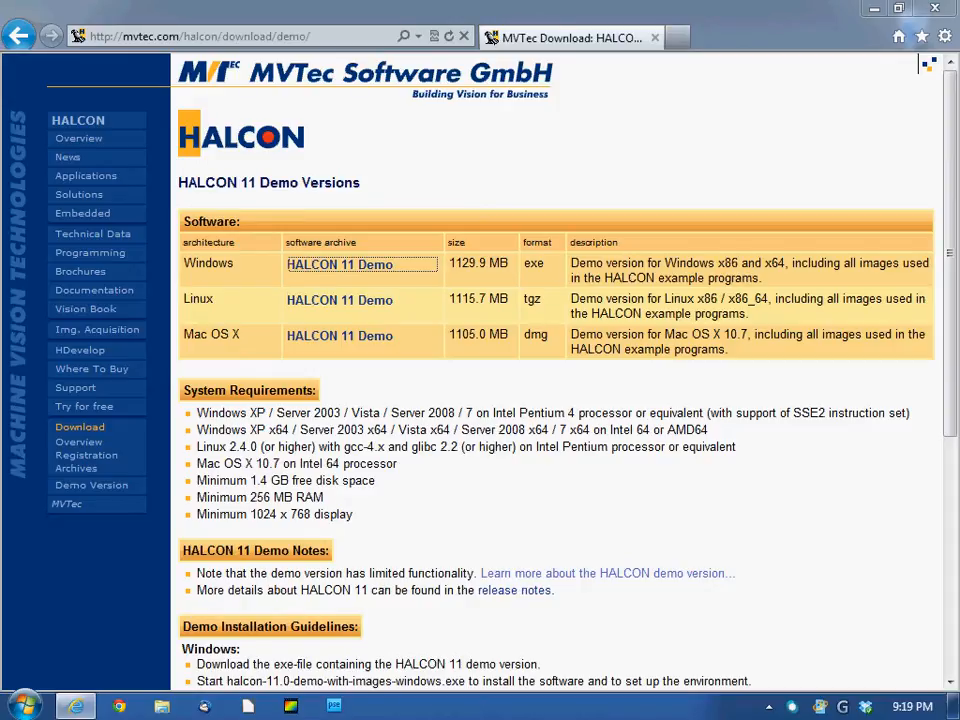
mouse_move(430, 272)
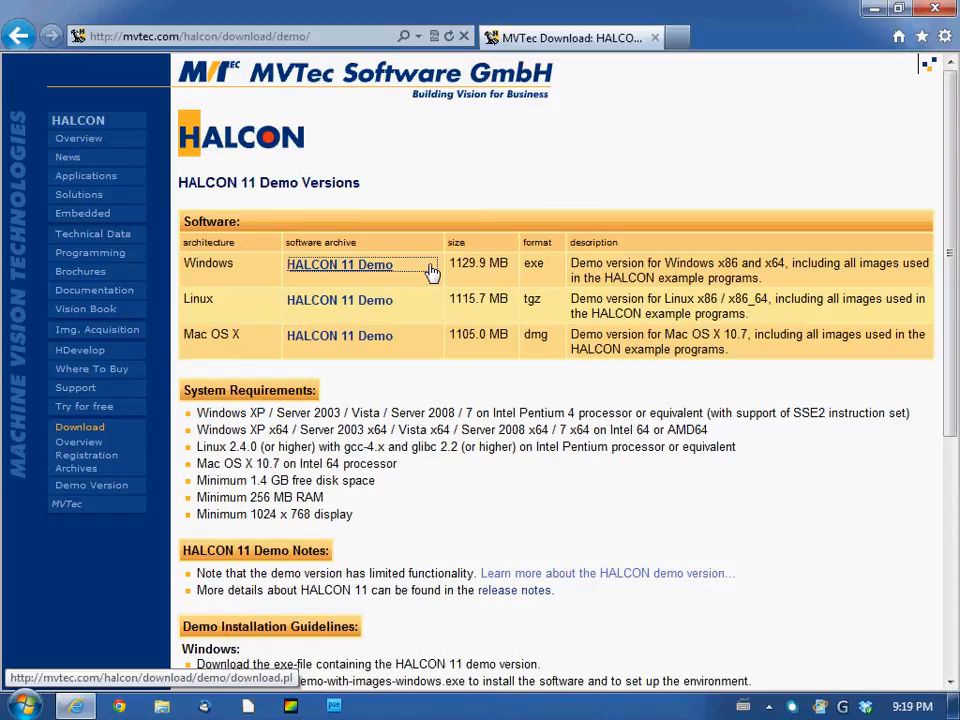
left_click(340, 264)
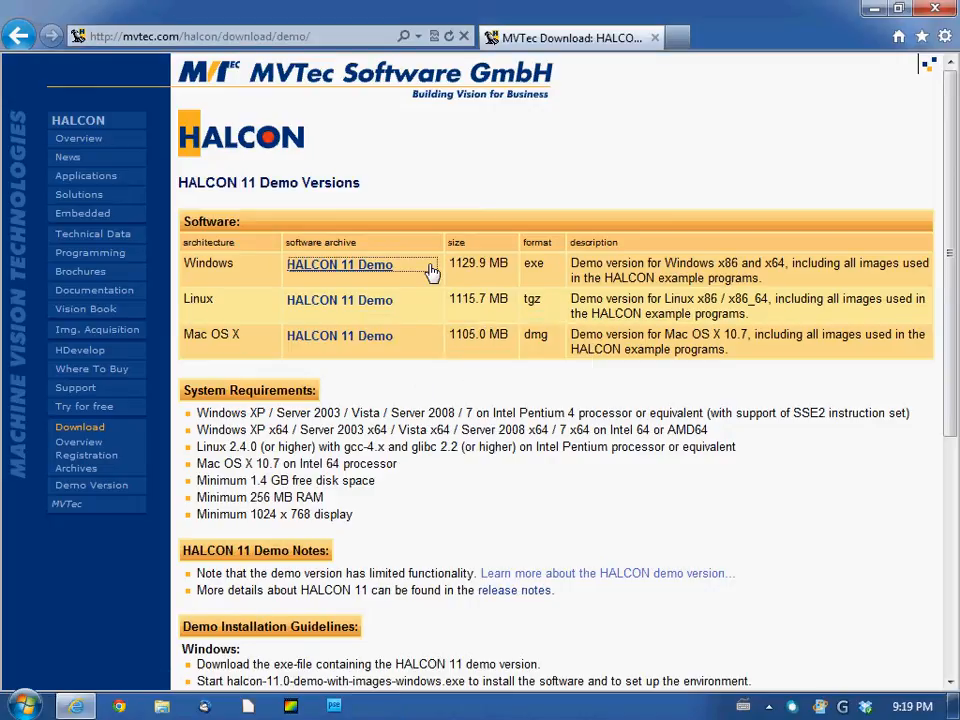
mouse_move(92, 368)
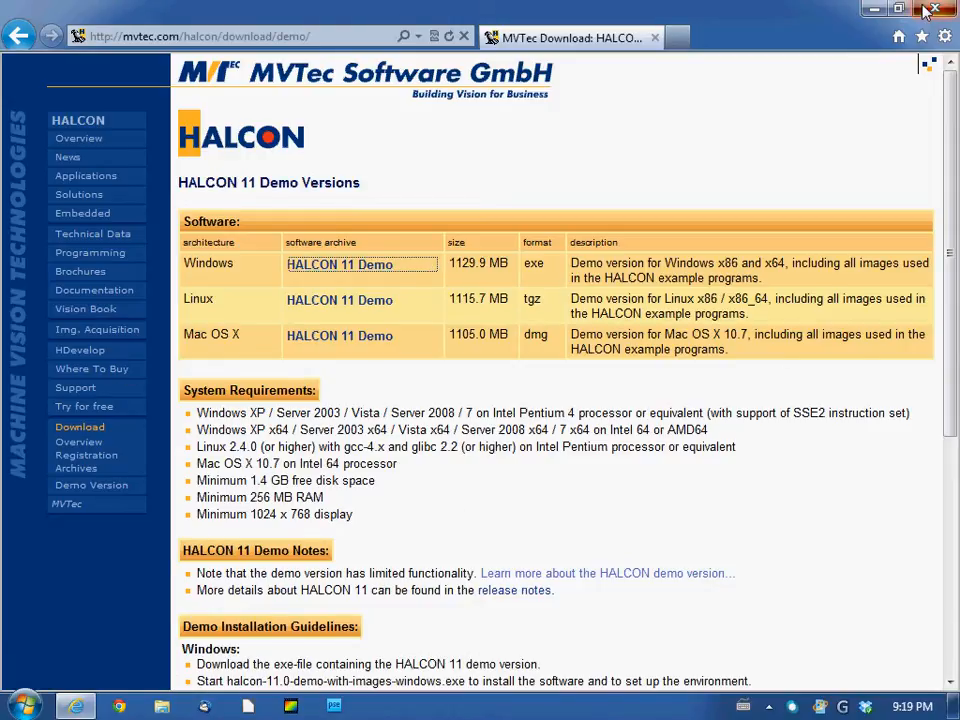
- Hide the browser and continue past the HALCON Setup welcome page to the license agreement
left_click(922, 8)
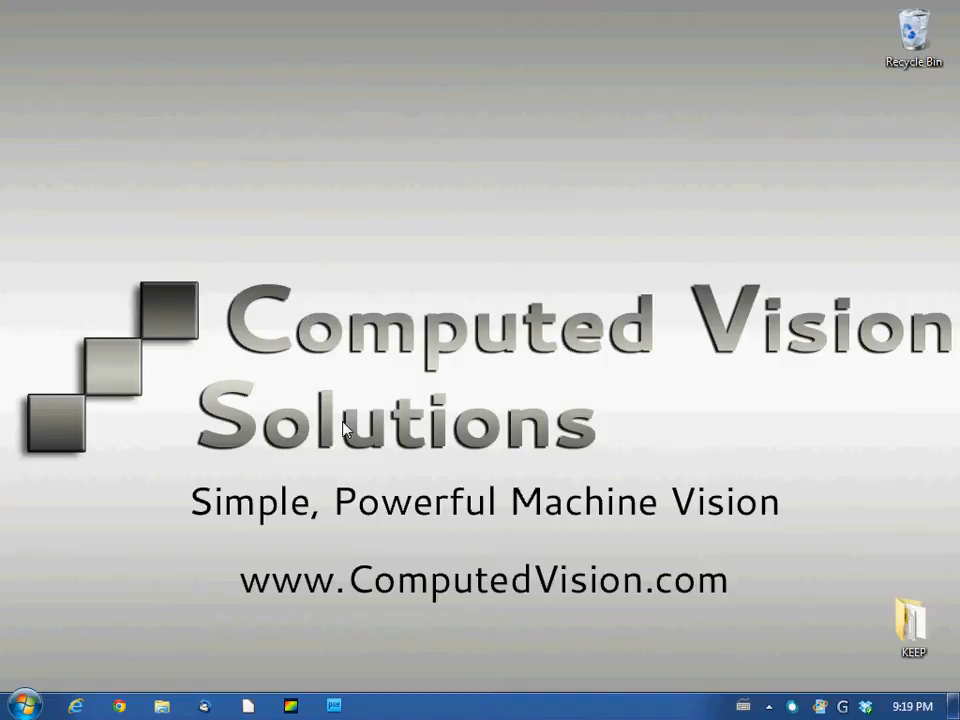
mouse_move(344, 472)
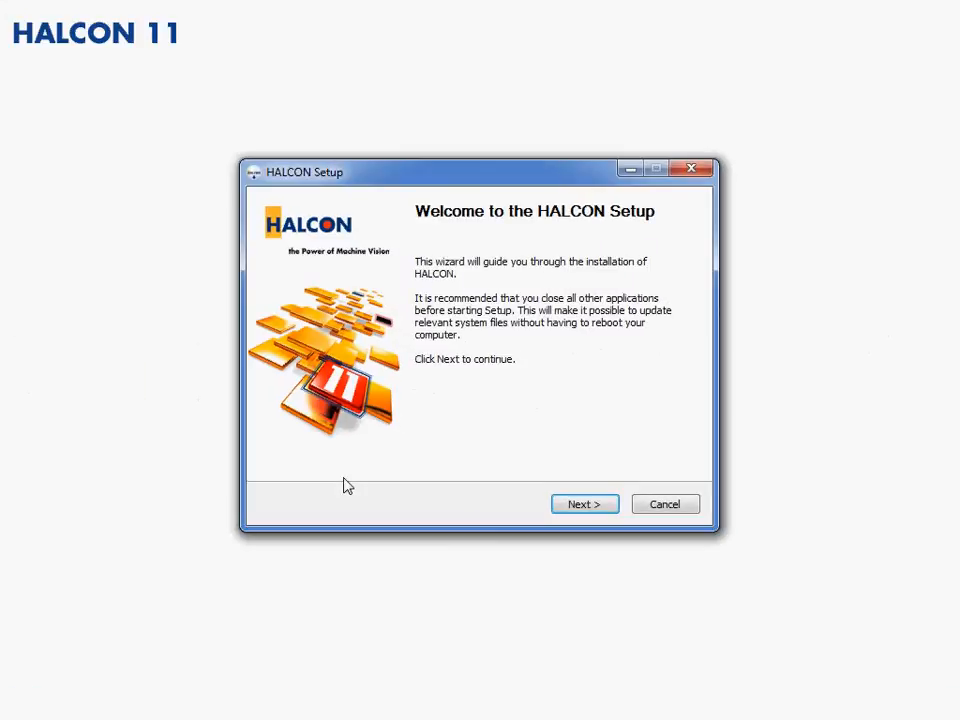
mouse_move(584, 504)
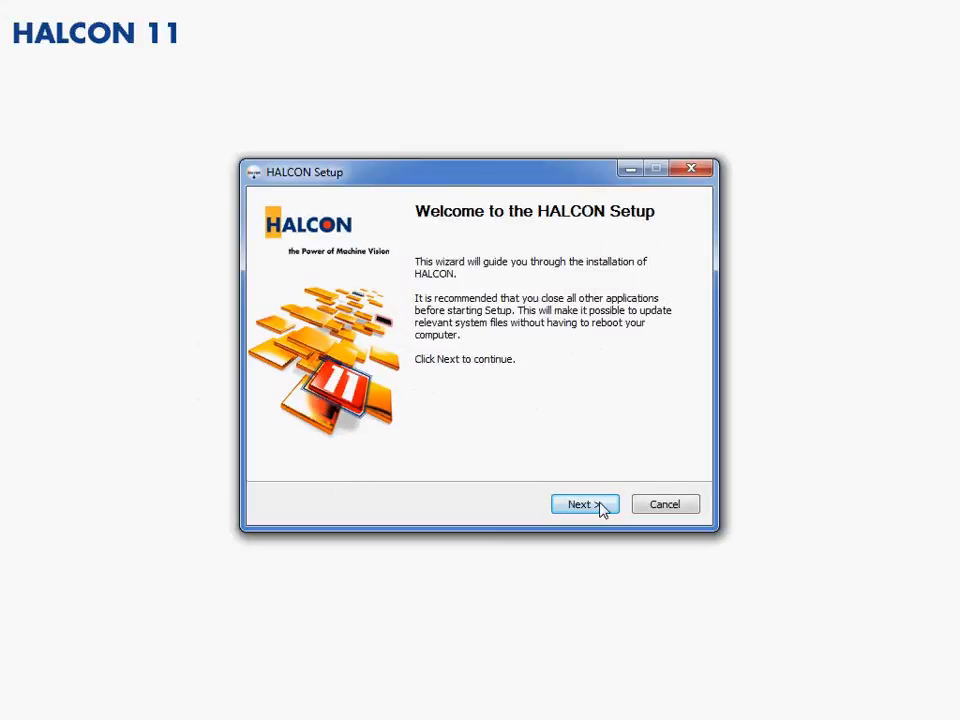
left_click(584, 504)
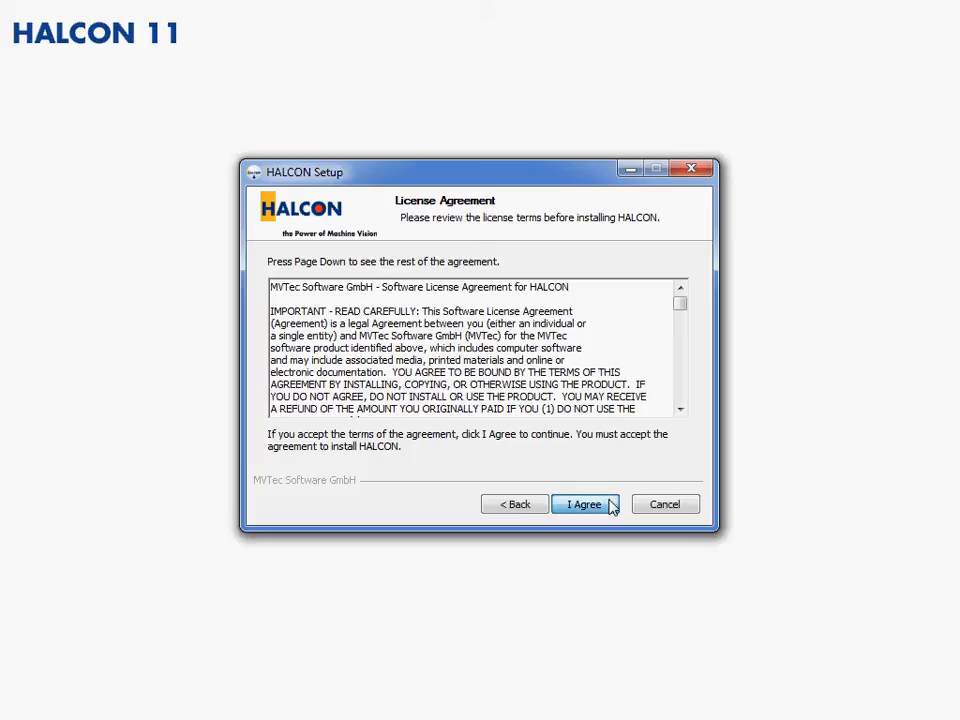
- Accept the license agreement and choose the x86 version for installation
left_click(584, 504)
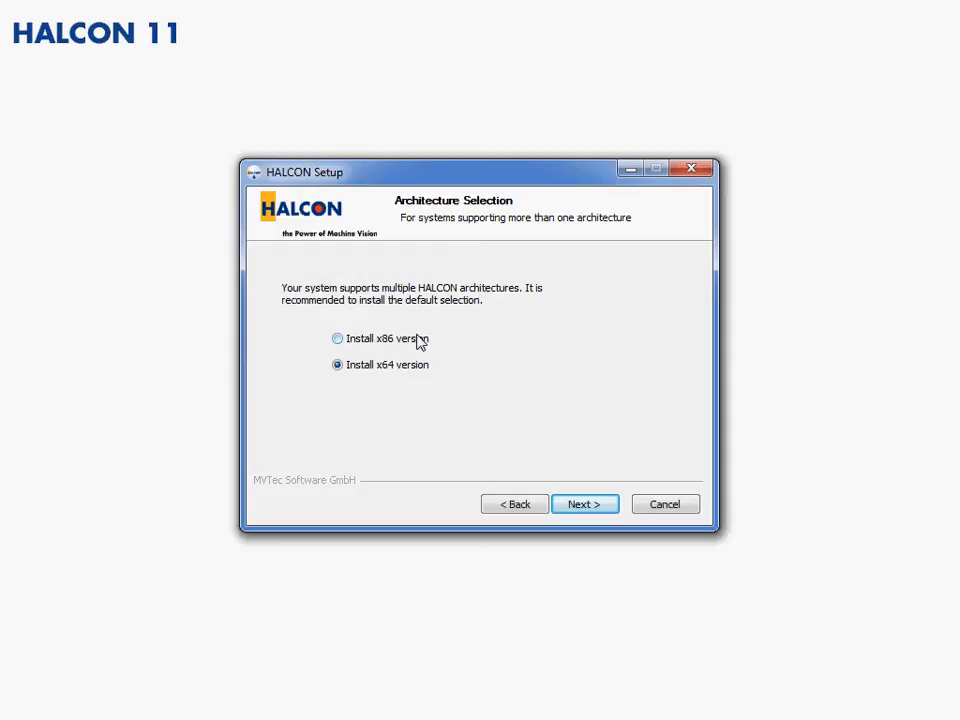
left_click(338, 338)
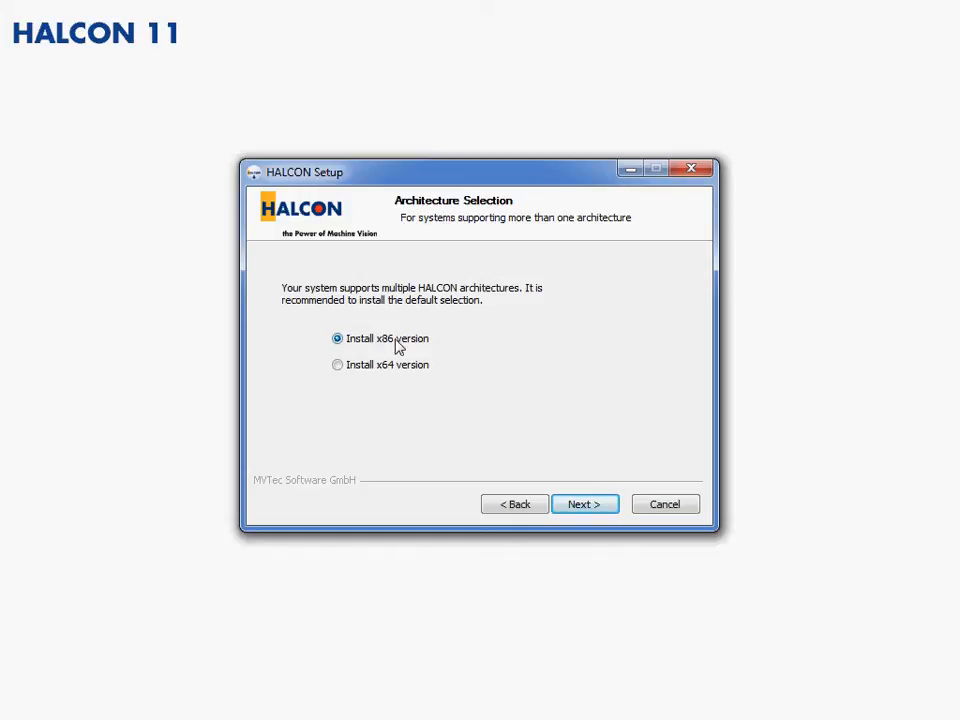
mouse_move(392, 348)
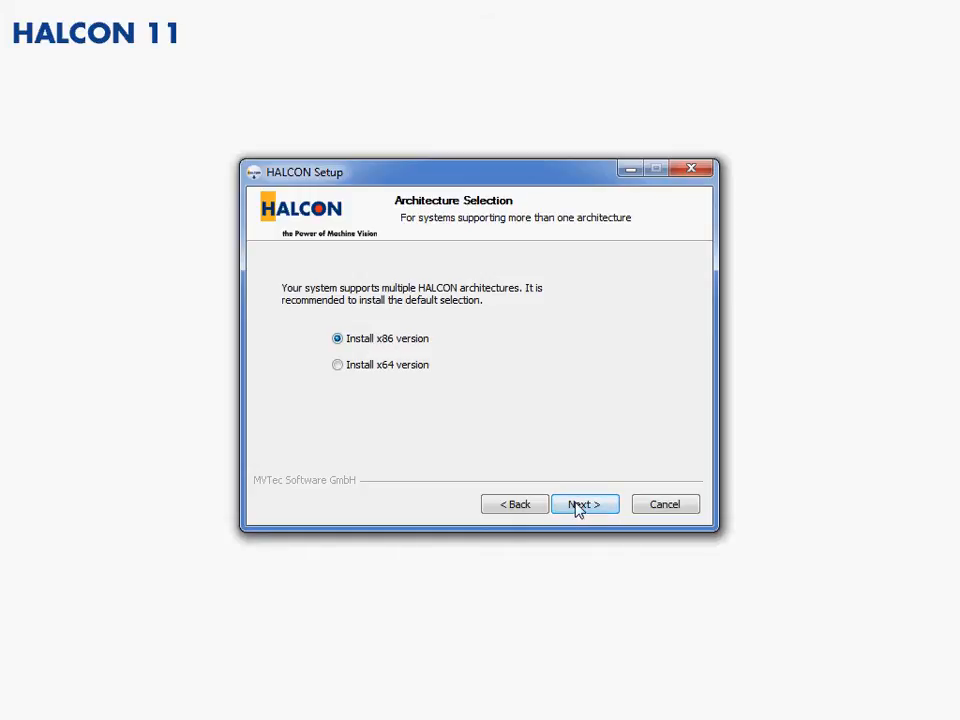
- Include the Demo x64 component (Custom install, 1.4GB) and inspect the Examples component
left_click(584, 504)
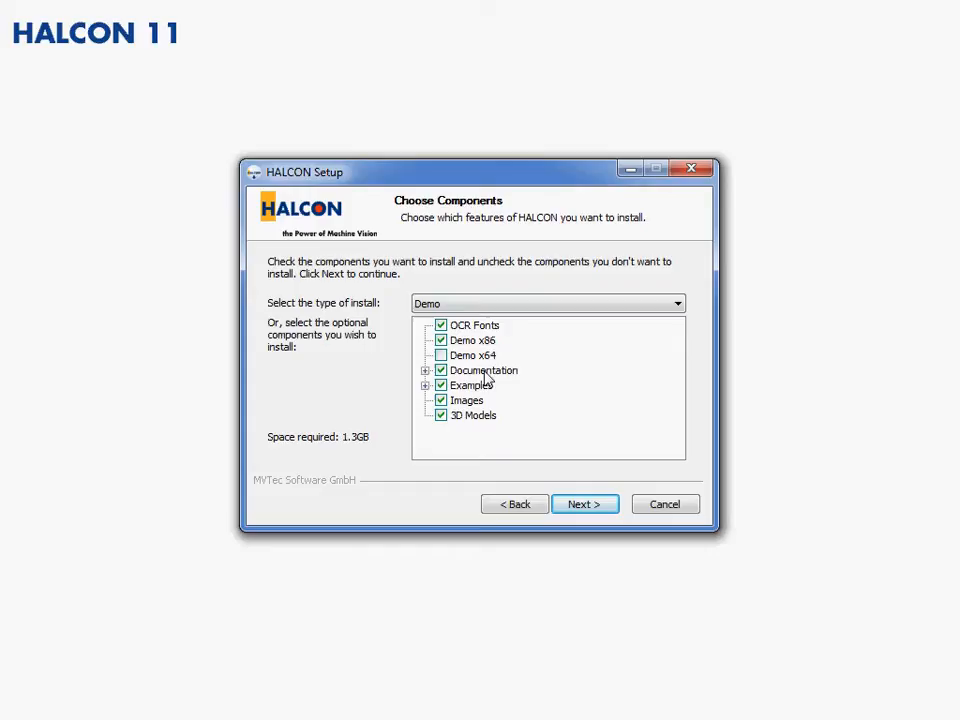
mouse_move(488, 360)
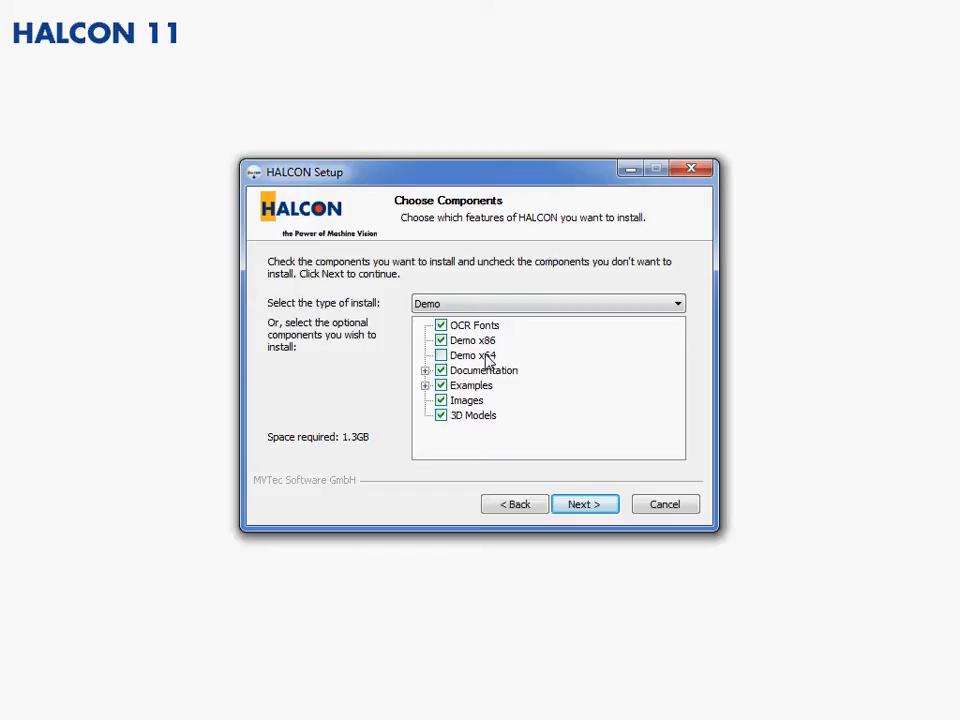
left_click(440, 356)
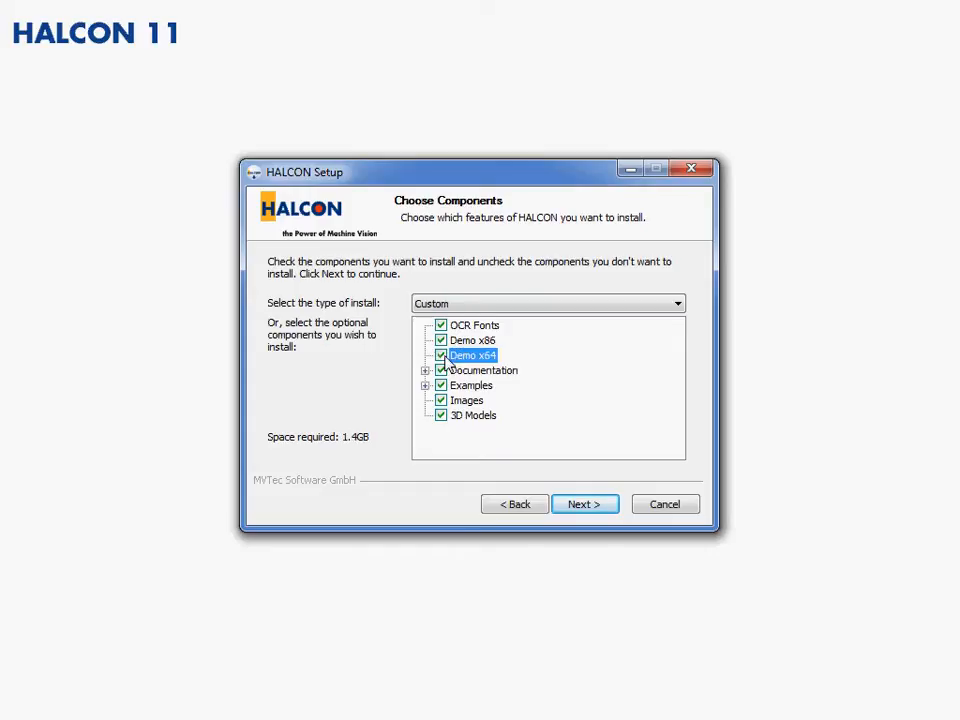
mouse_move(520, 430)
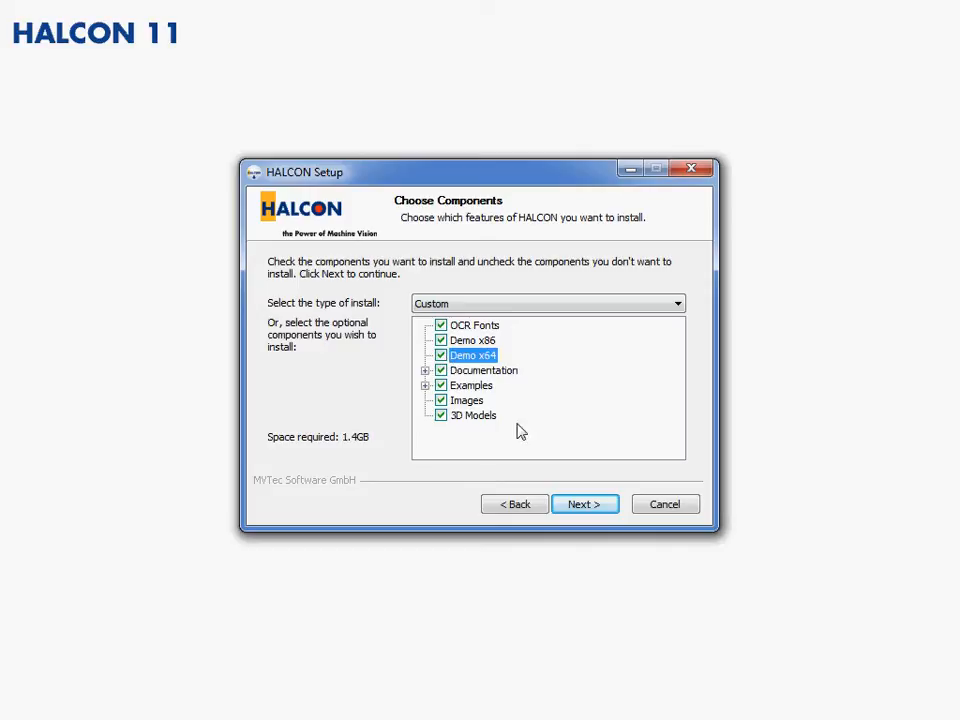
mouse_move(416, 390)
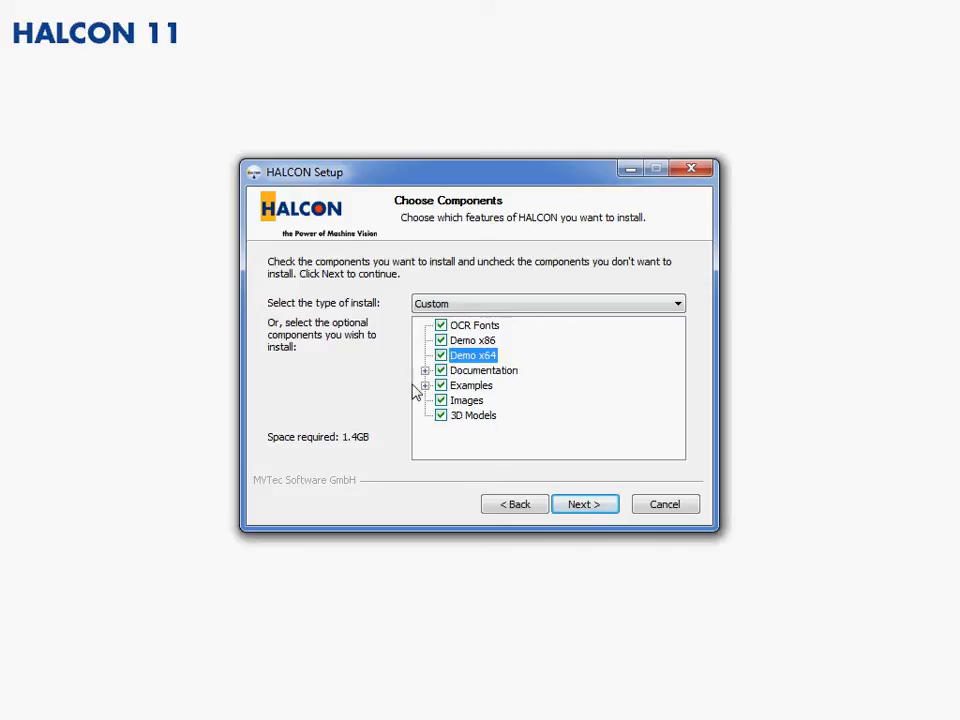
left_click(424, 384)
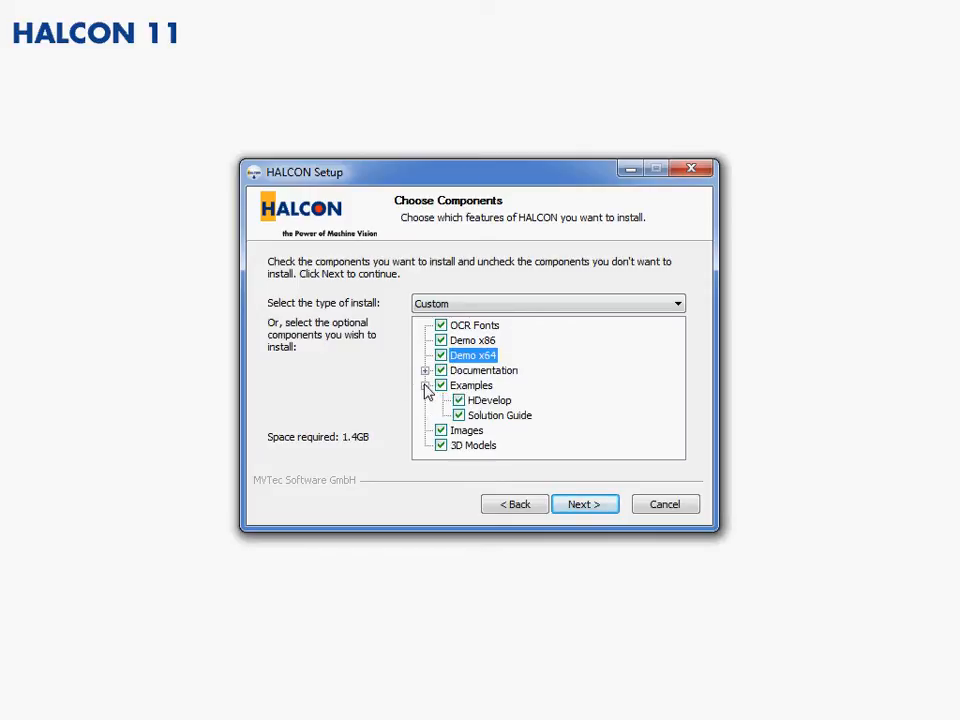
left_click(424, 384)
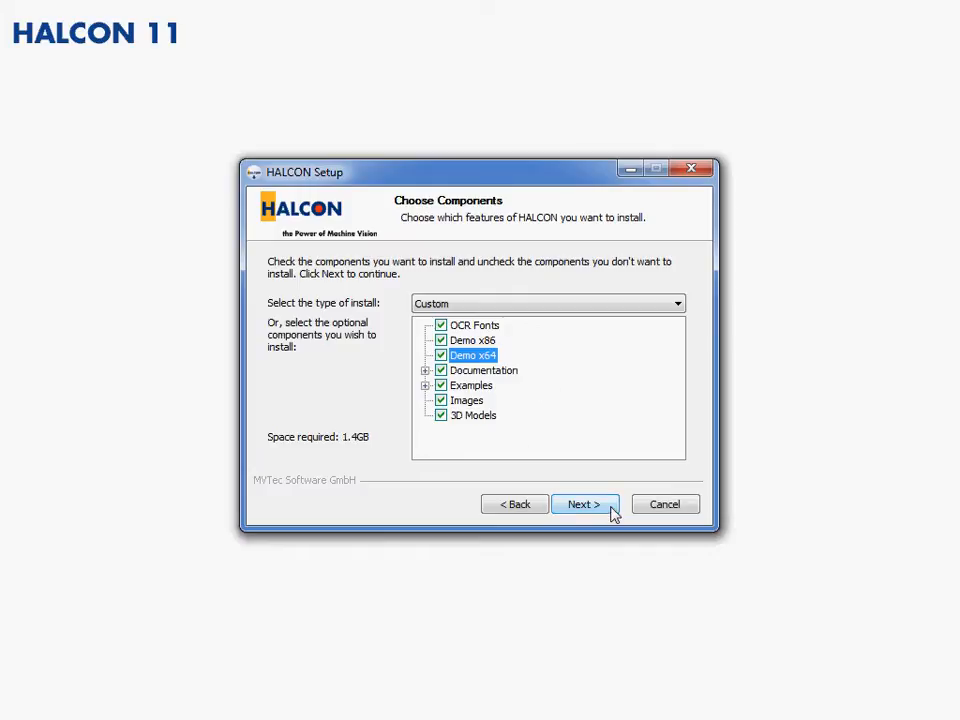
- Confirm the components and keep English-only documentation, reaching Choose Install Location
left_click(584, 504)
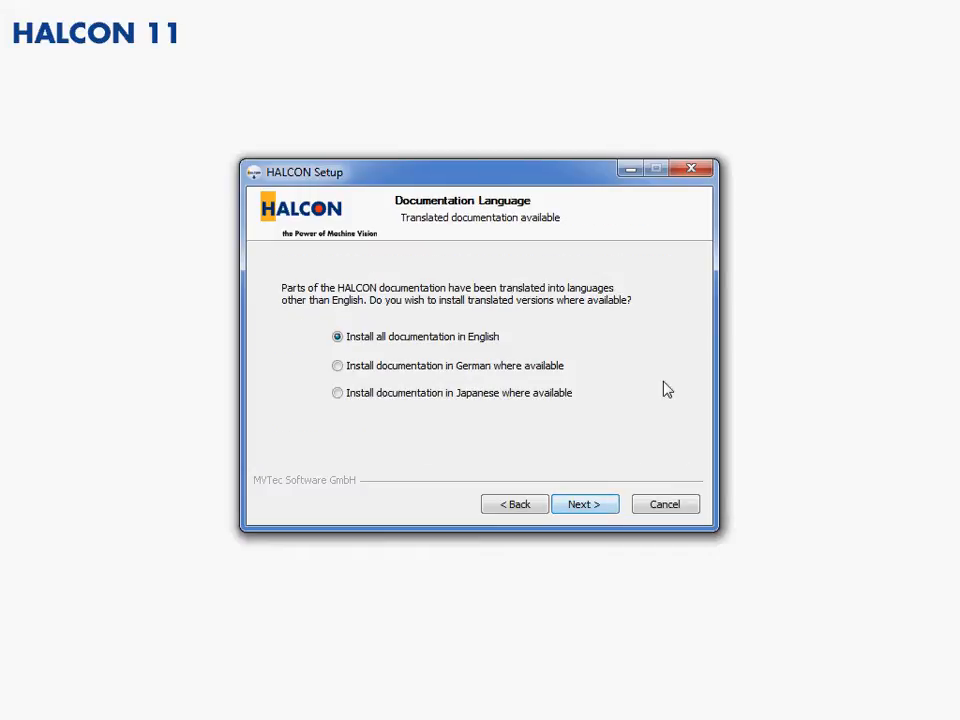
mouse_move(636, 358)
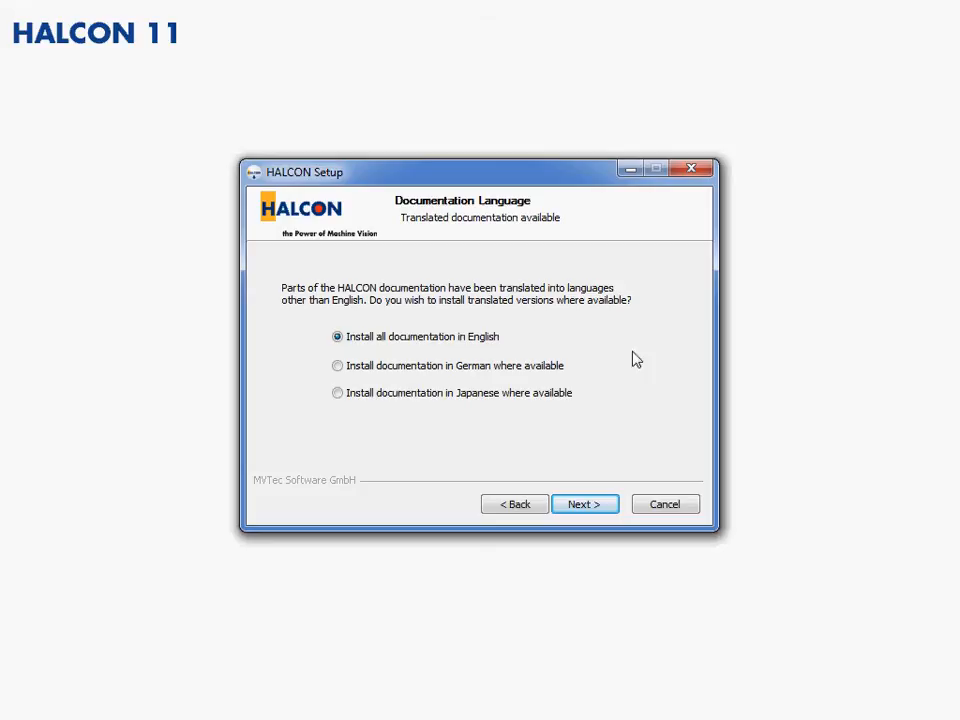
mouse_move(336, 416)
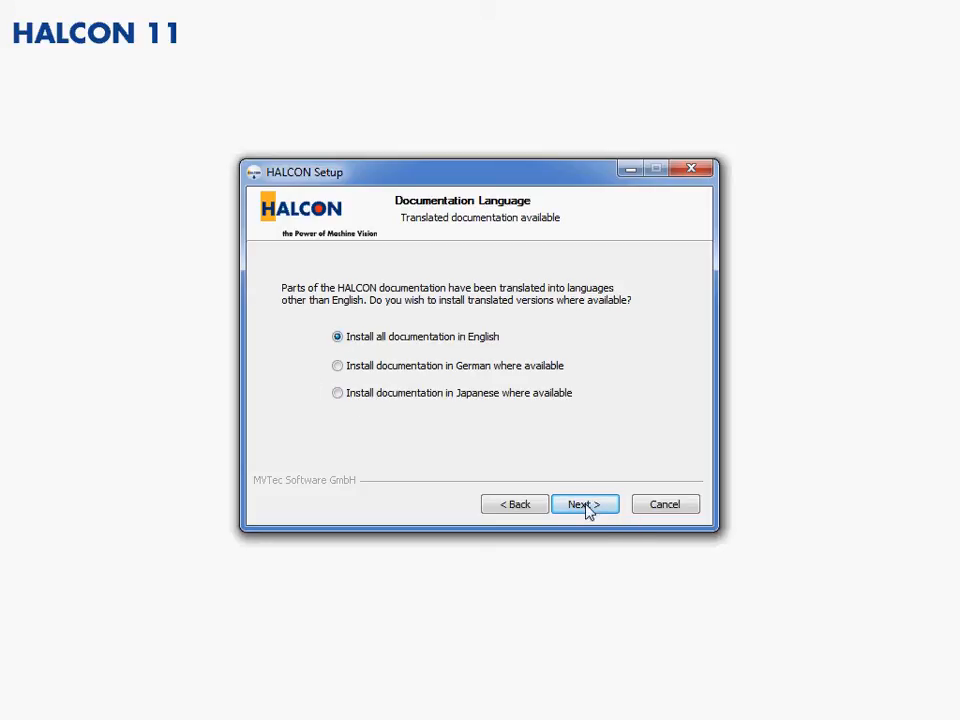
left_click(584, 504)
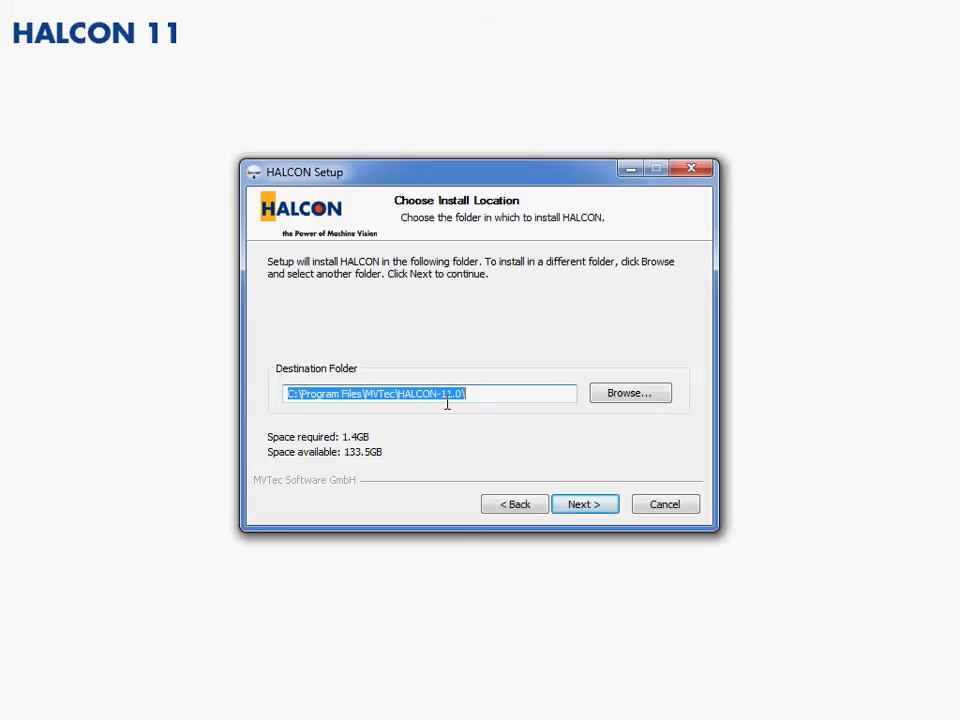
- Accept the default MVTec HALCON-11.0 folder, keeping examples in shared user documents
left_click(584, 504)
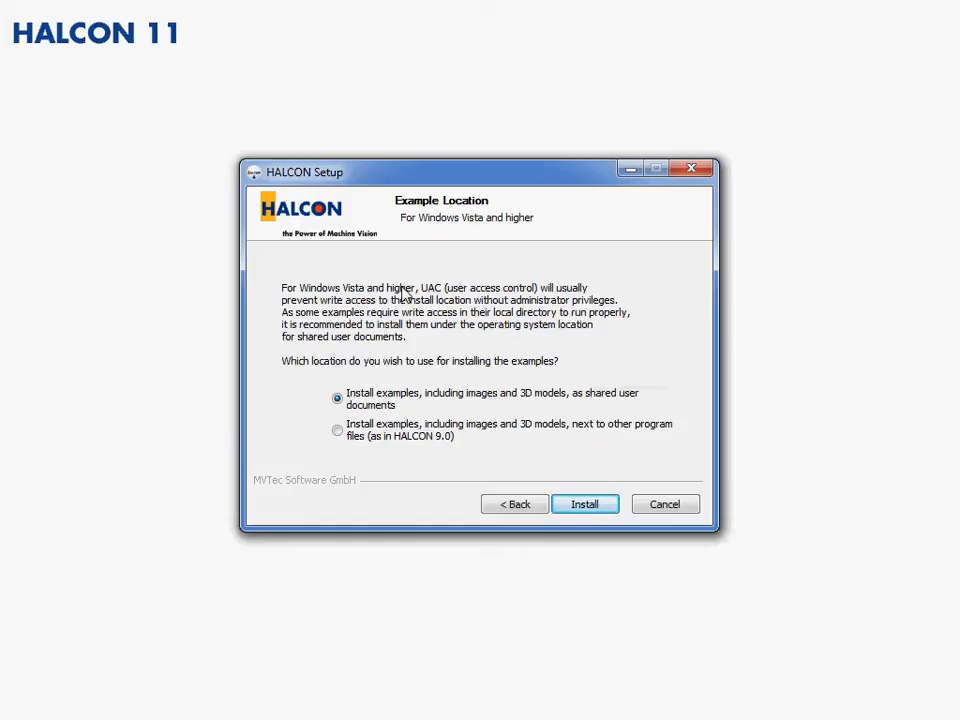
mouse_move(348, 390)
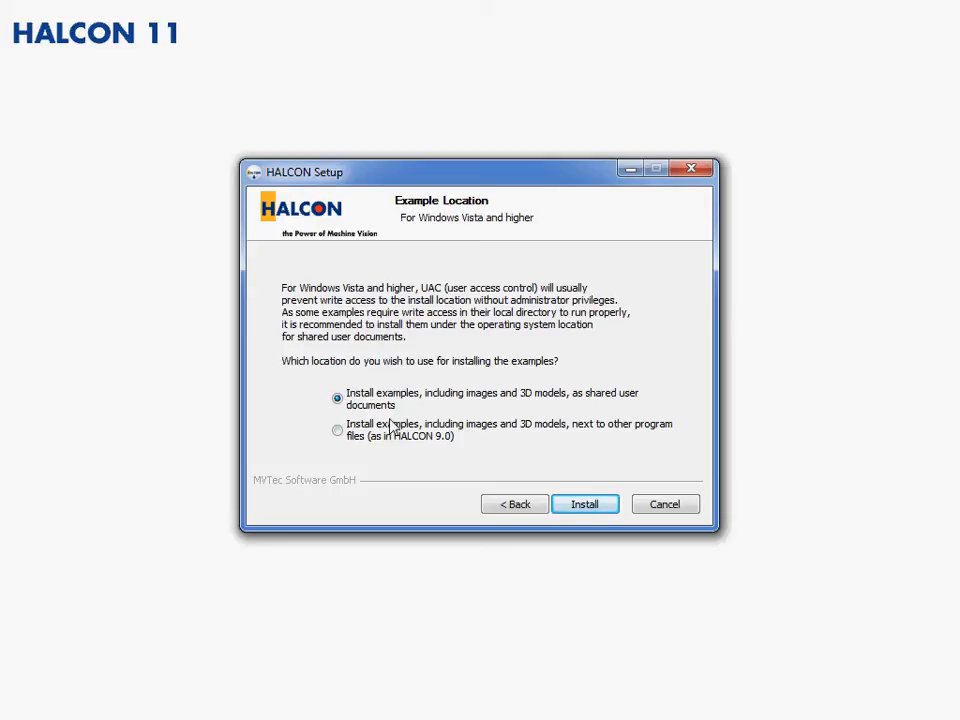
mouse_move(616, 410)
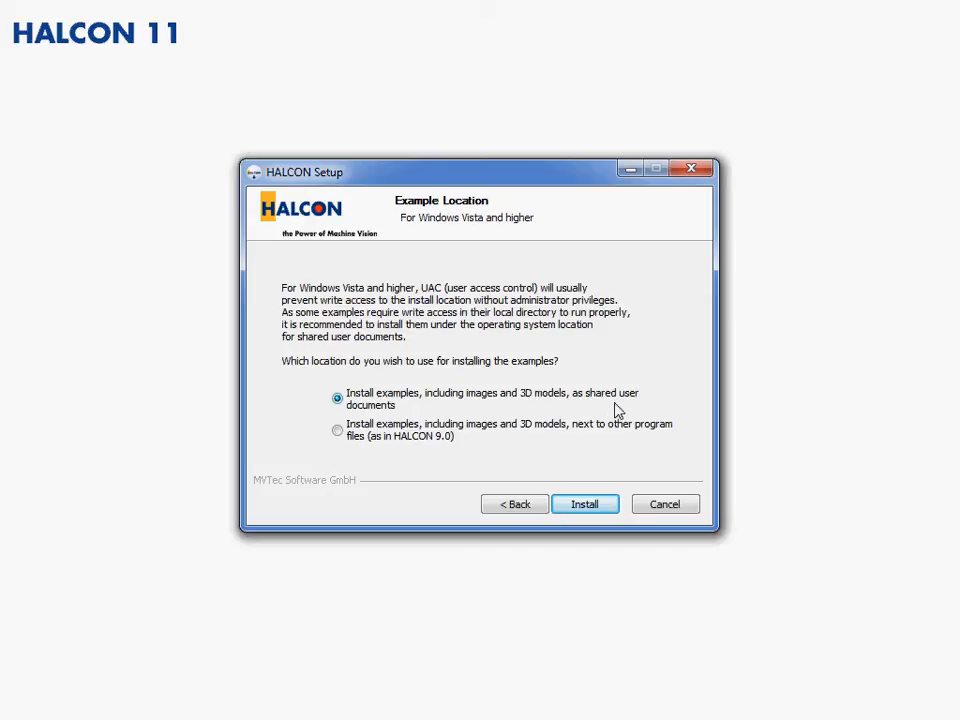
mouse_move(404, 394)
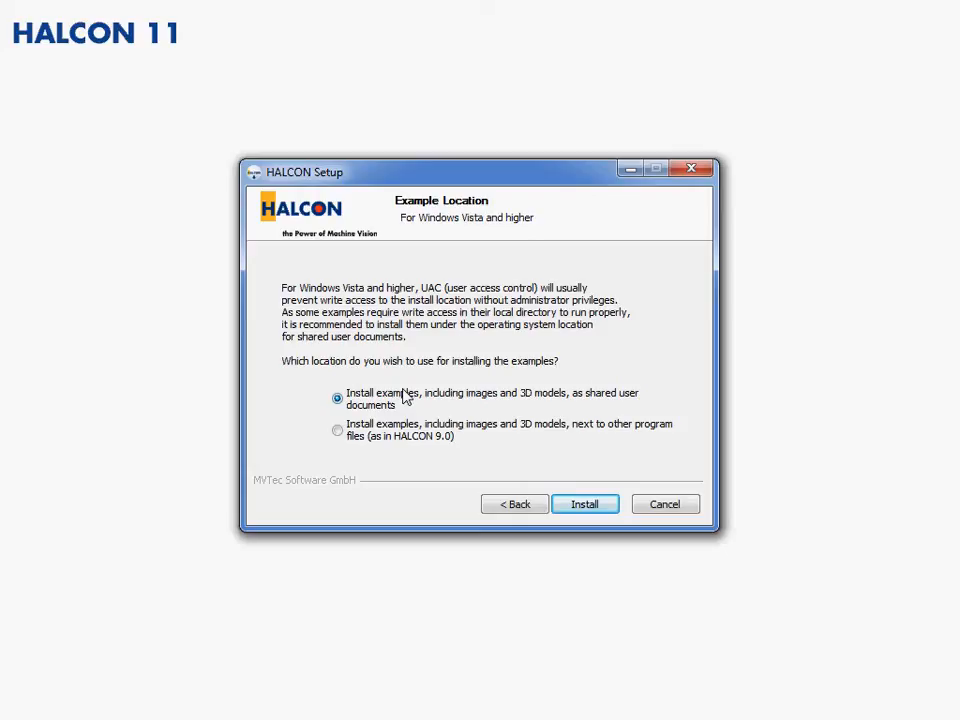
mouse_move(372, 402)
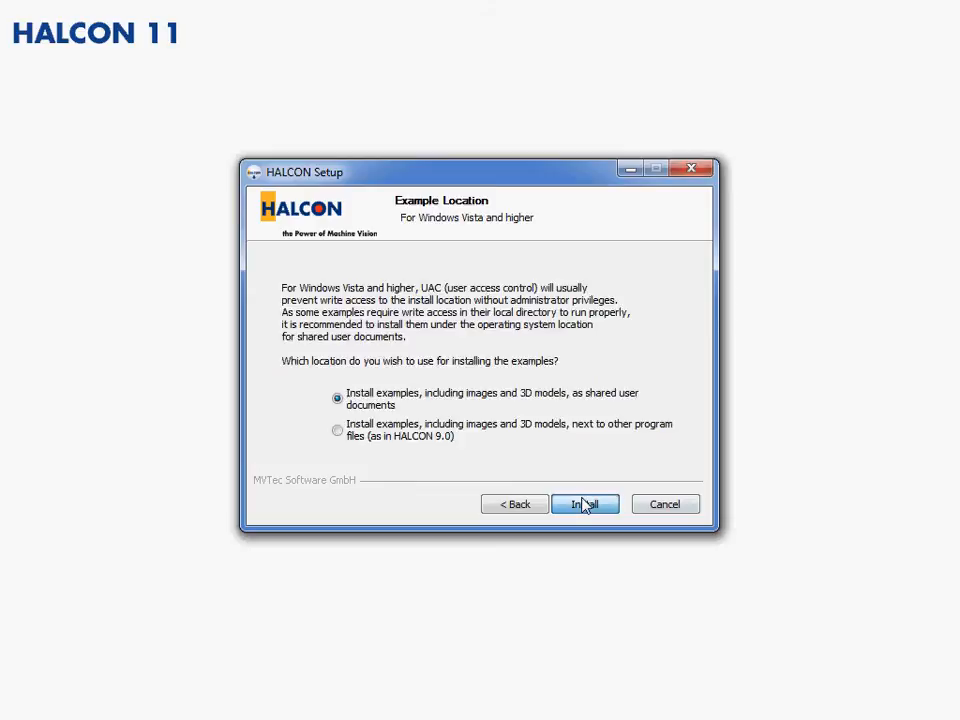
- Install HALCON 11.0 and finish setup with Show Readme checked
left_click(584, 504)
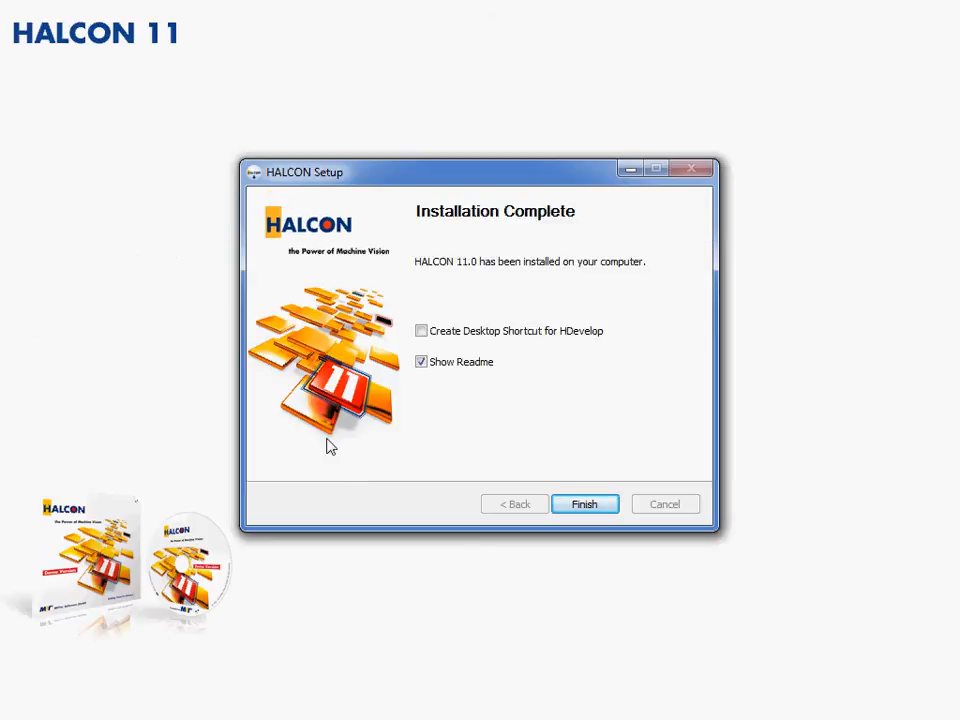
mouse_move(584, 360)
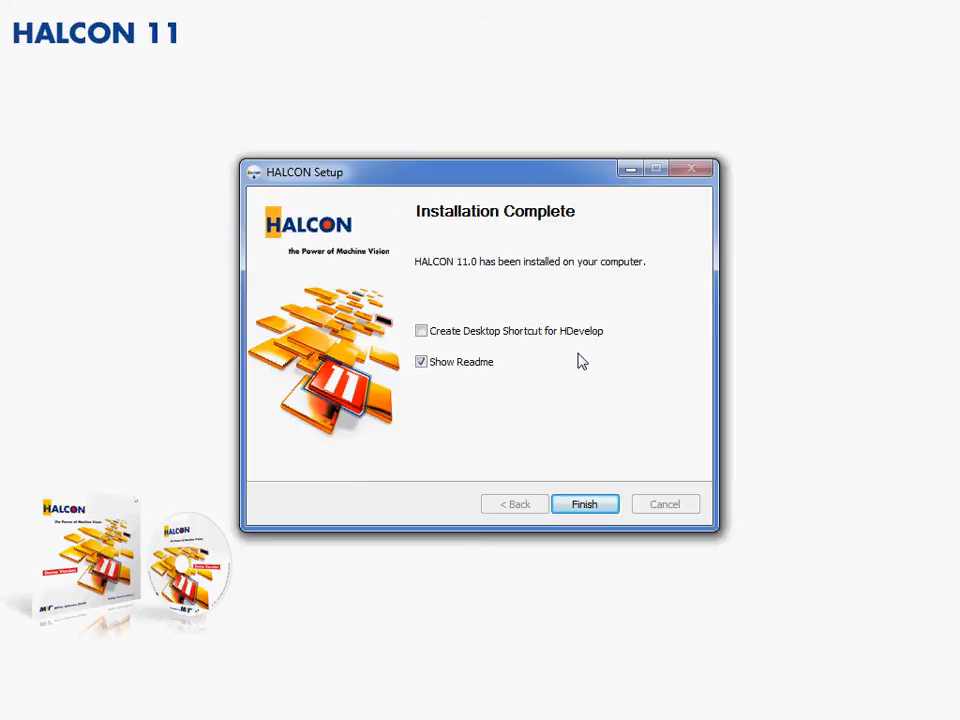
mouse_move(556, 324)
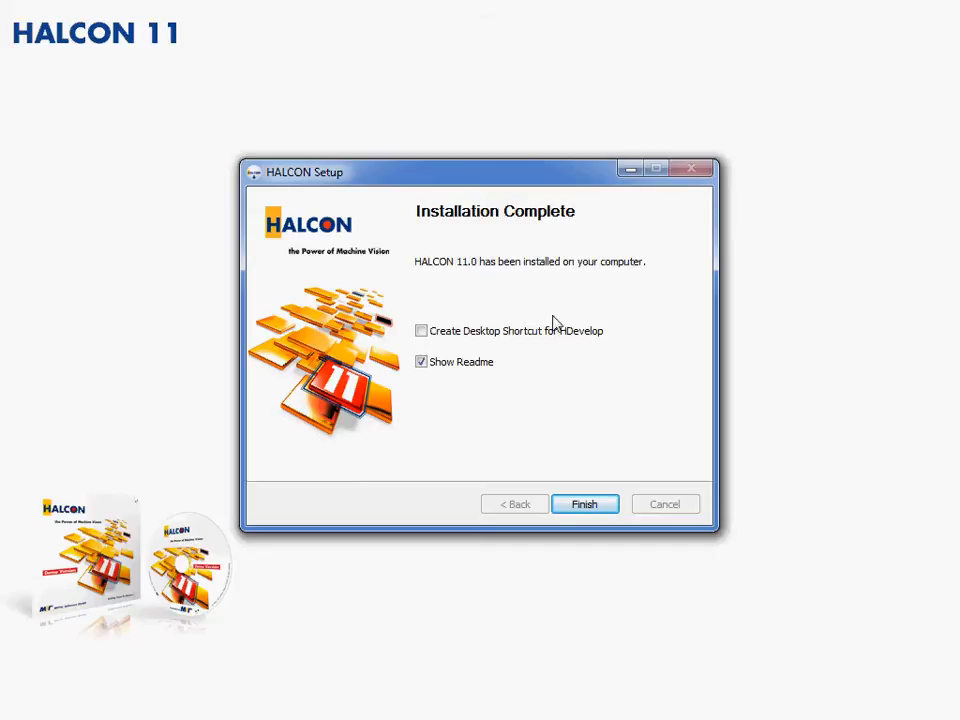
left_click(584, 504)
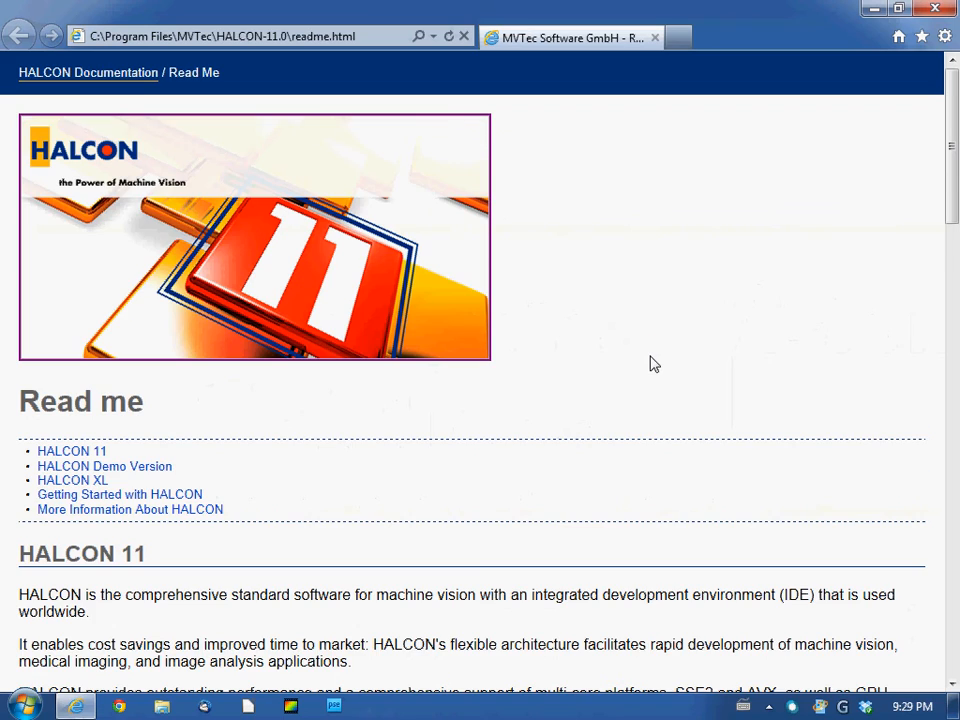
- Scroll the HALCON 11 readme down to the Demo Version limitations and HALCON XL sections
scroll("down", 3)
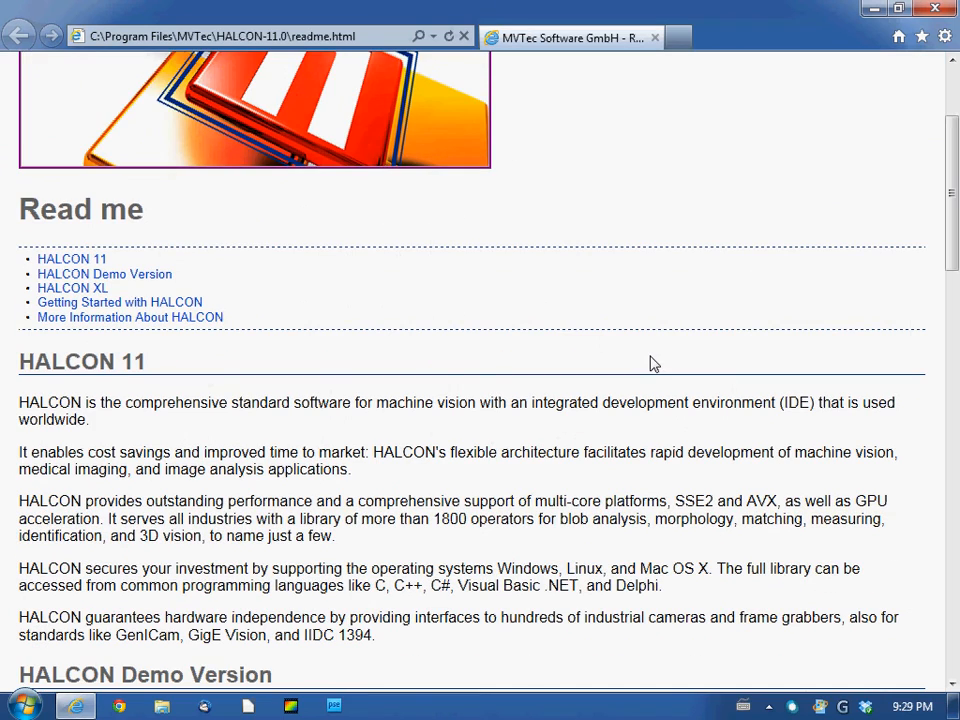
scroll("down", 3)
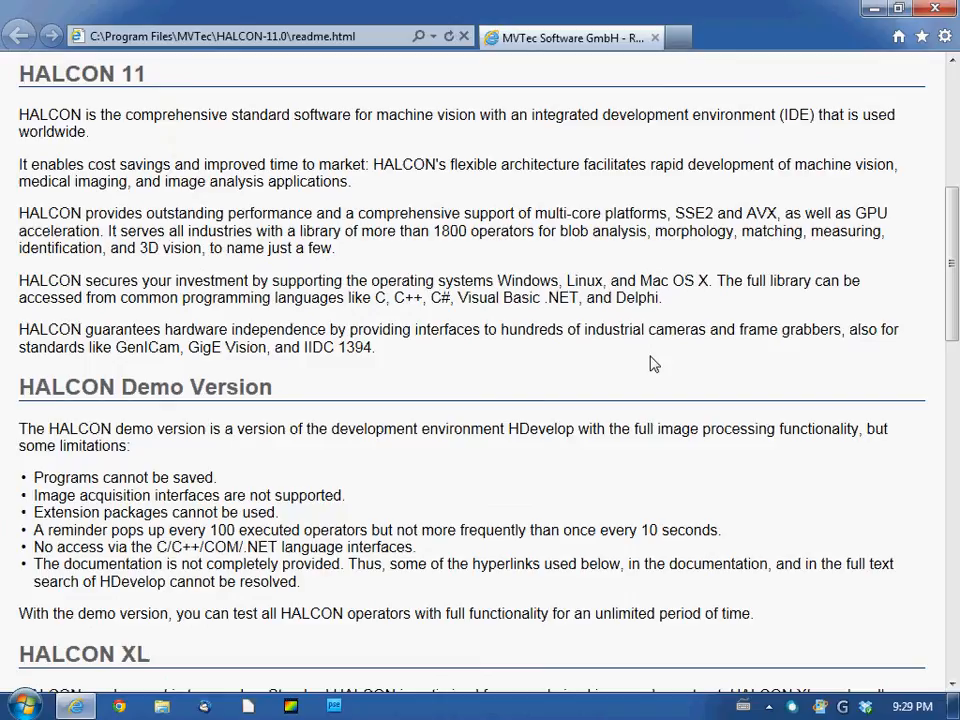
scroll("down", 3)
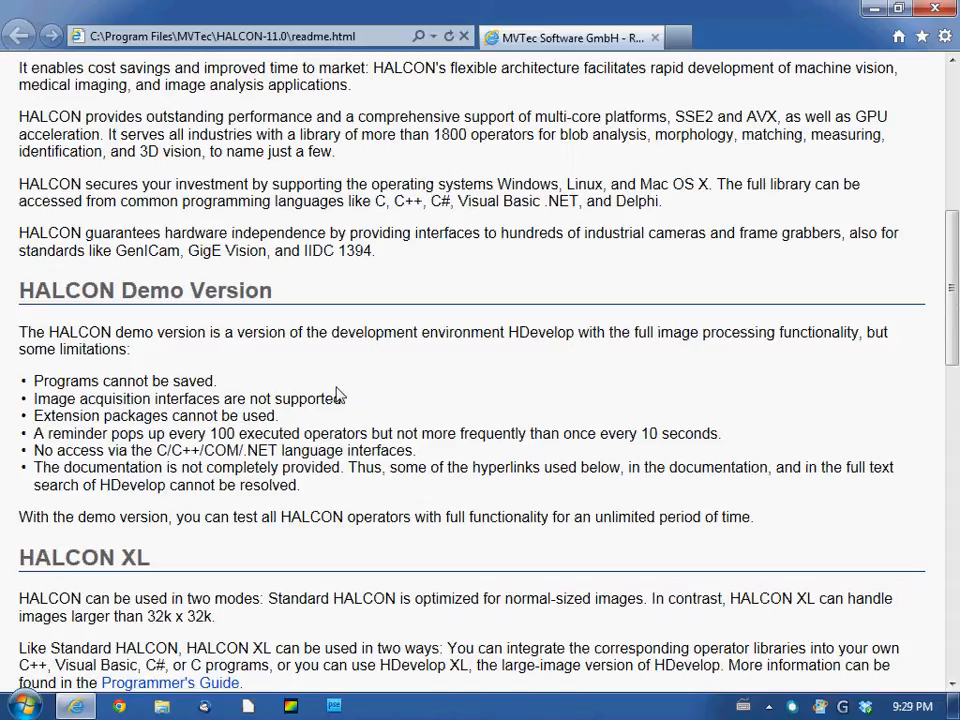
mouse_move(32, 384)
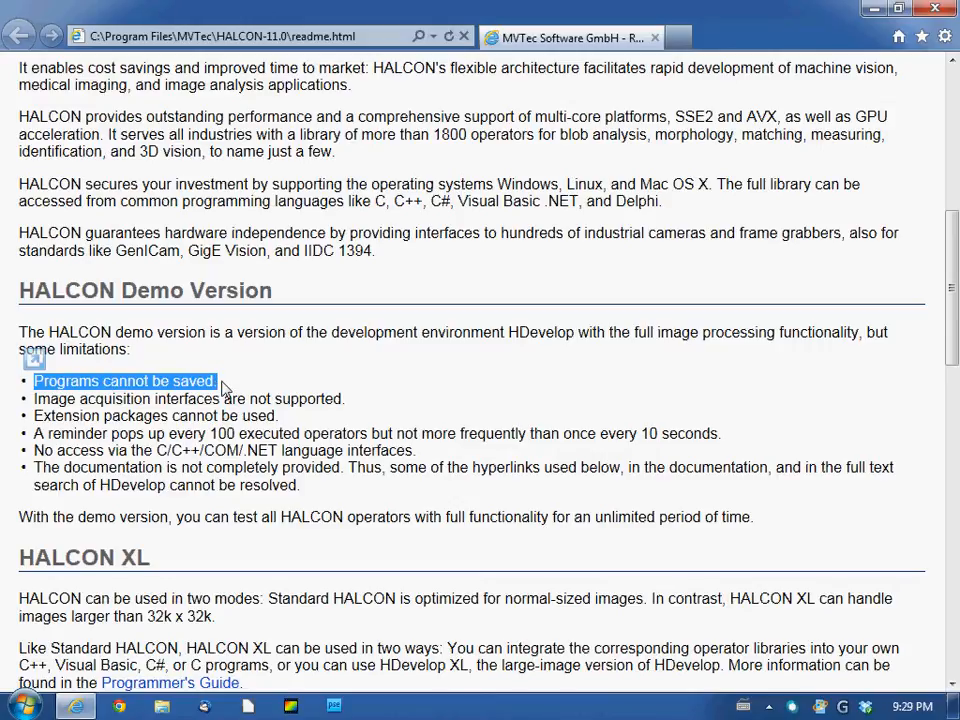
- Highlight the demo limitations: no program saving, no C/C++/COM/.NET interfaces, incomplete documentation
left_click(220, 388)
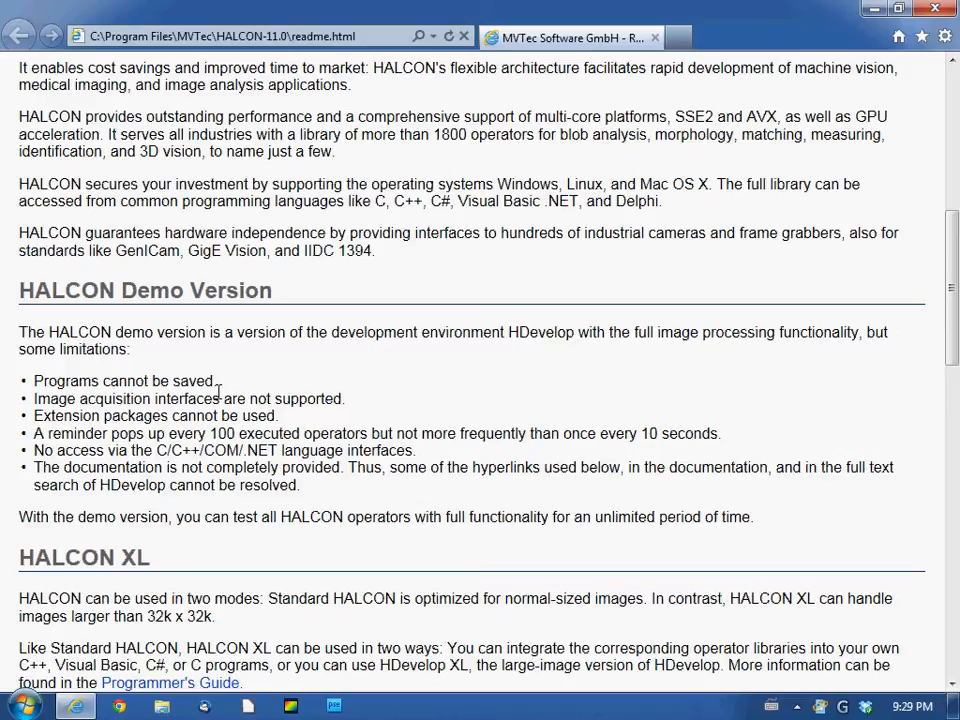
mouse_move(60, 418)
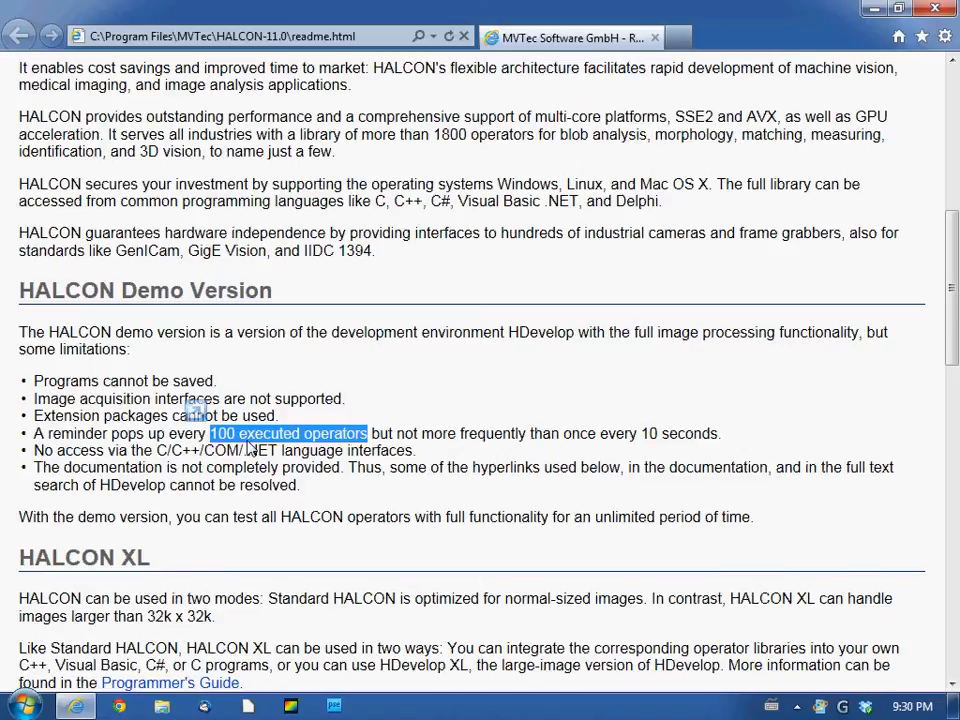
mouse_move(720, 432)
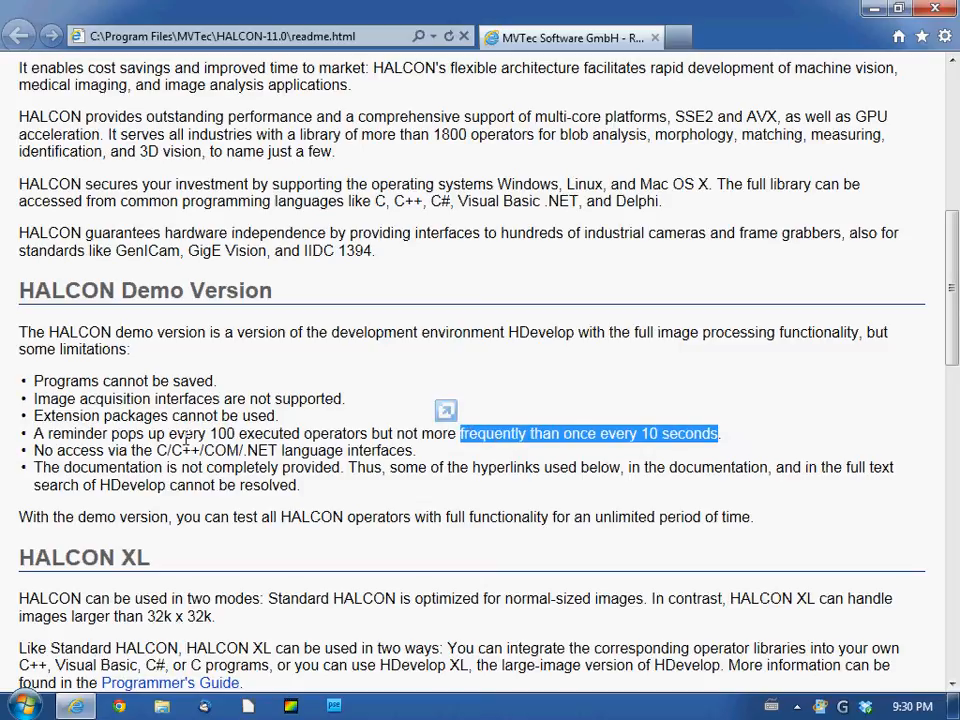
mouse_move(160, 470)
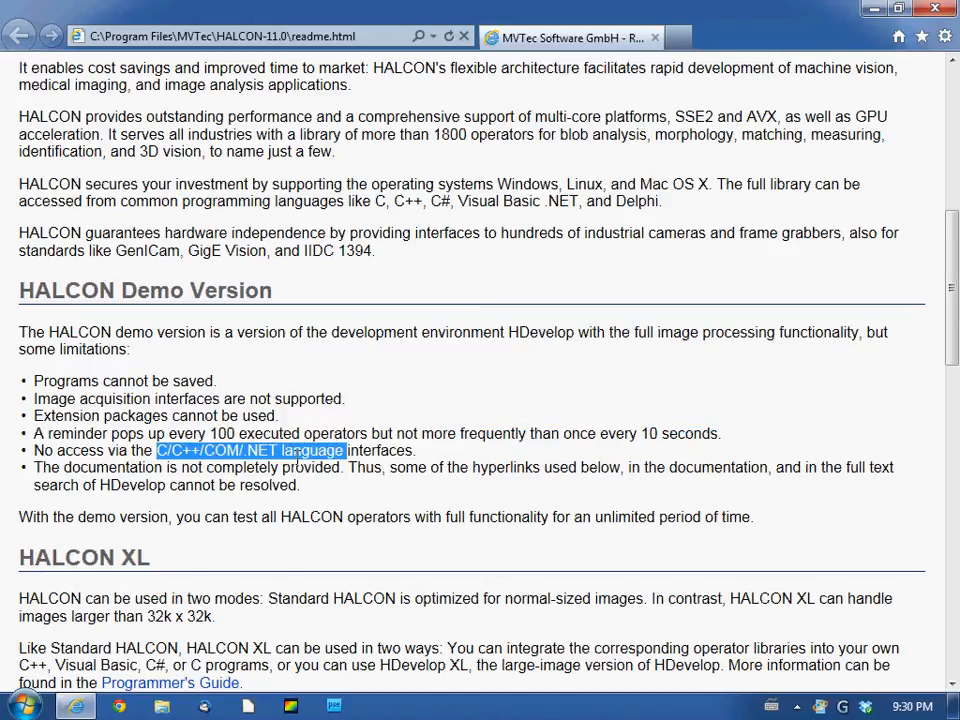
left_click_drag(344, 448, 284, 456)
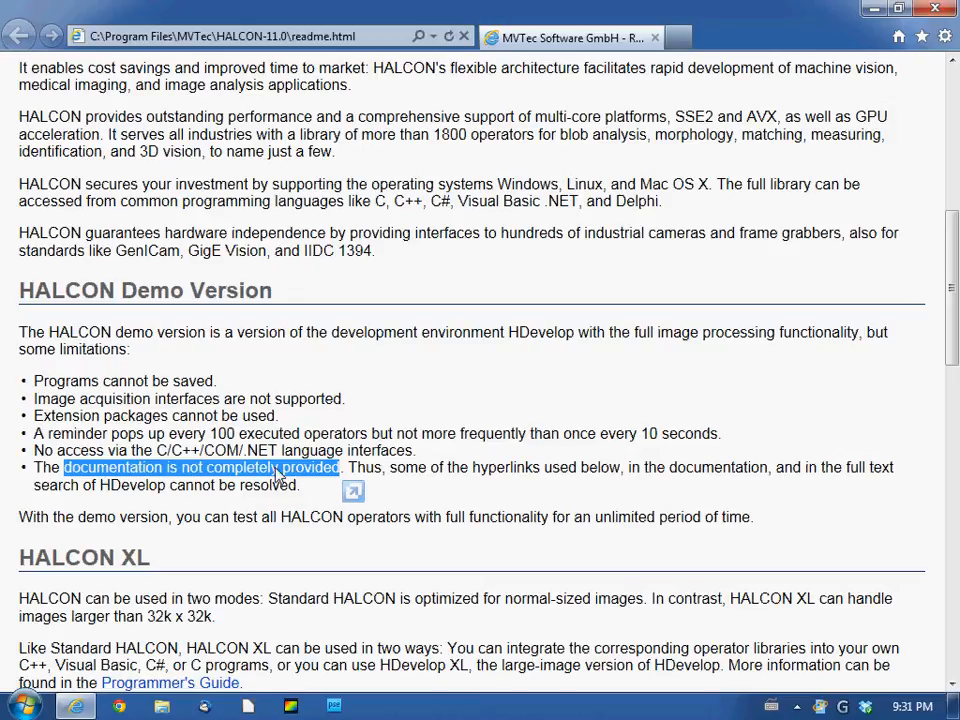
left_click_drag(64, 468, 296, 486)
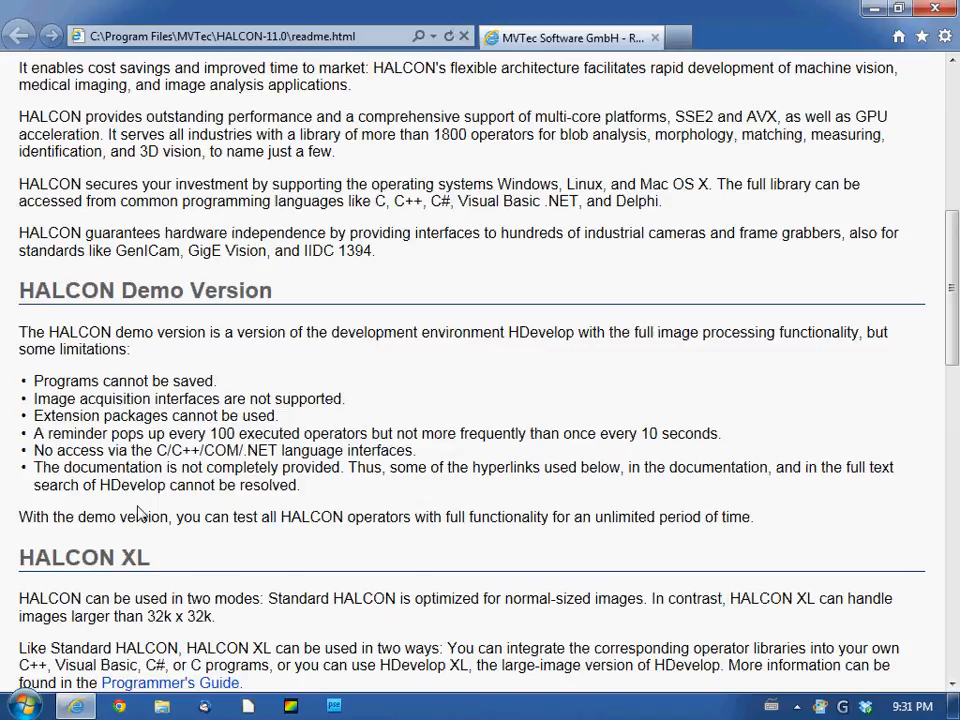
- Scroll through the readme's Getting Started, installation and First Steps sections
scroll("down", 3)
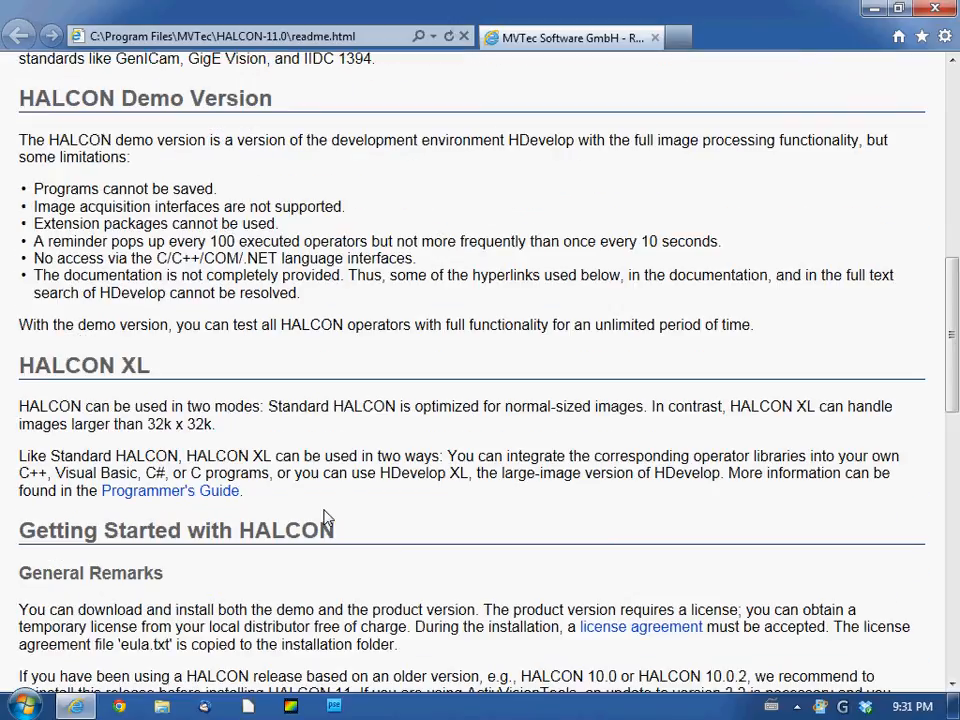
mouse_move(122, 418)
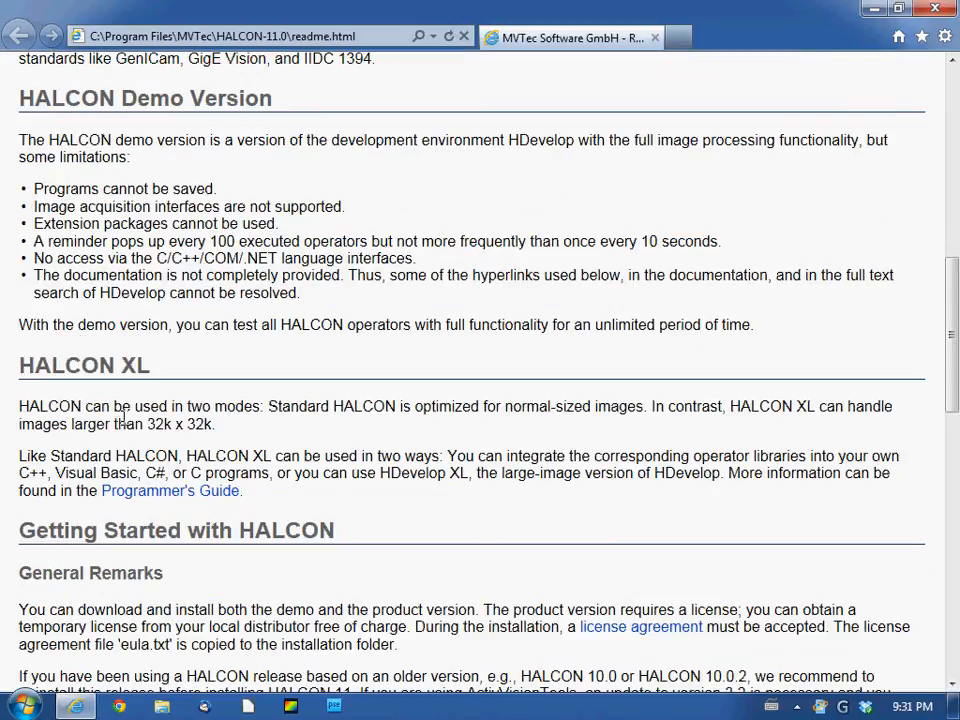
scroll("down", 3)
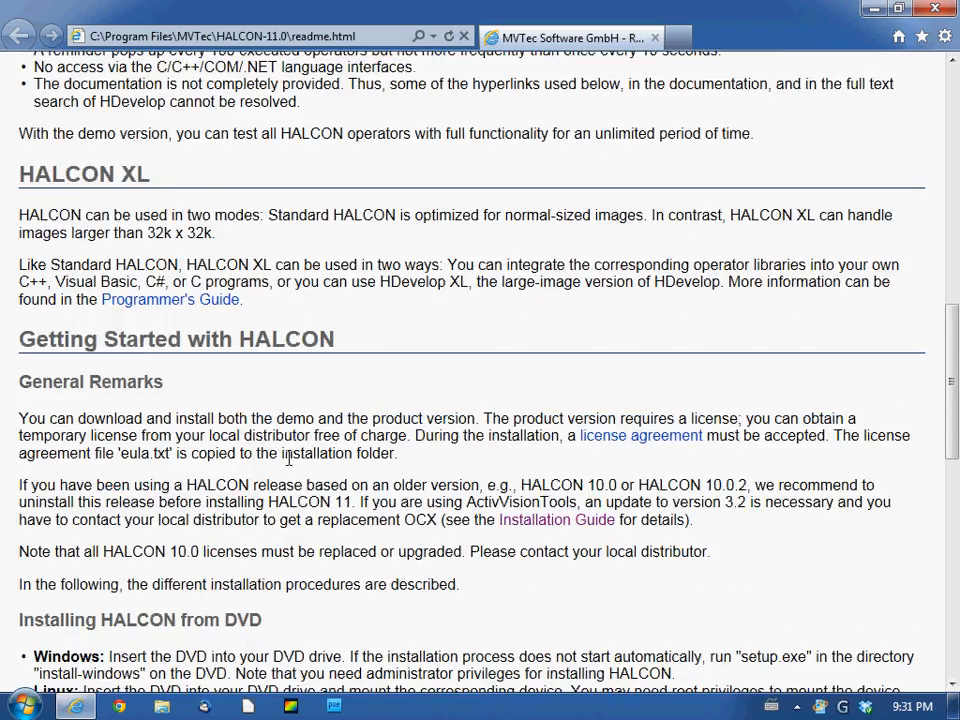
scroll("down", 3)
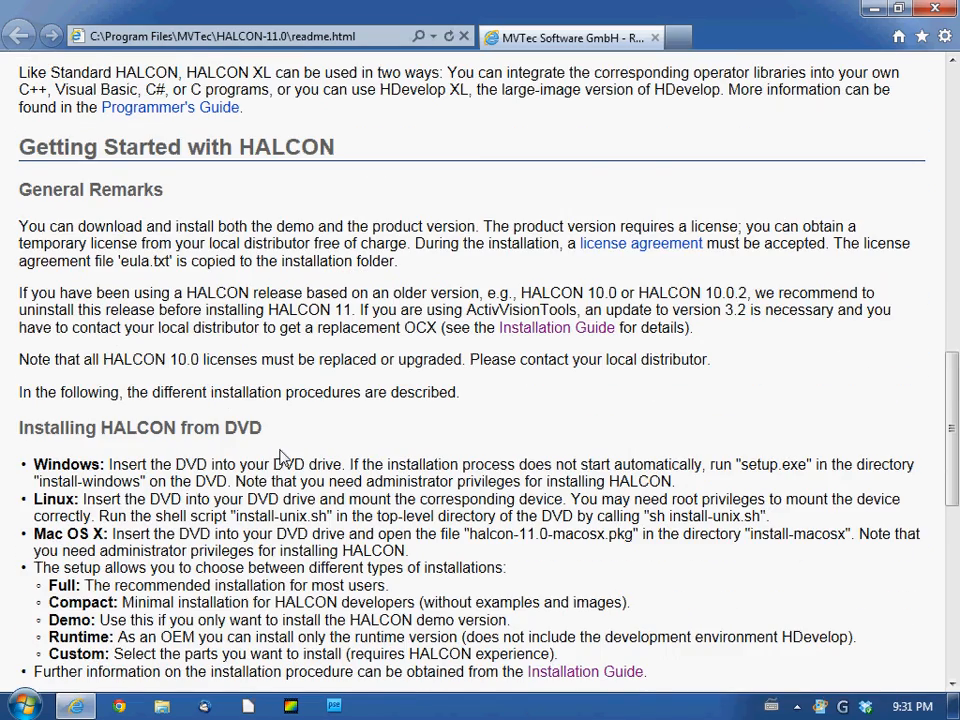
scroll("down", 3)
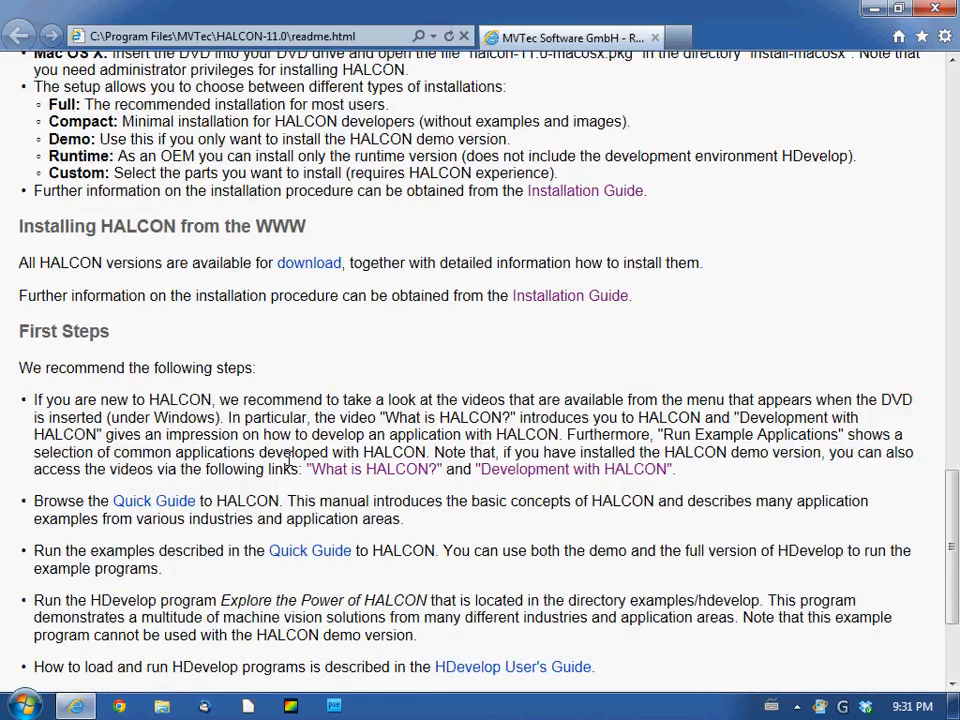
scroll("up", 3)
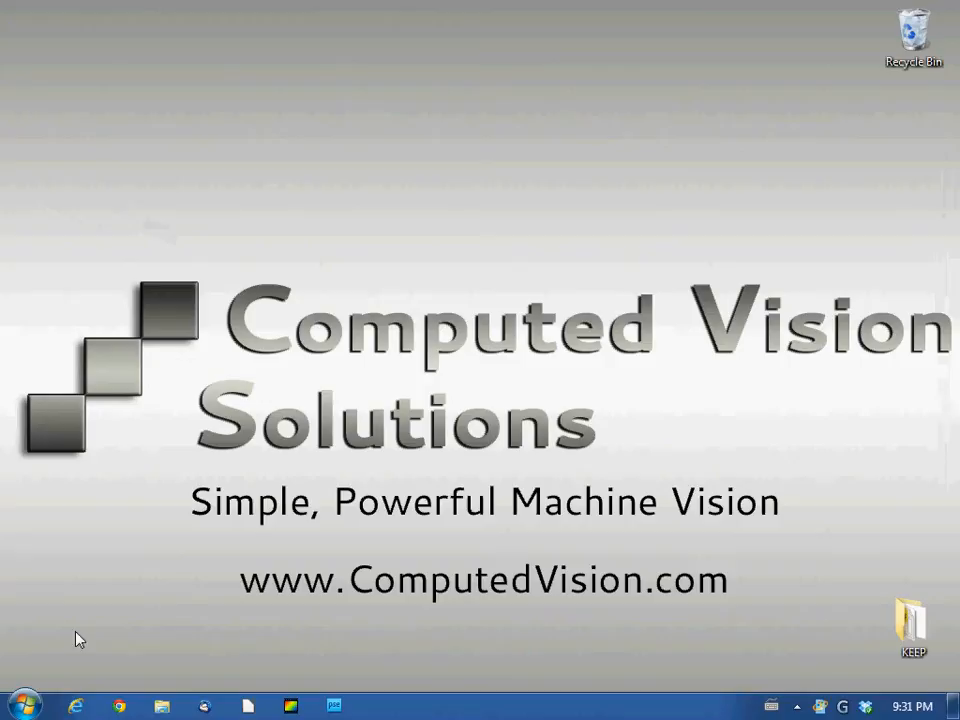
- Expand the MVTec HALCON 11.0 folder in Start > All Programs
left_click(16, 704)
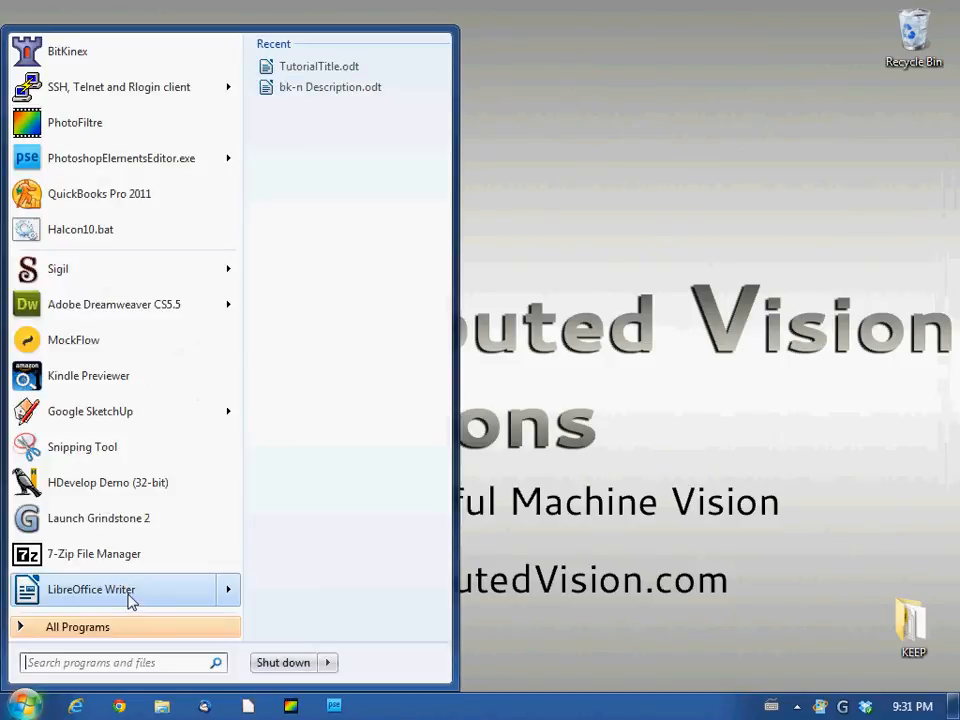
left_click(76, 626)
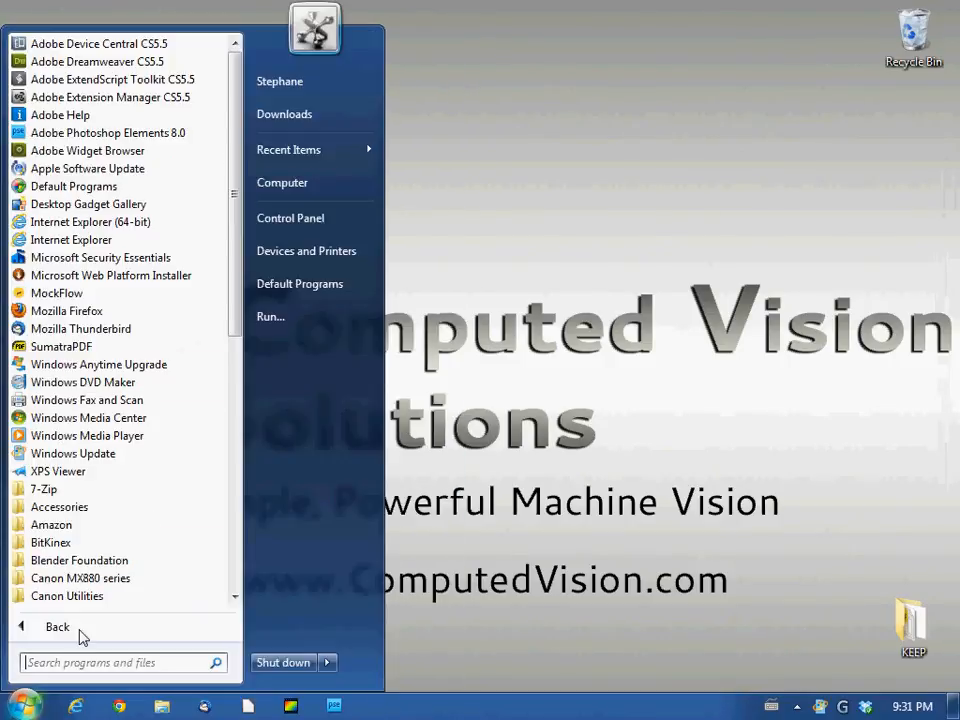
scroll("down", 3)
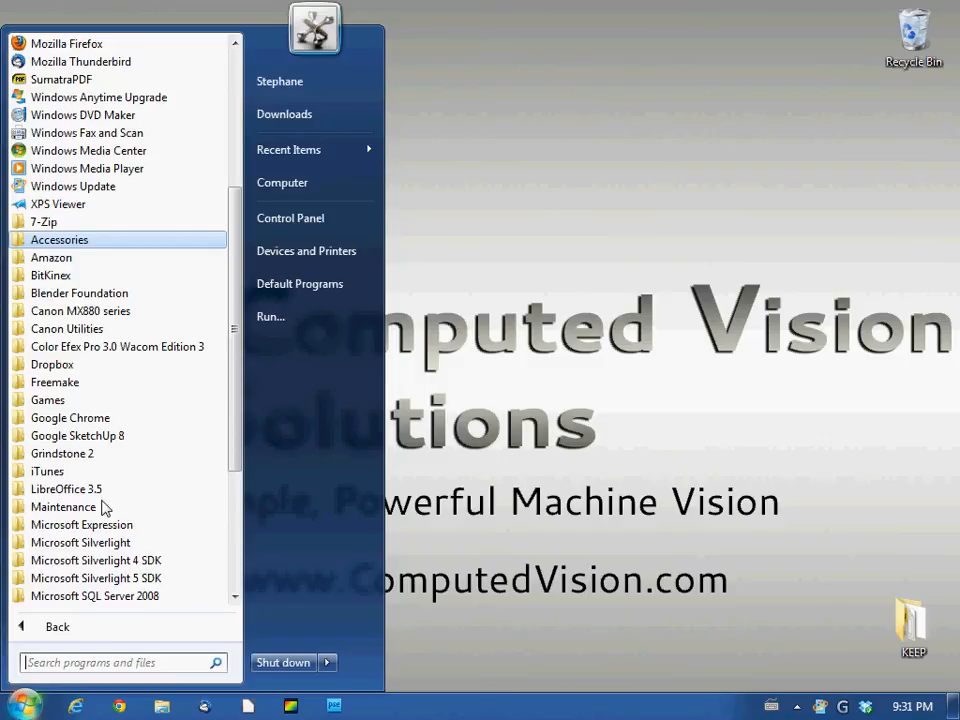
scroll("down", 3)
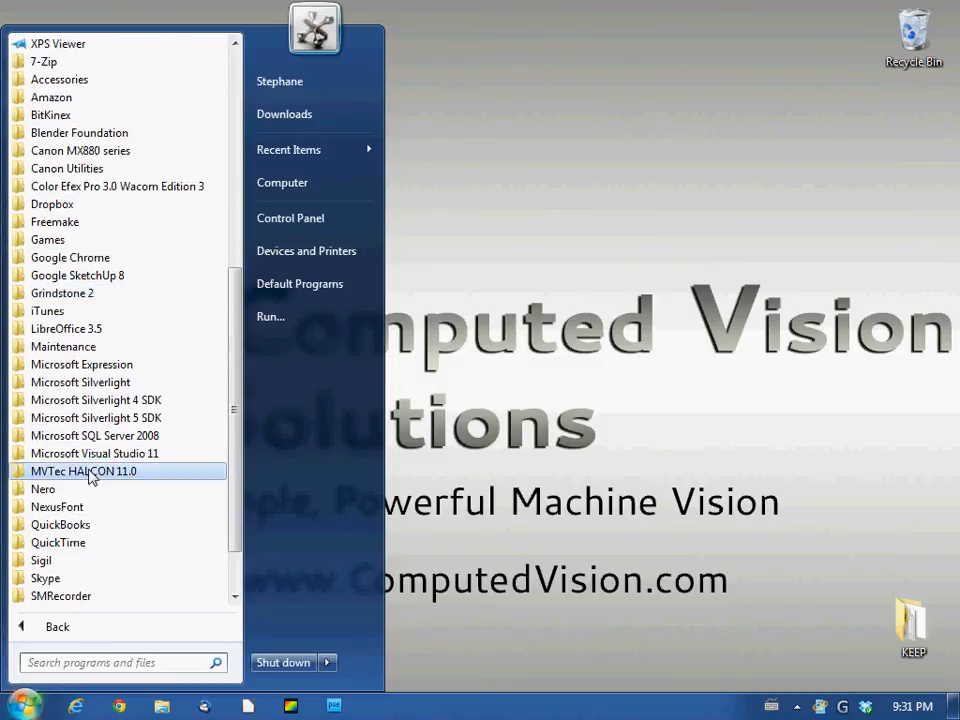
left_click(84, 470)
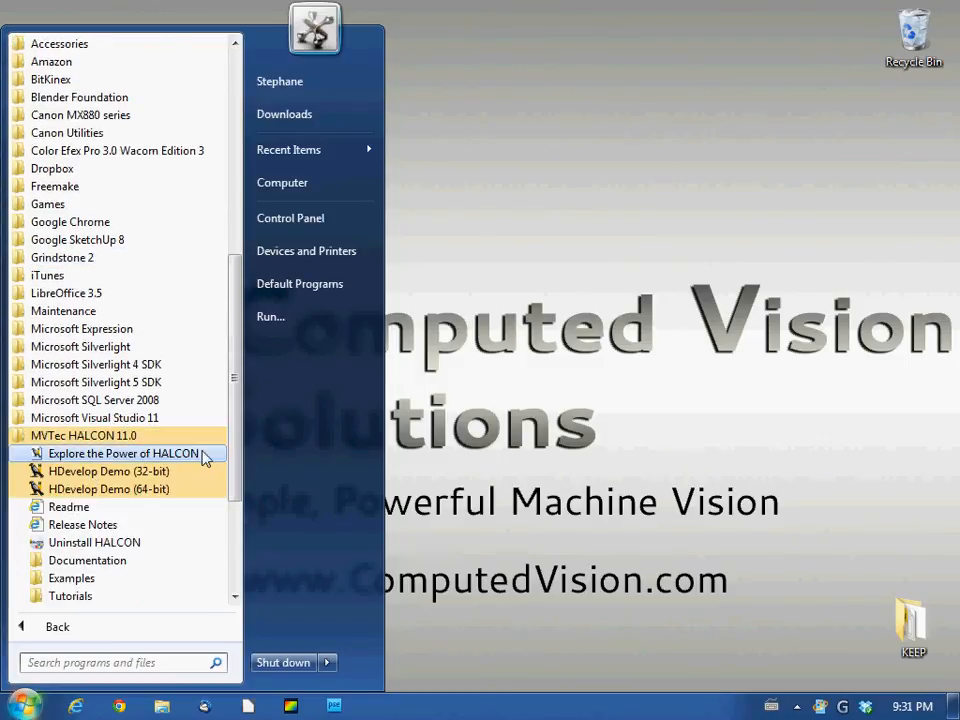
mouse_move(140, 488)
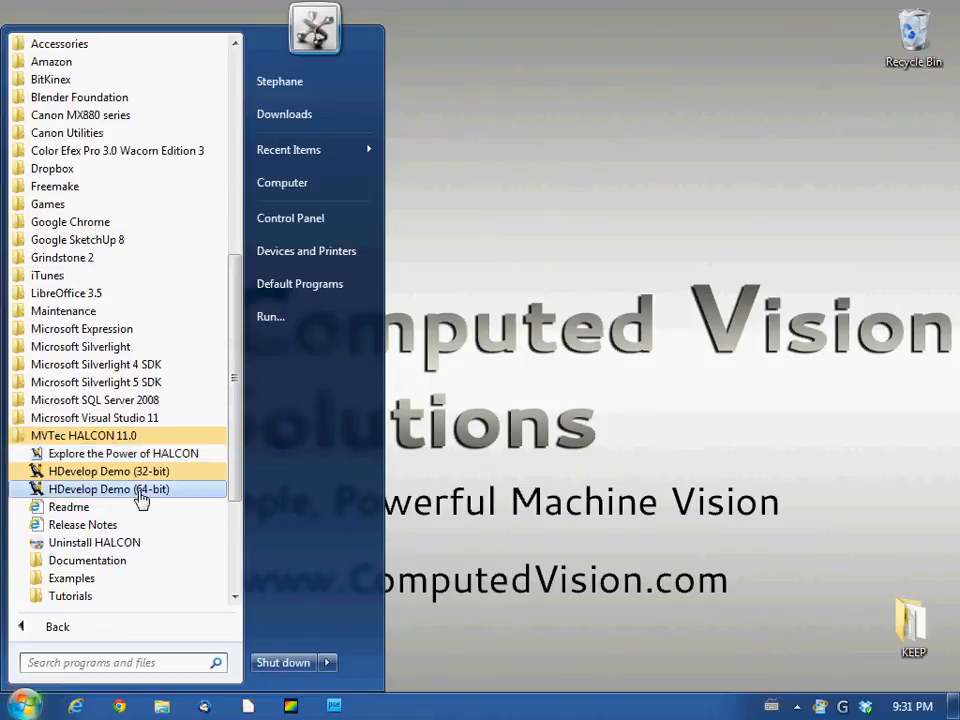
mouse_move(160, 472)
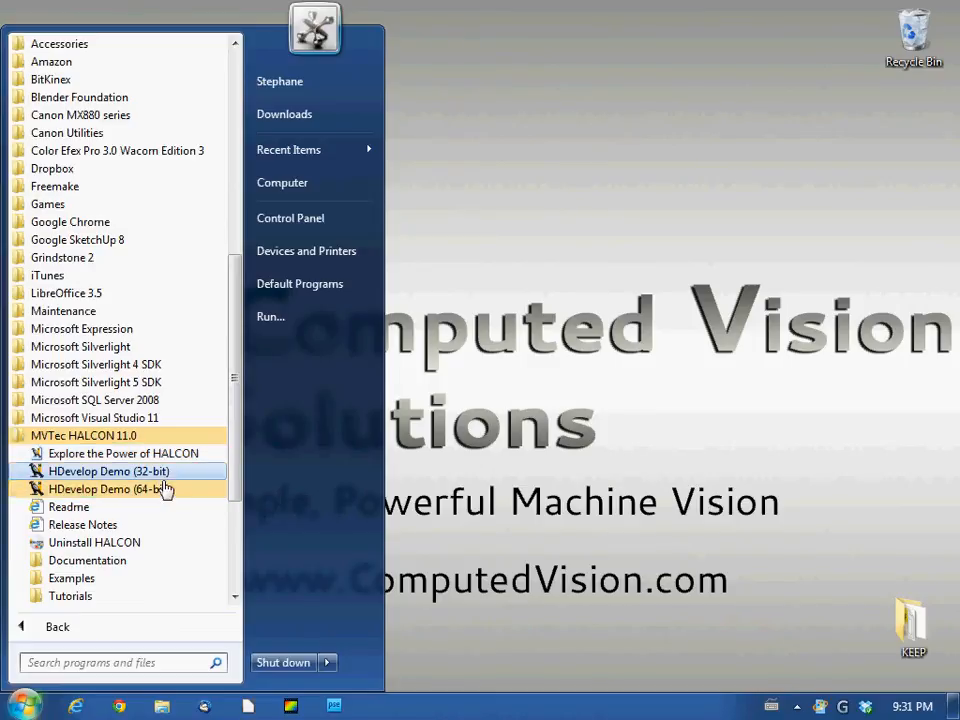
mouse_move(96, 542)
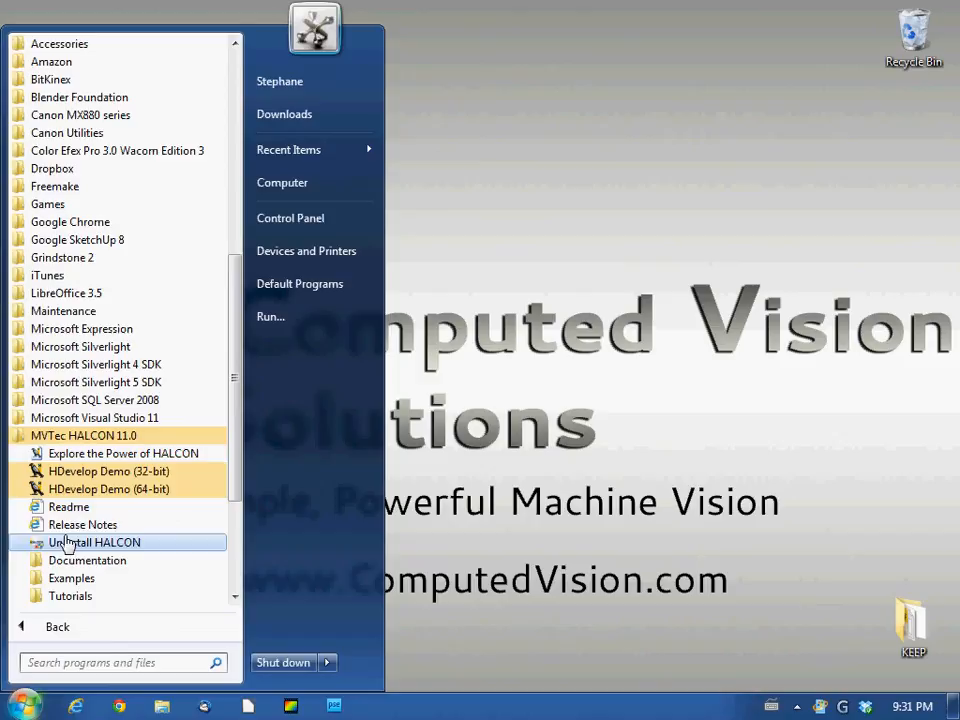
mouse_move(136, 552)
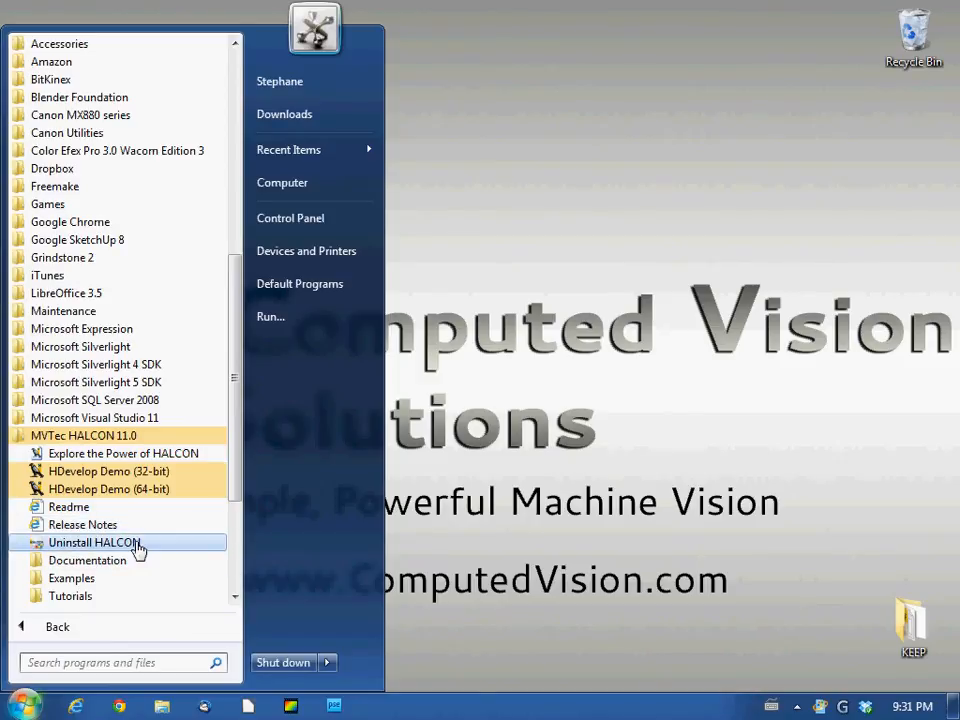
mouse_move(96, 564)
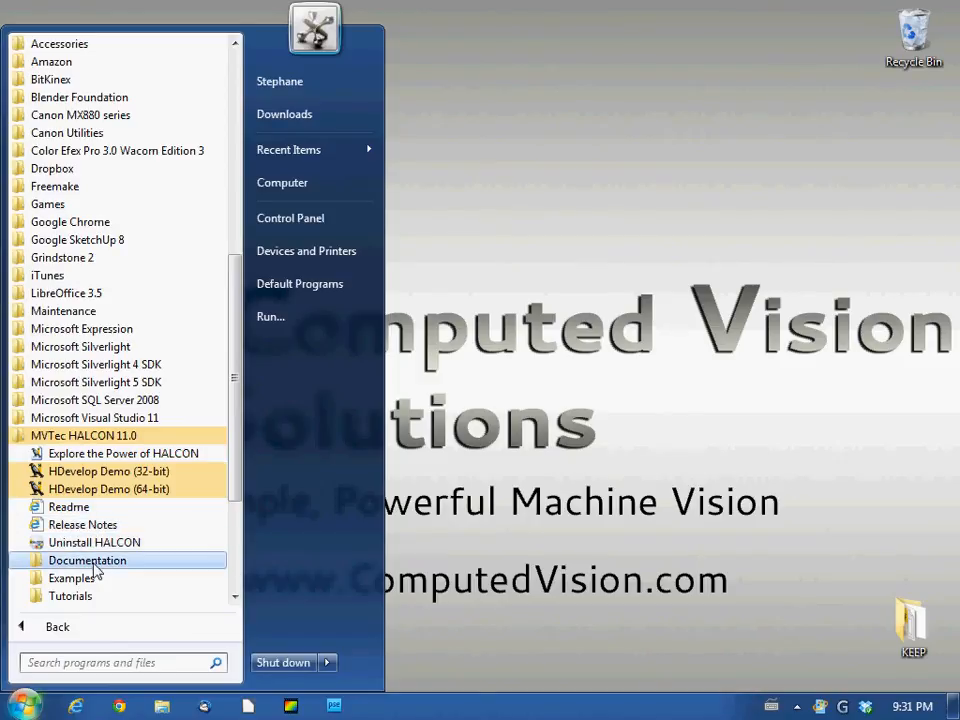
mouse_move(72, 578)
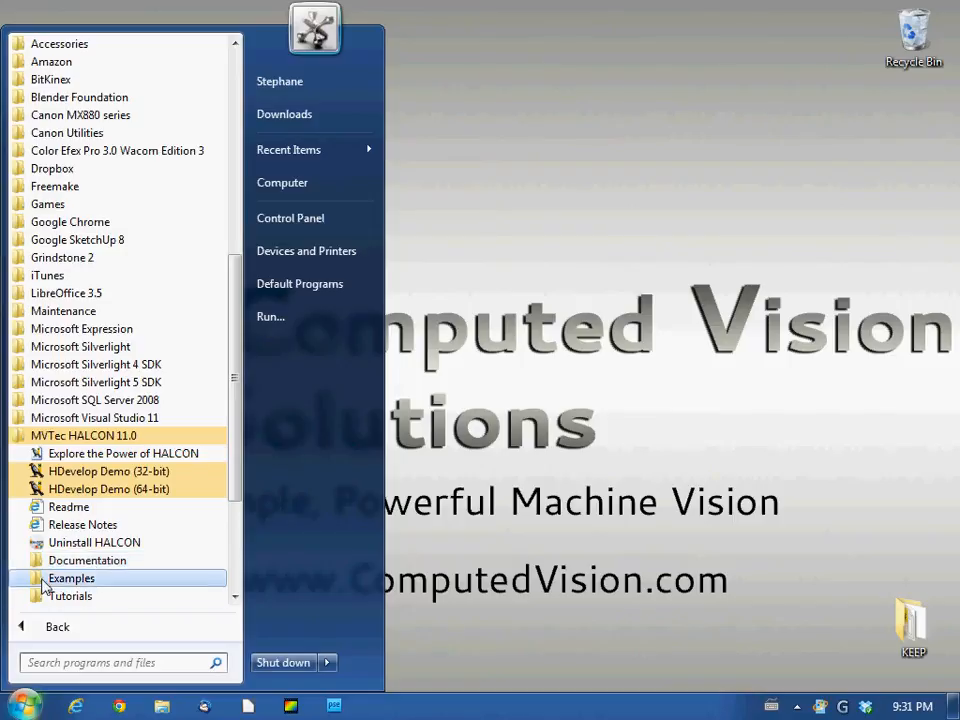
mouse_move(70, 596)
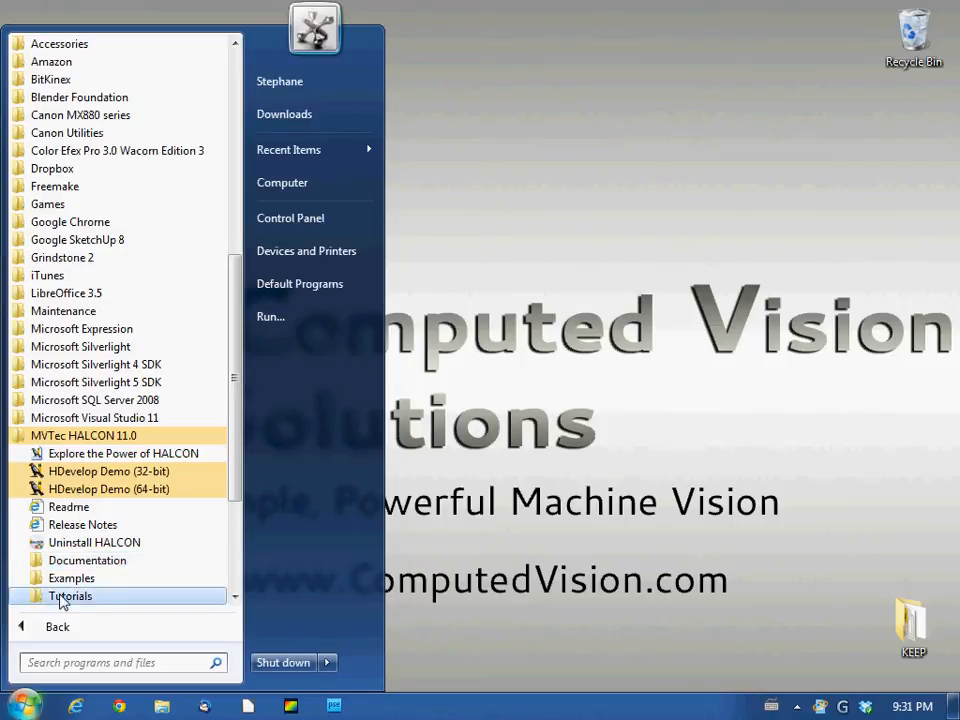
mouse_move(78, 600)
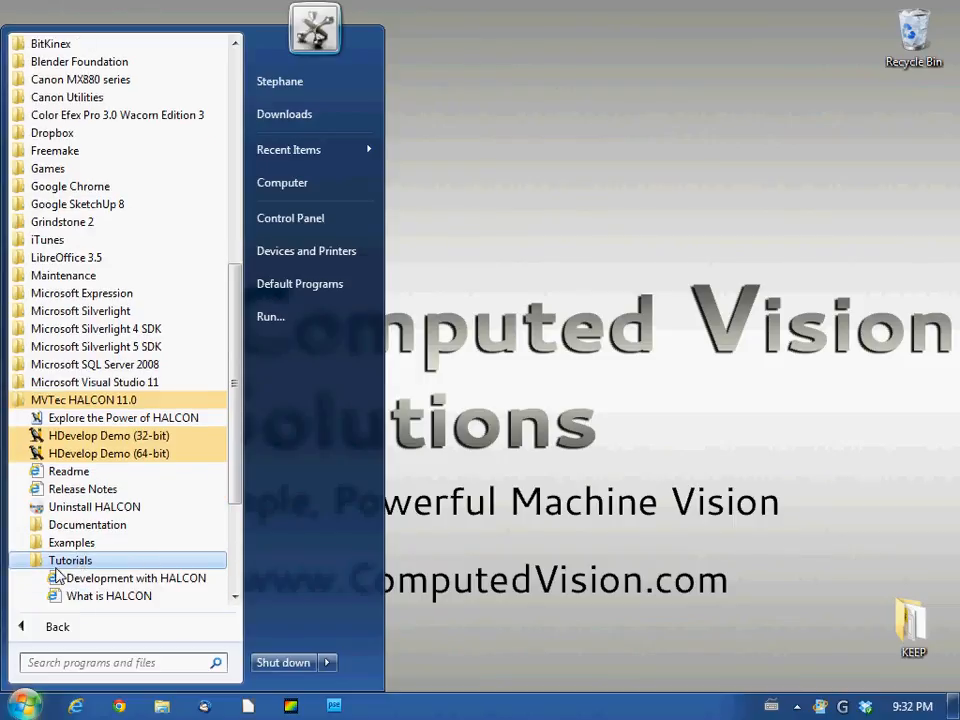
mouse_move(72, 542)
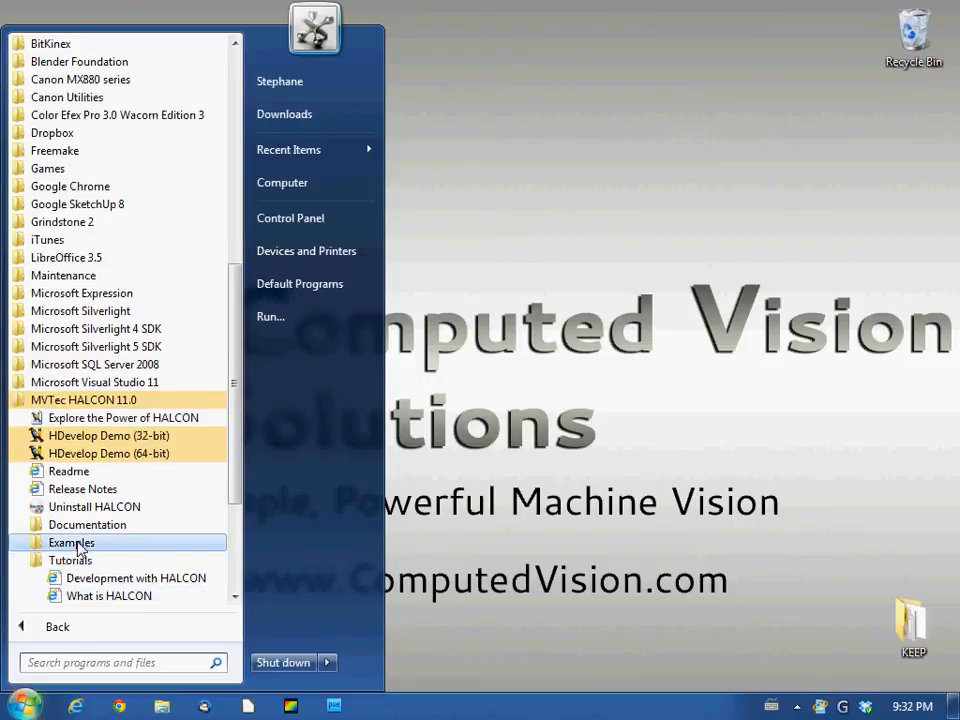
- Browse the HALCON Examples and Documentation subfolders and launch the Installation Guide PDF
left_click(72, 542)
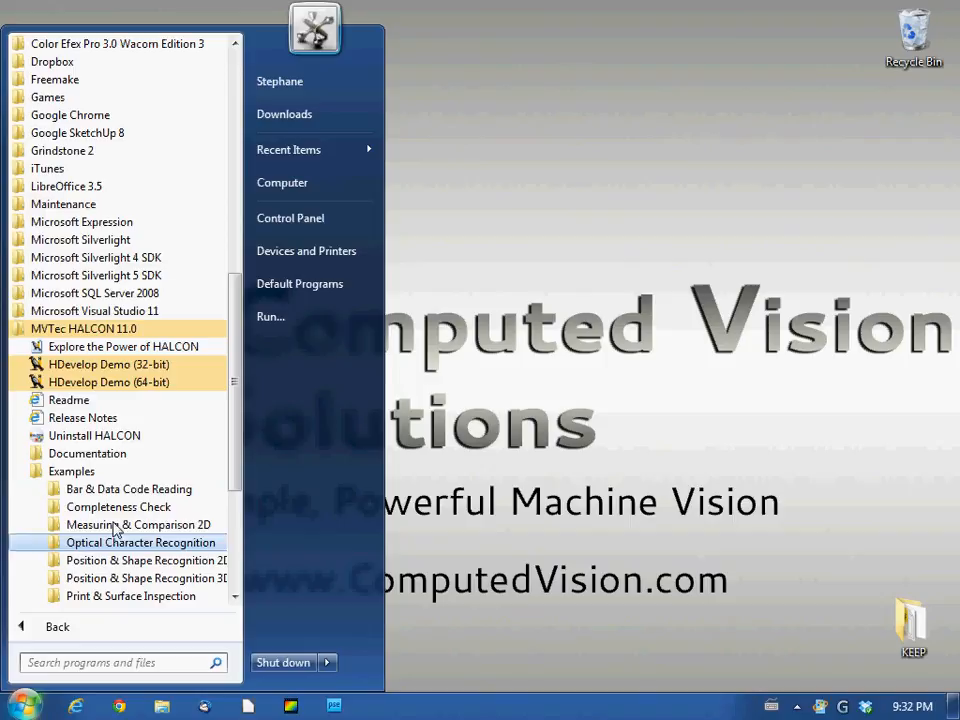
mouse_move(72, 472)
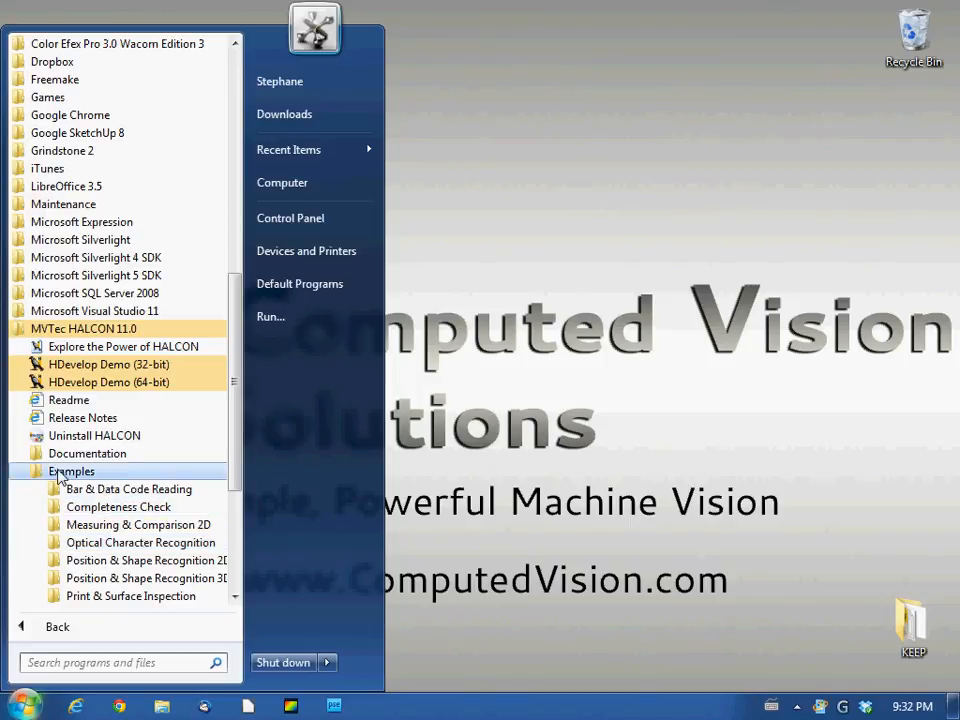
left_click(72, 472)
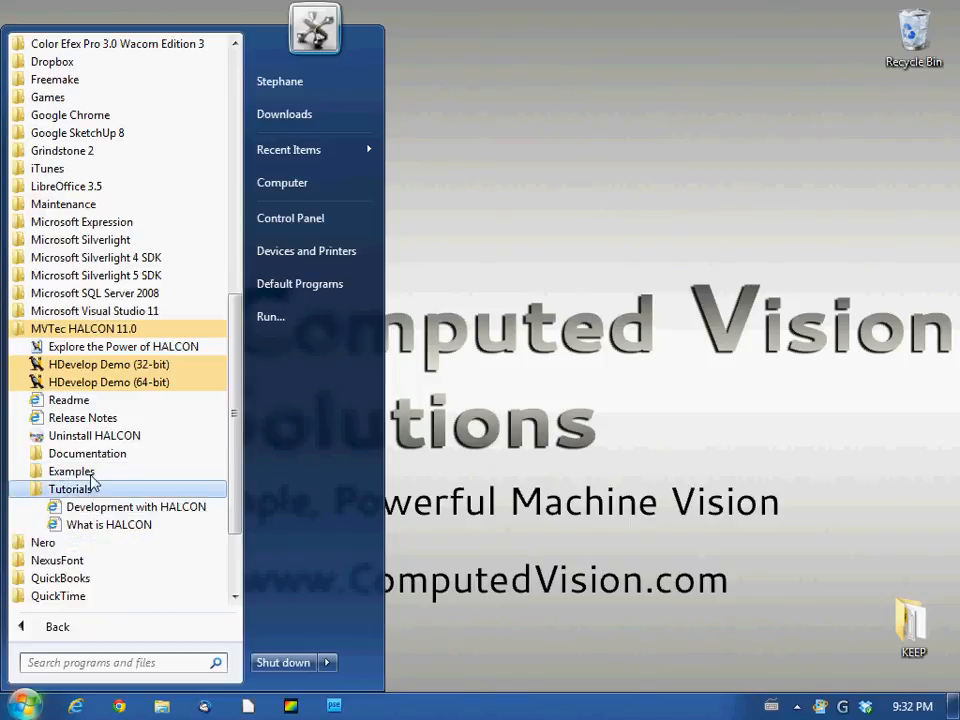
left_click(88, 452)
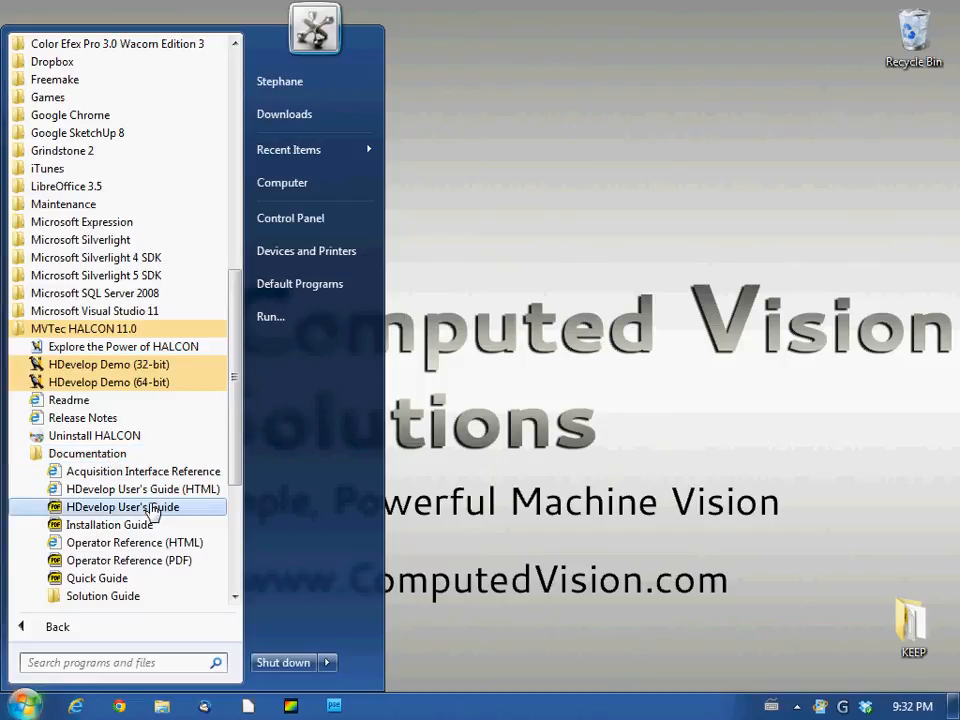
scroll("down", 3)
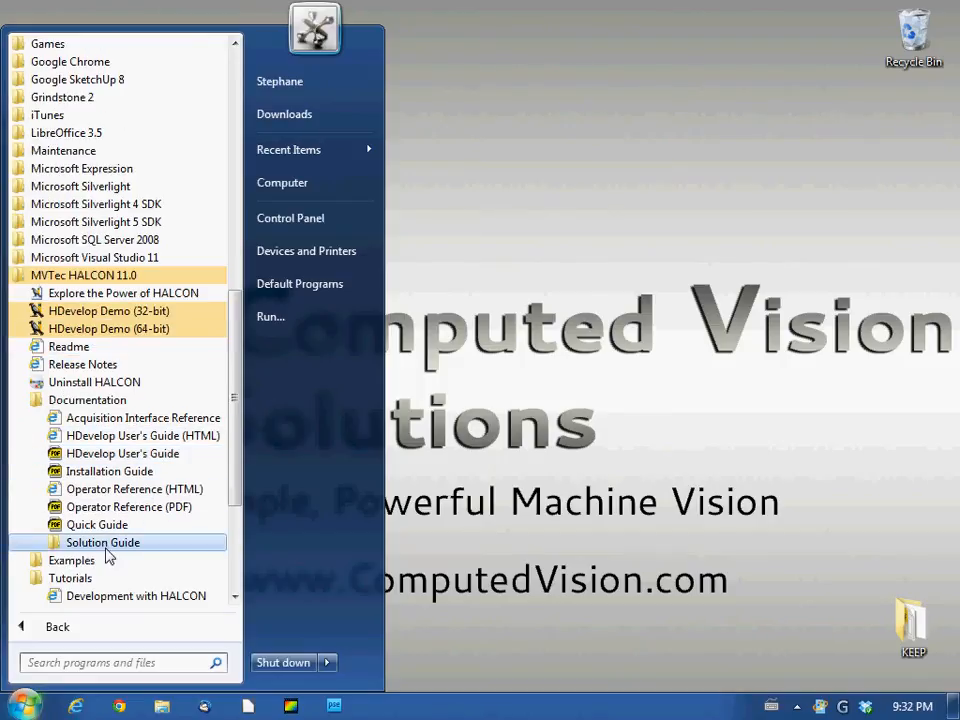
mouse_move(96, 382)
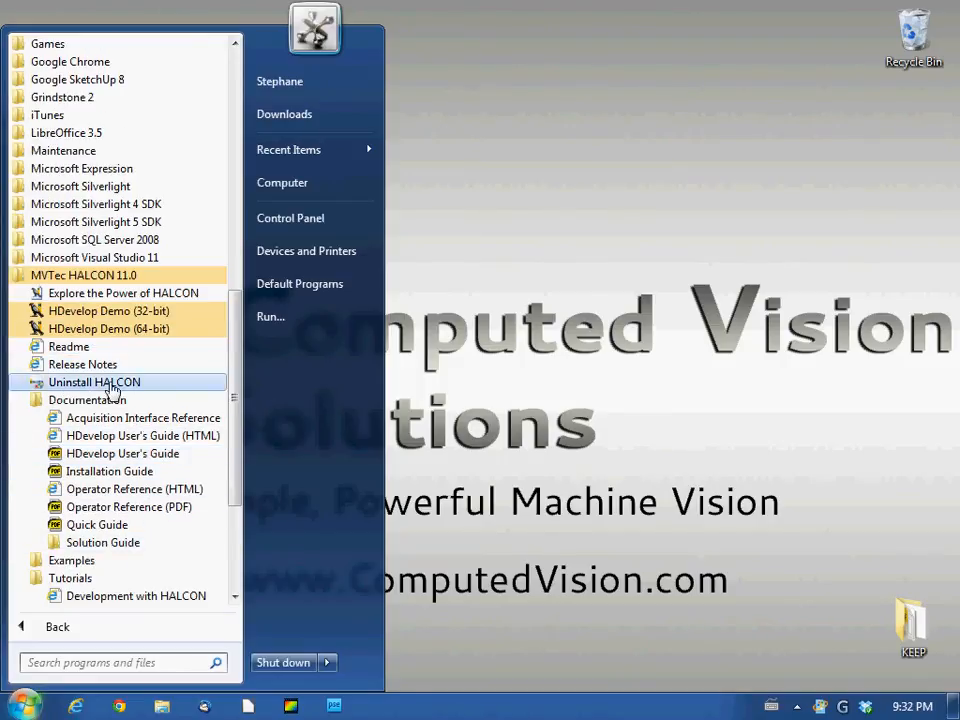
mouse_move(100, 524)
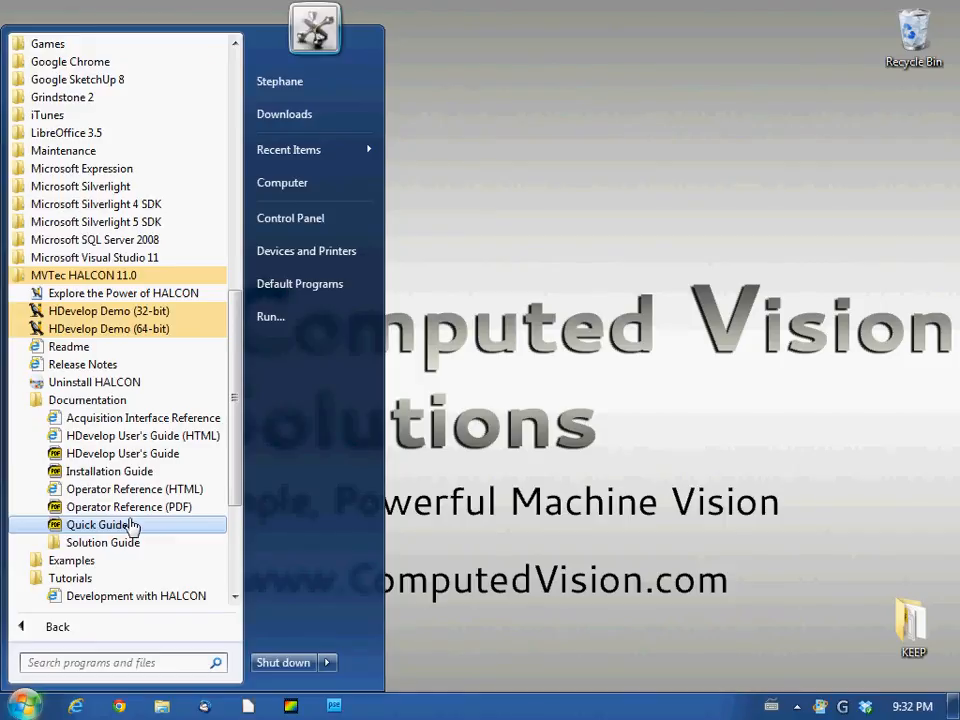
mouse_move(108, 472)
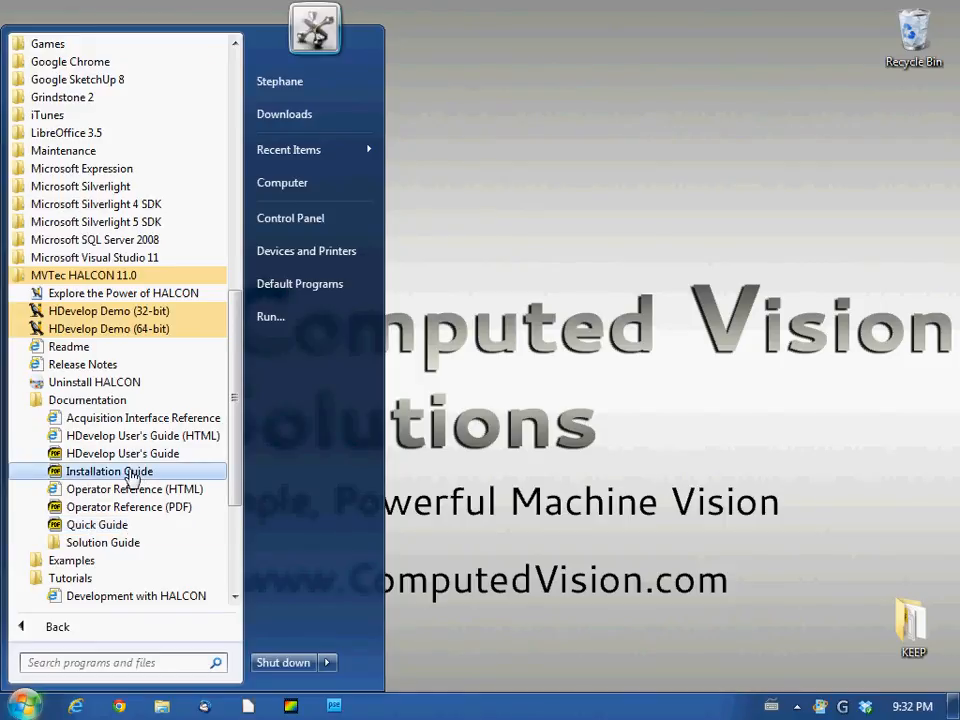
left_click(108, 472)
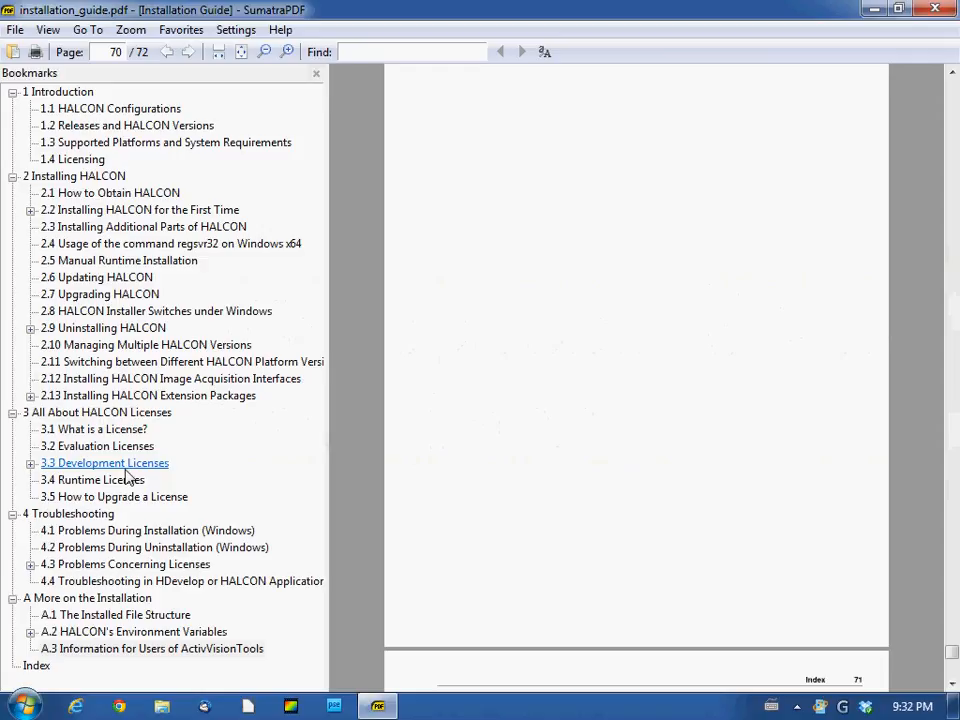
mouse_move(410, 244)
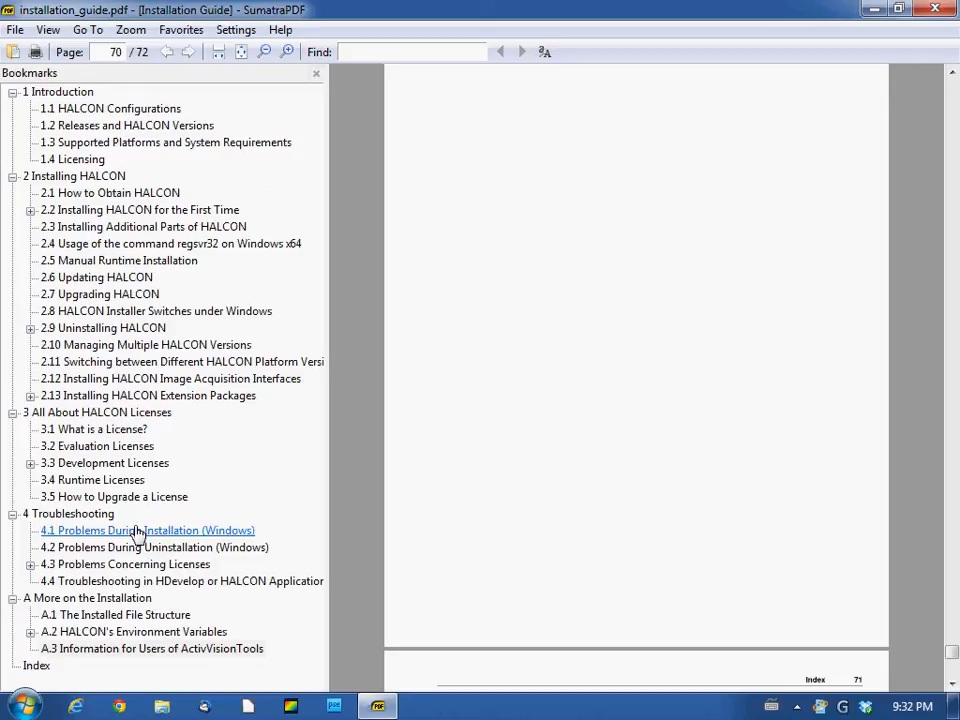
mouse_move(132, 632)
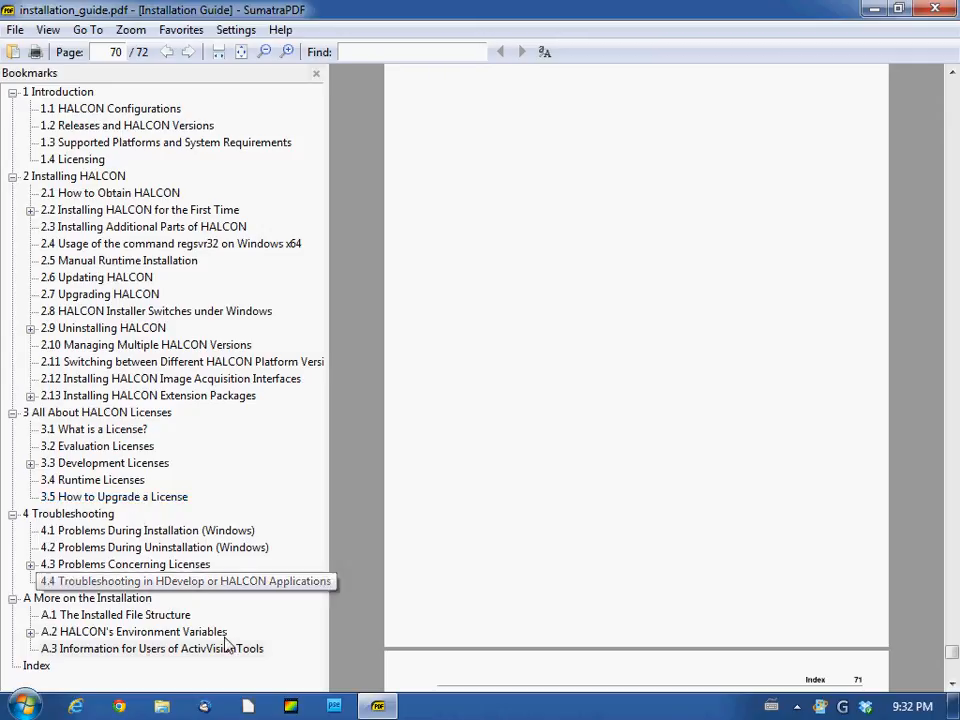
mouse_move(84, 672)
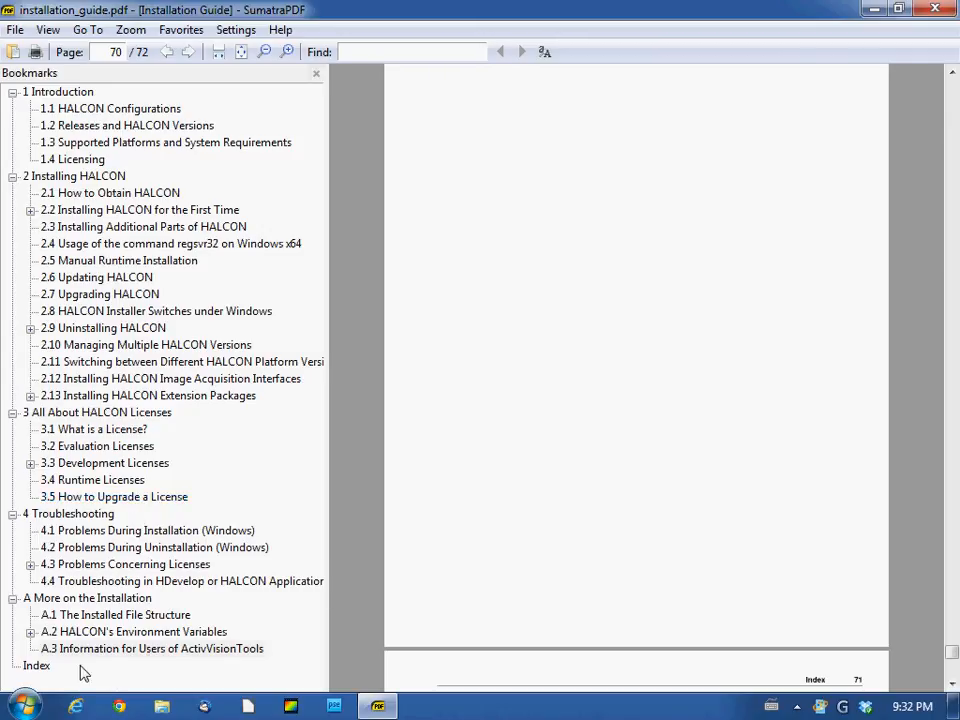
mouse_move(200, 278)
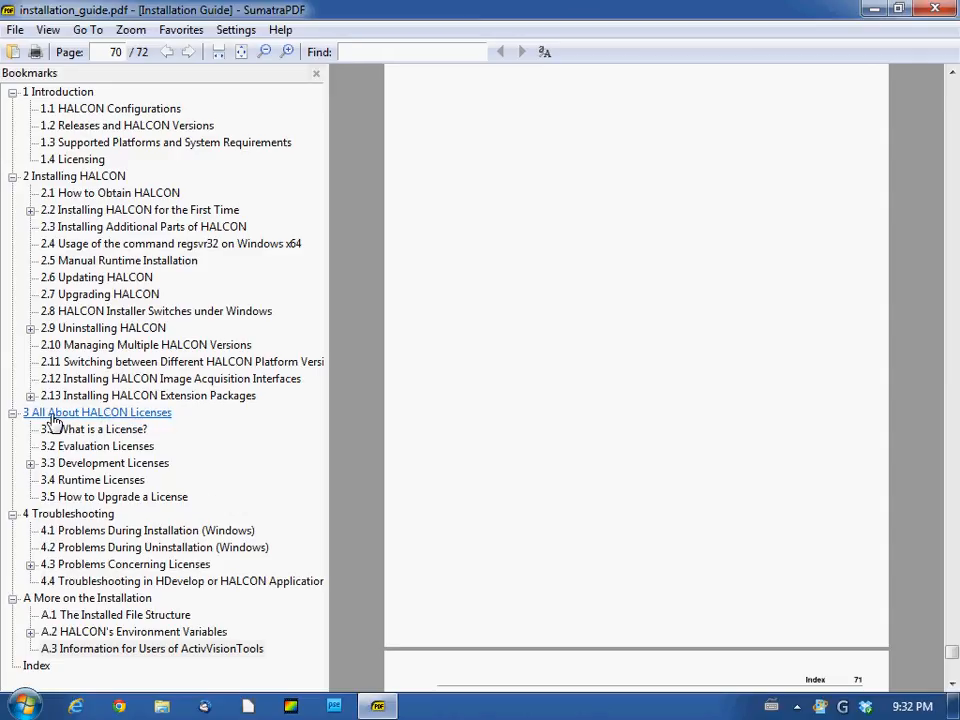
- Jump to Chapter 3, All About HALCON Licenses, via the Bookmarks pane
left_click(96, 412)
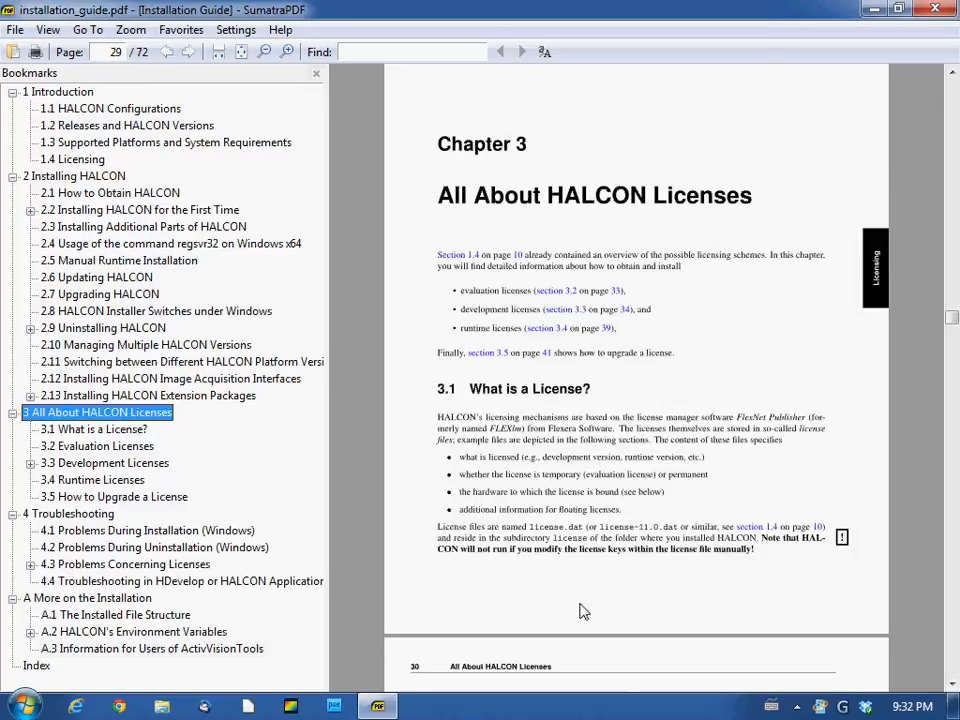
mouse_move(322, 88)
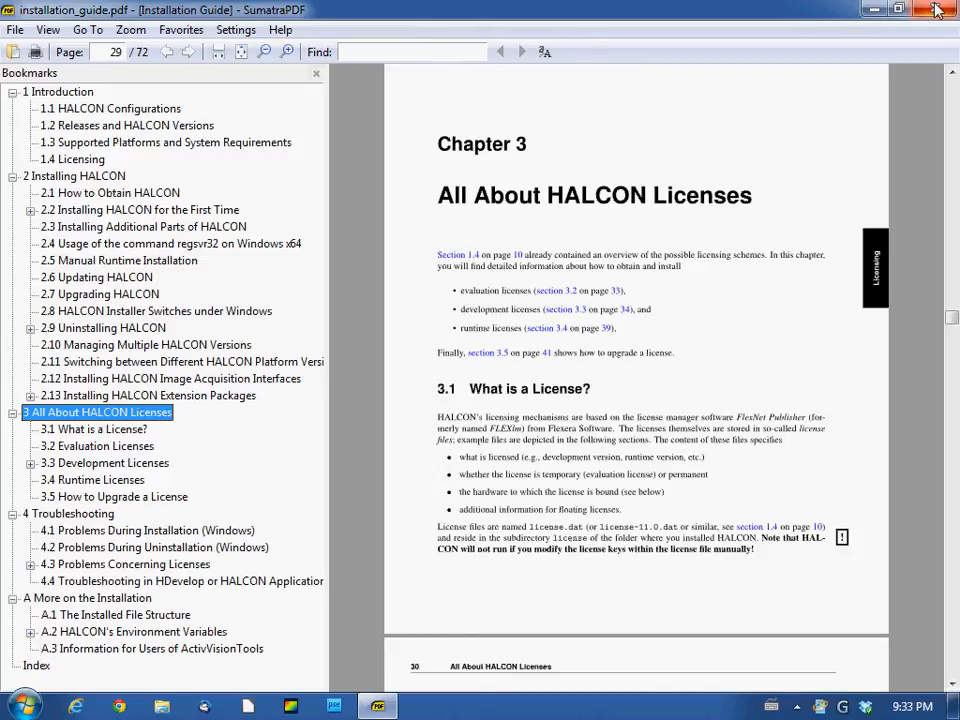
mouse_move(938, 10)
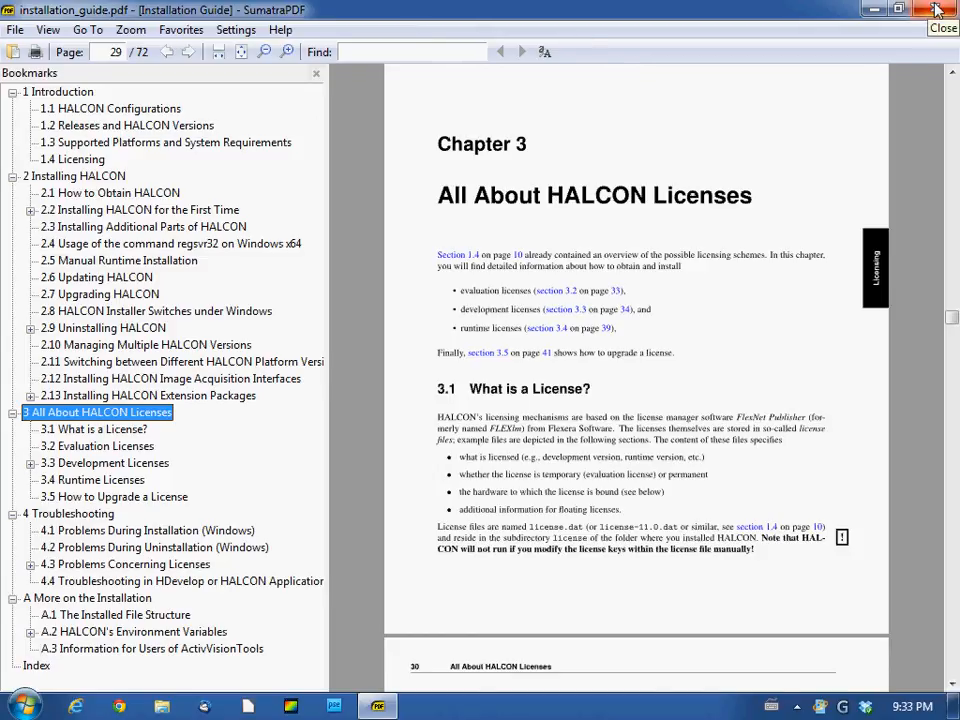
- Close the Installation Guide and scroll All Programs back to the HALCON Documentation folder
left_click(940, 10)
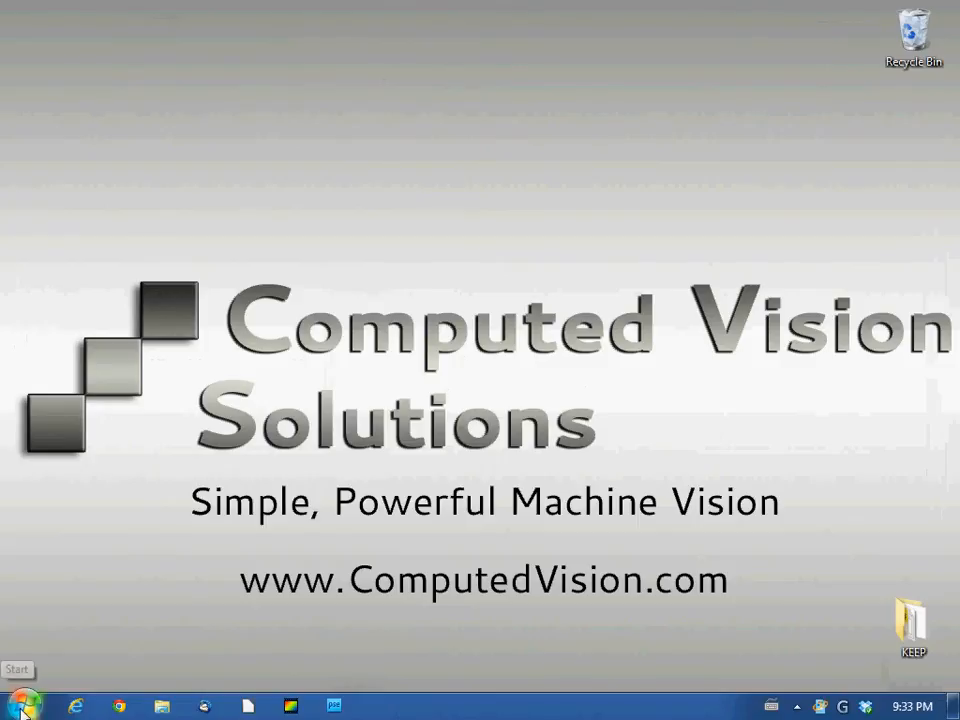
left_click(16, 704)
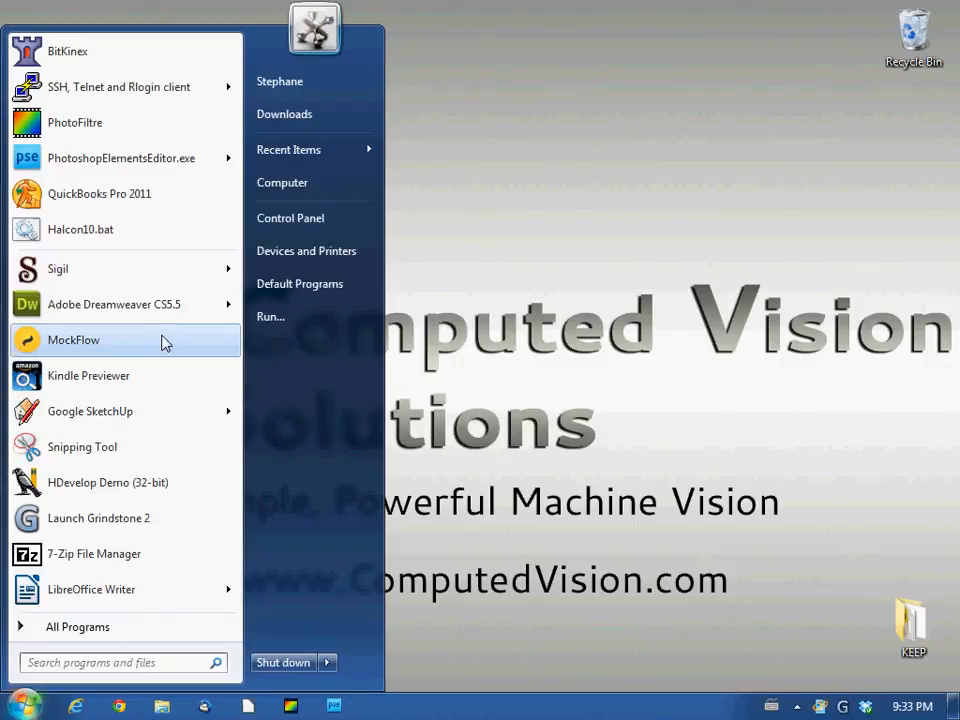
mouse_move(122, 626)
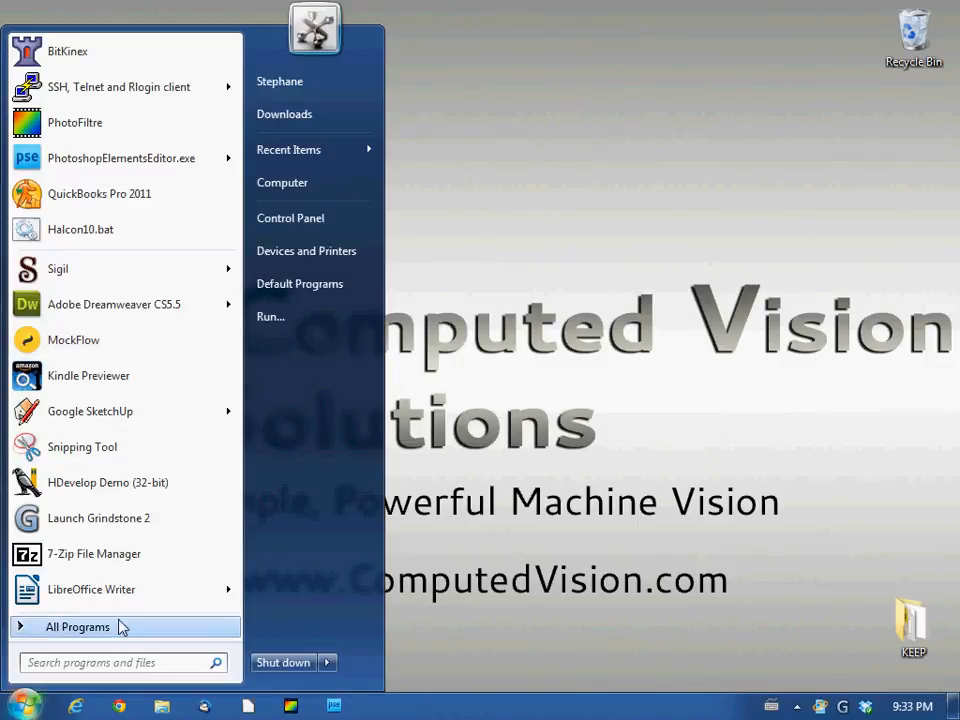
left_click(76, 626)
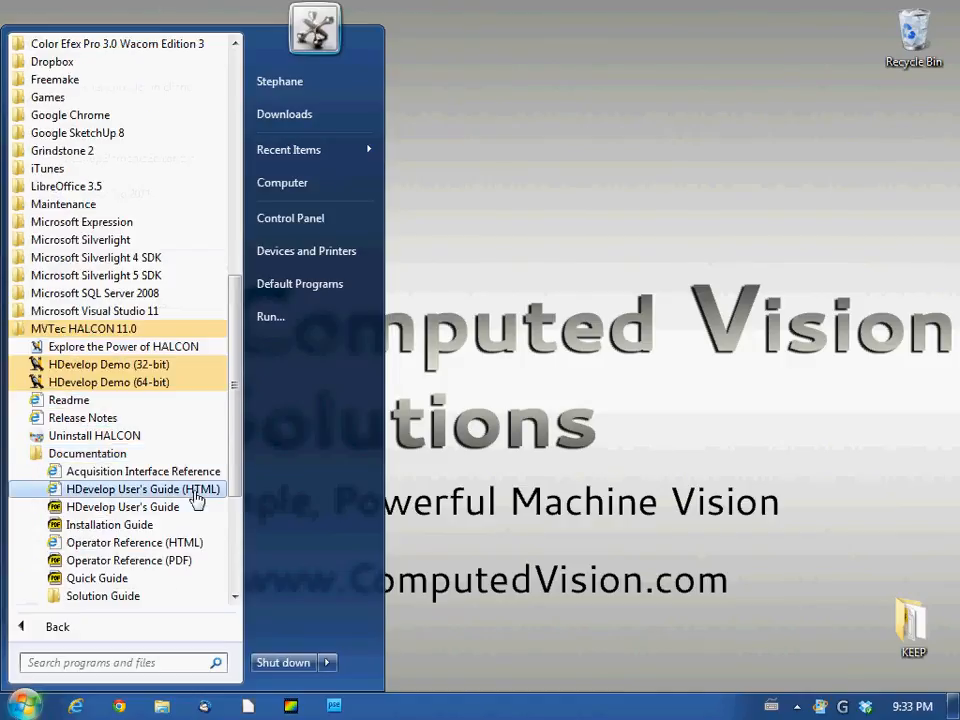
scroll("down", 3)
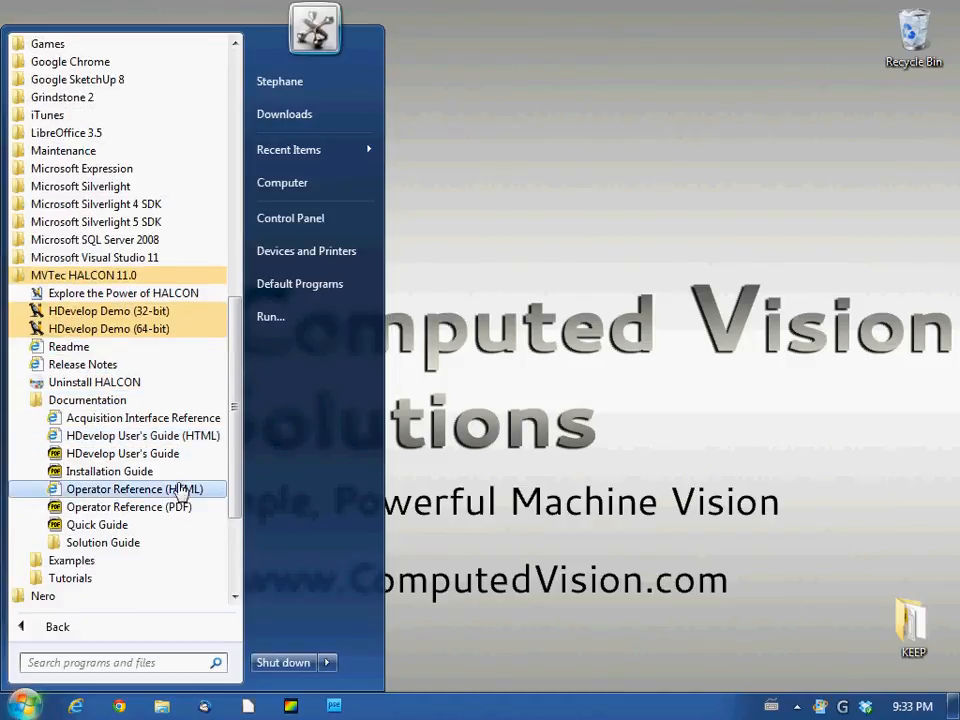
mouse_move(96, 524)
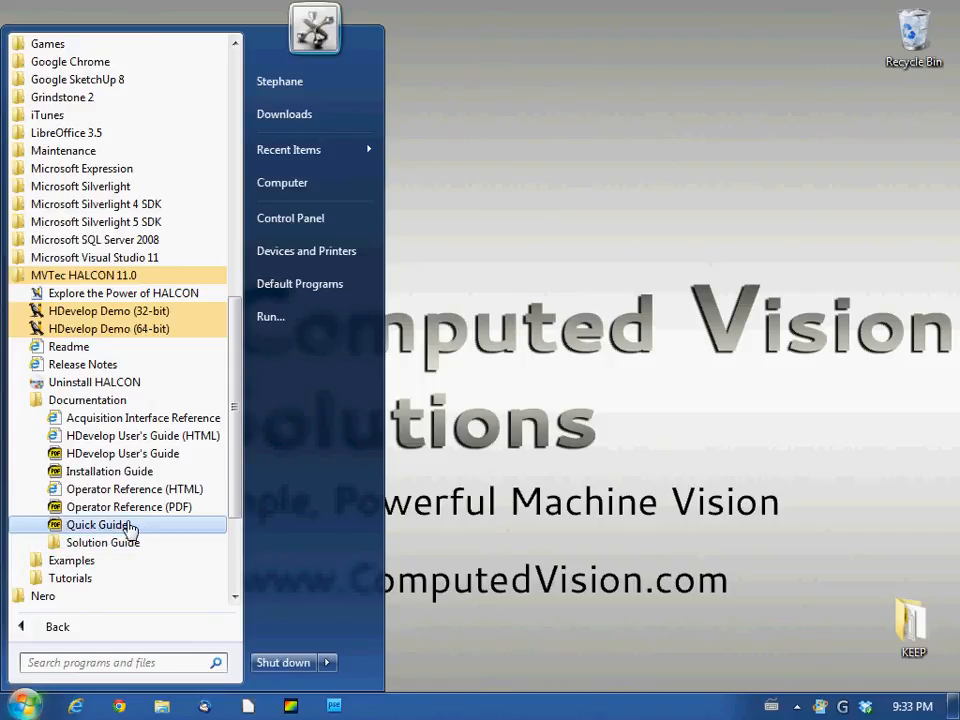
mouse_move(142, 578)
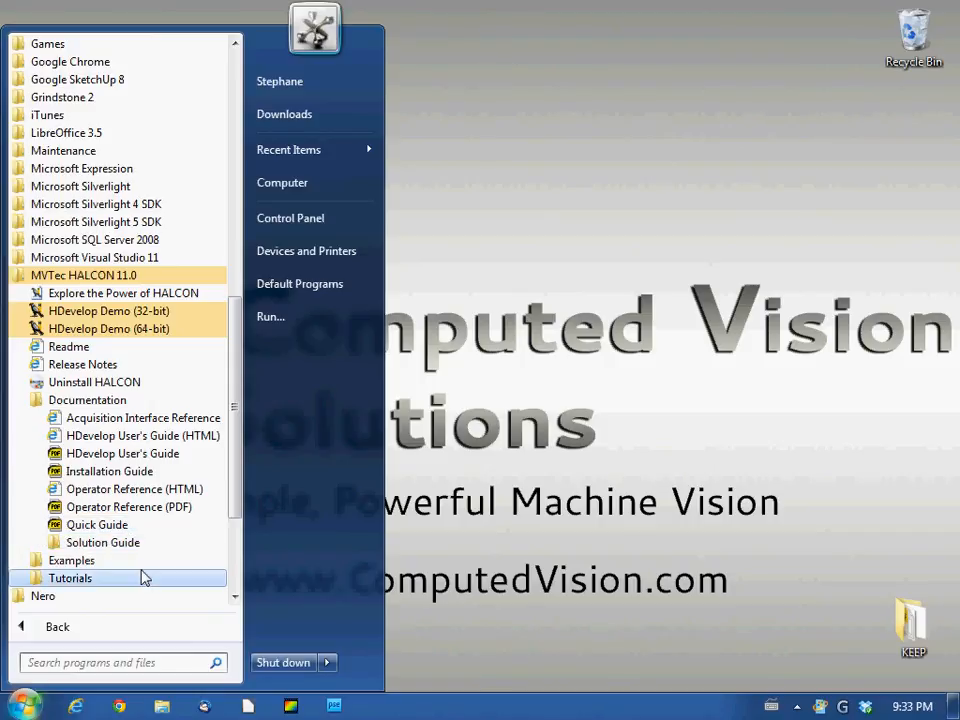
mouse_move(100, 560)
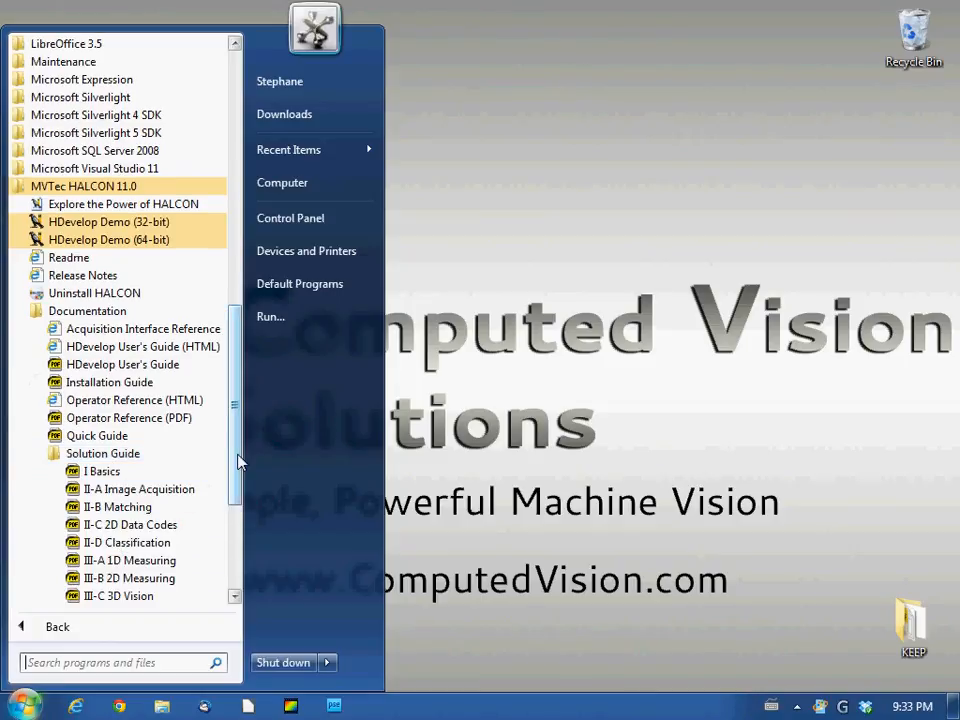
scroll("down", 3)
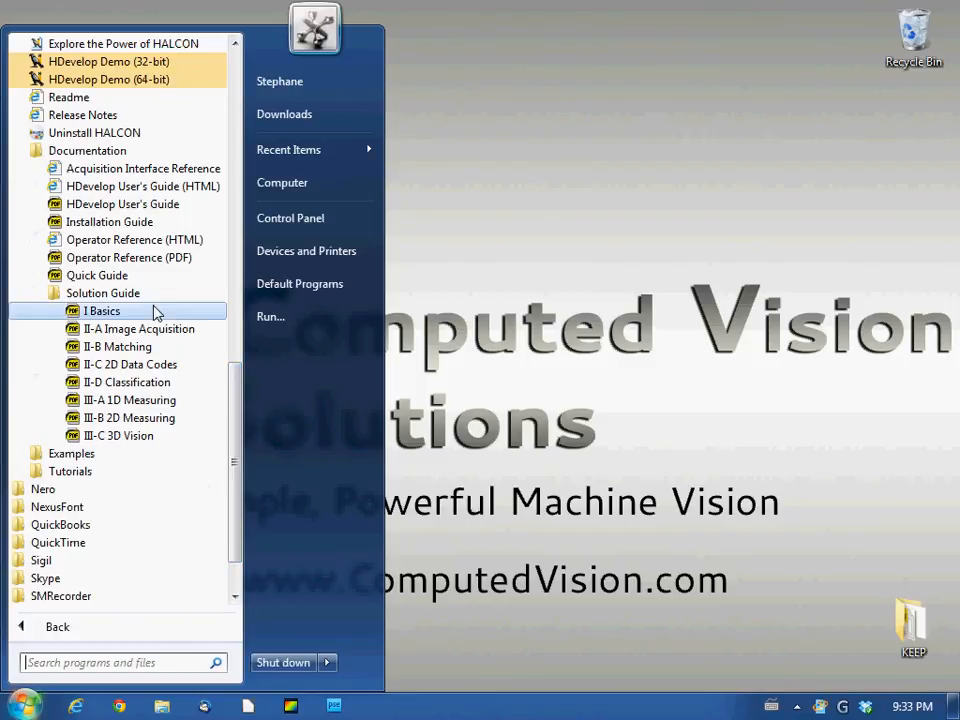
mouse_move(100, 352)
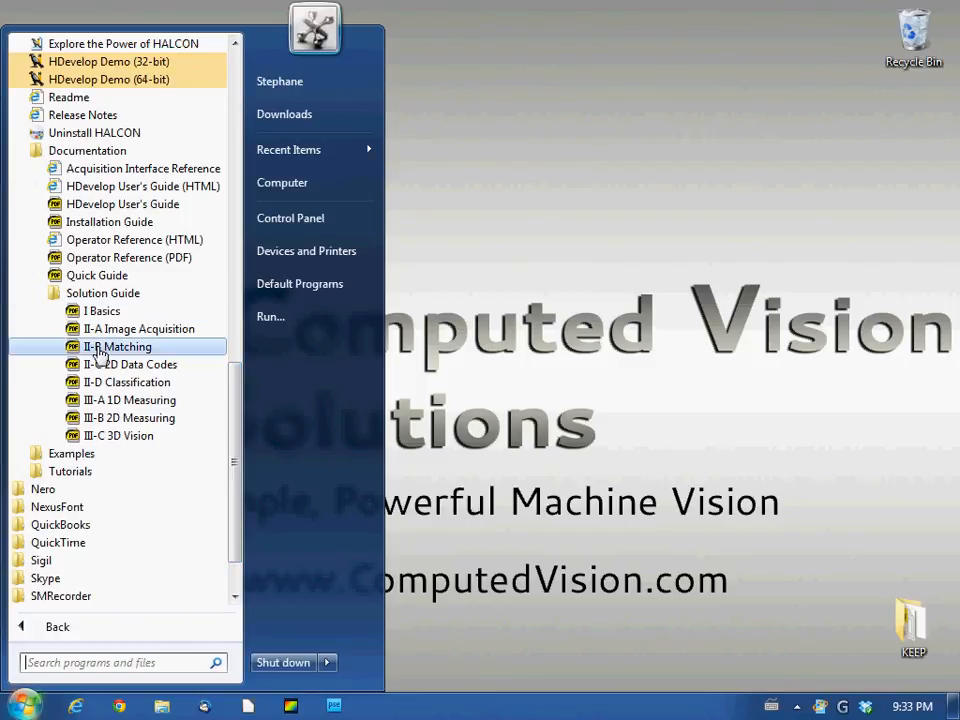
mouse_move(128, 418)
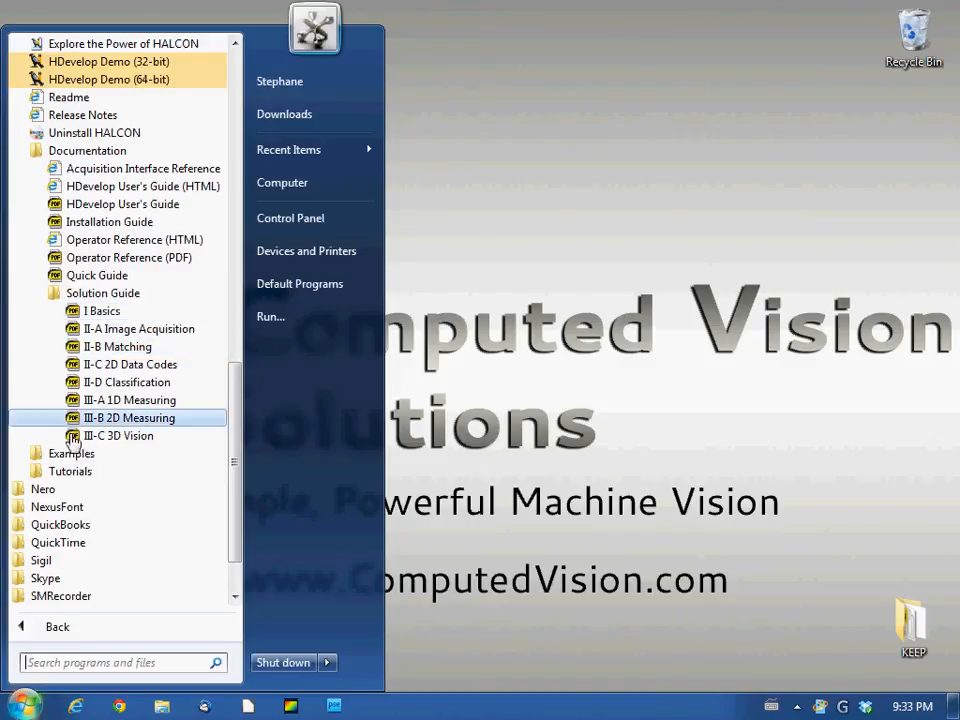
mouse_move(140, 328)
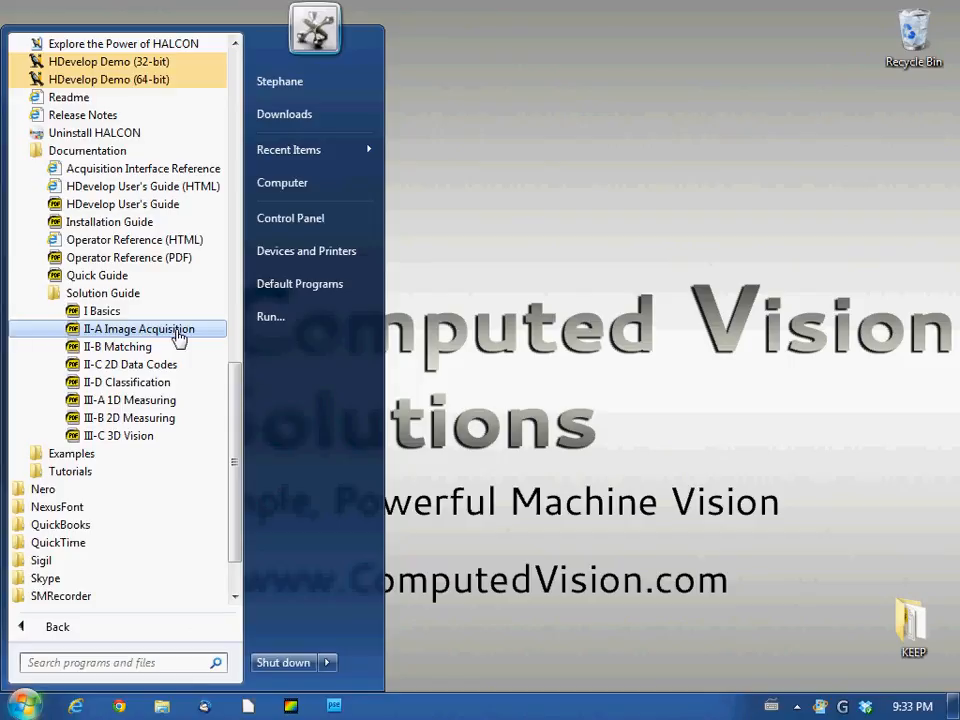
mouse_move(122, 340)
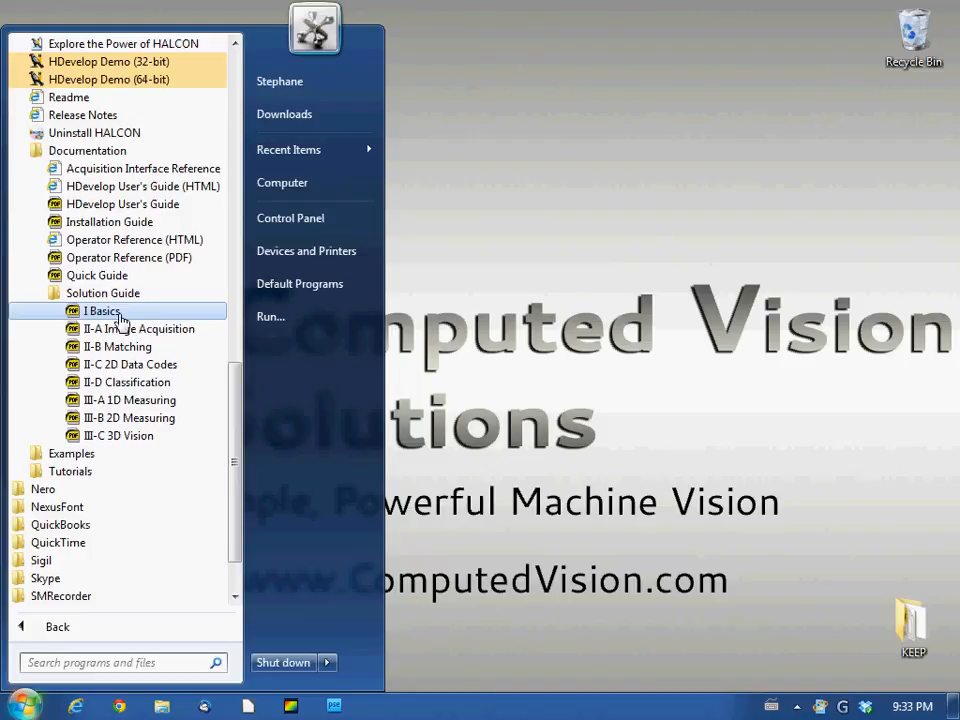
mouse_move(140, 328)
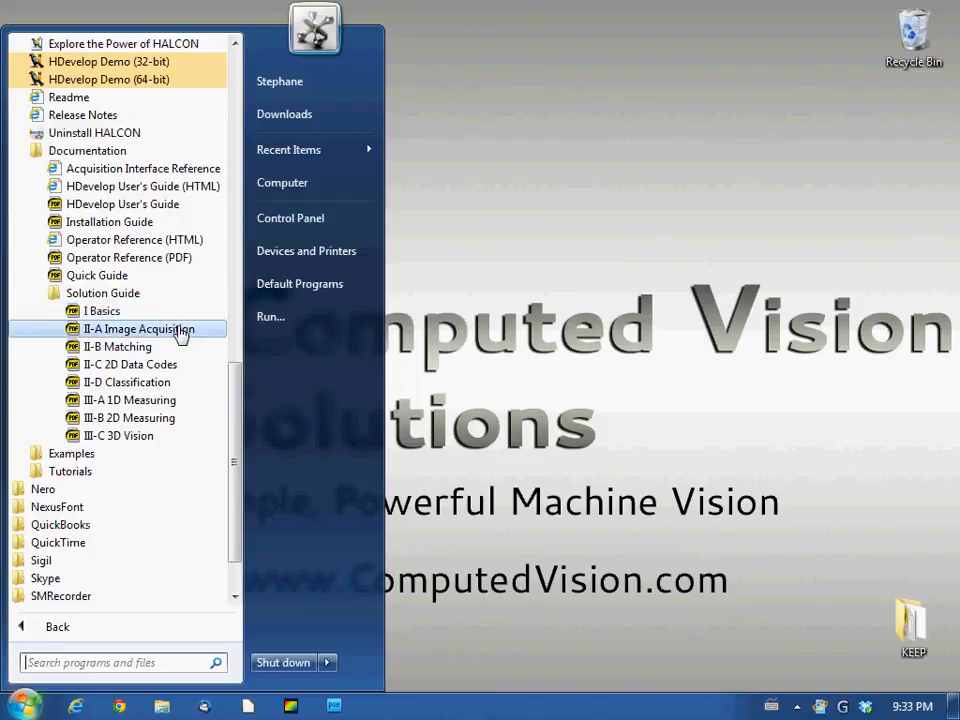
mouse_move(126, 382)
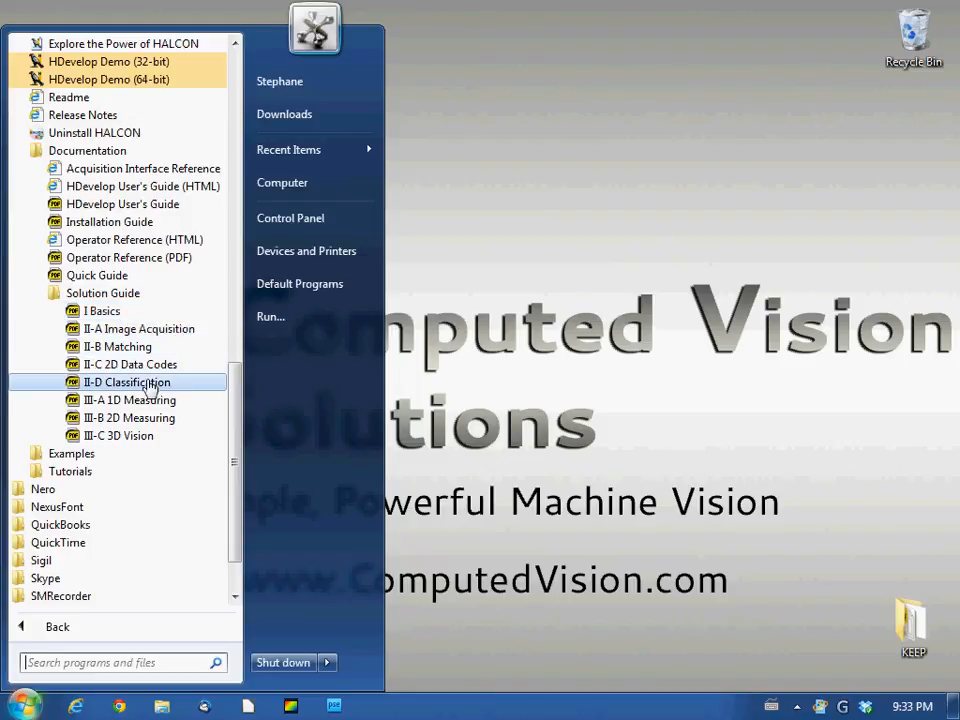
mouse_move(120, 436)
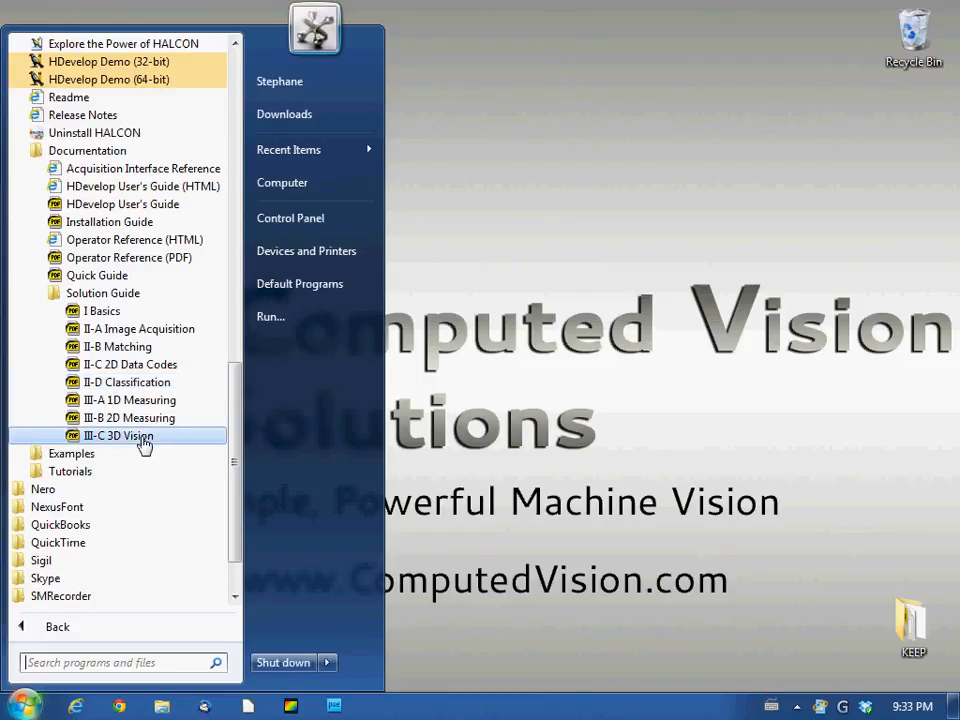
mouse_move(128, 418)
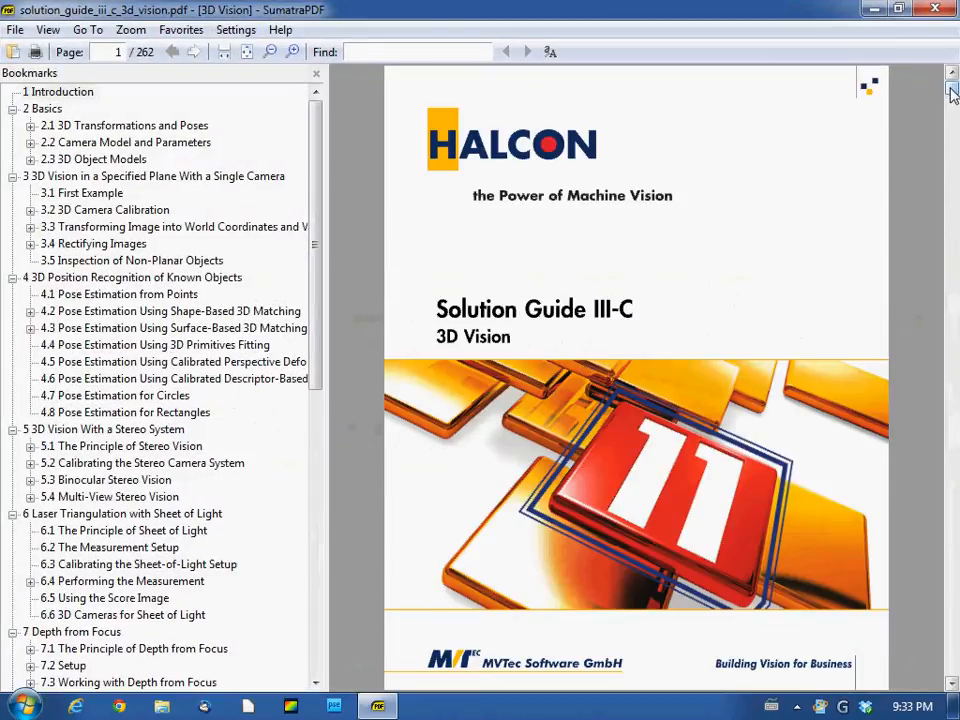
- From the 3D Vision guide's Contents, jump to the 3D Transformations and Poses section
scroll("down", 3)
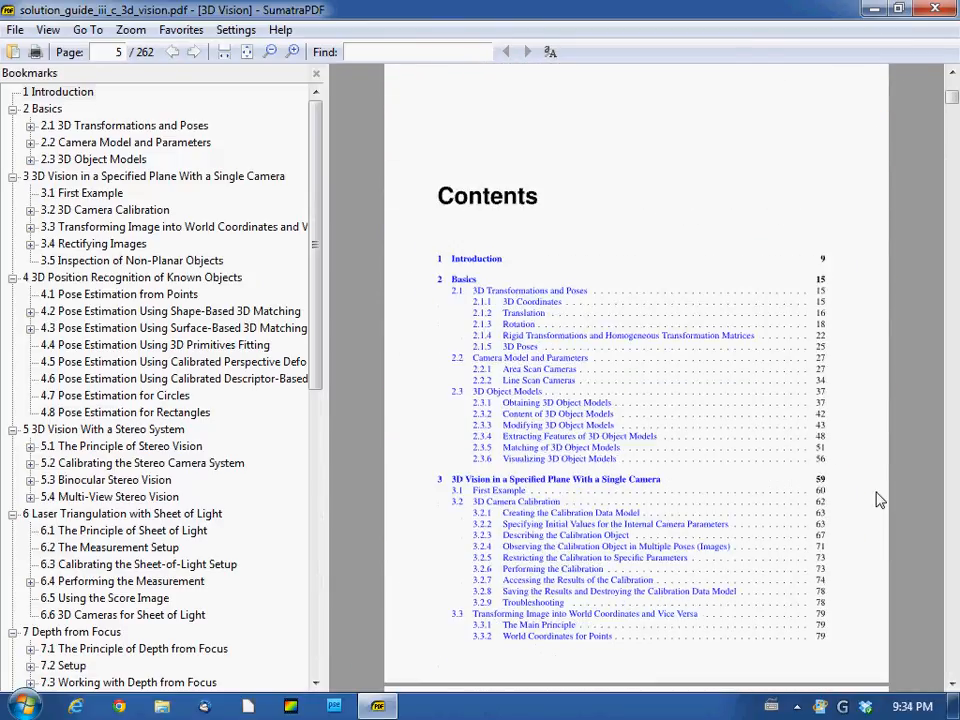
scroll("up", 3)
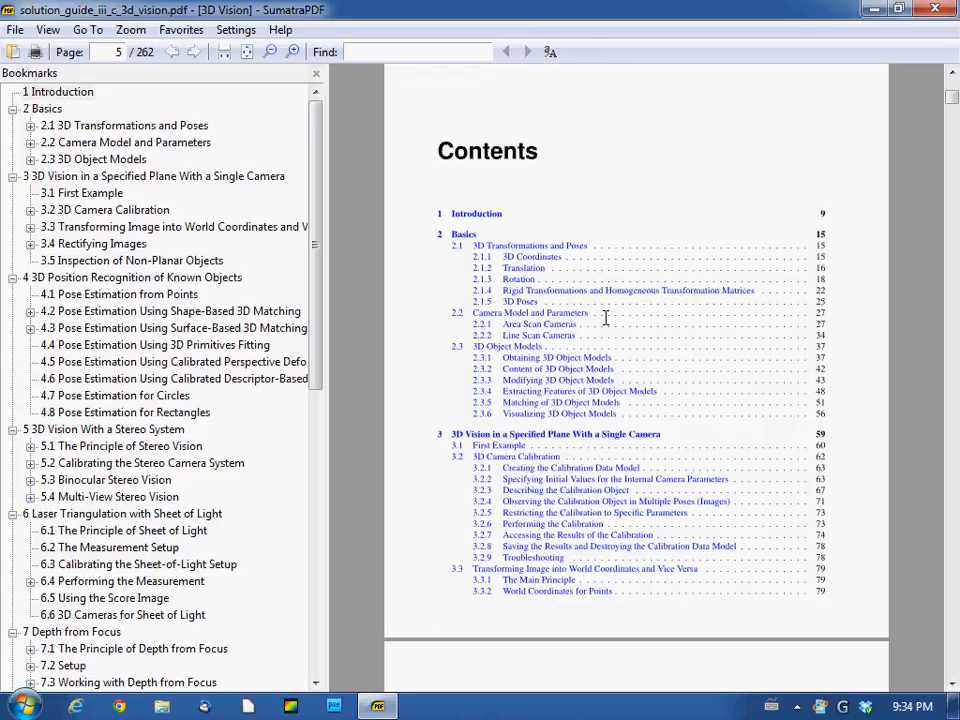
mouse_move(530, 280)
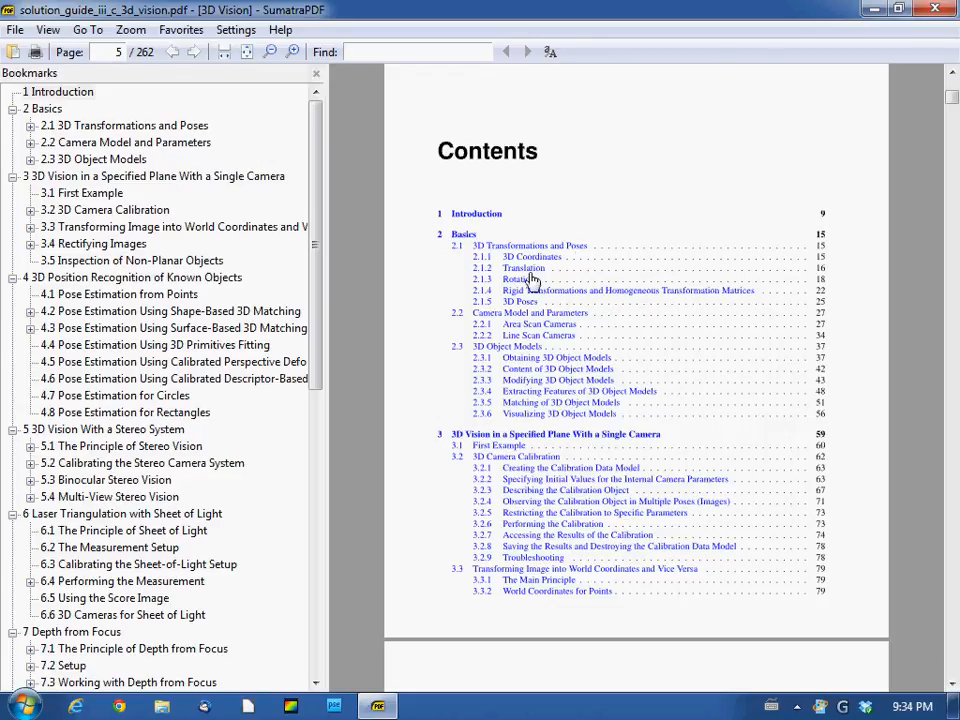
left_click(532, 256)
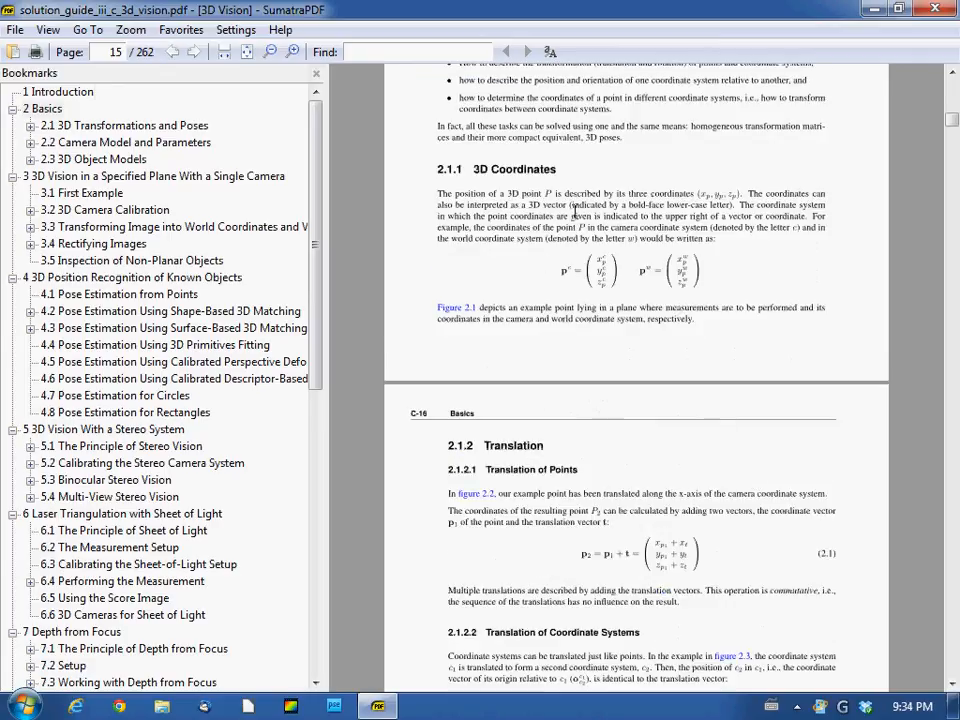
- Read forward through the Basics chapter to 3D object models on page 44
scroll("down", 3)
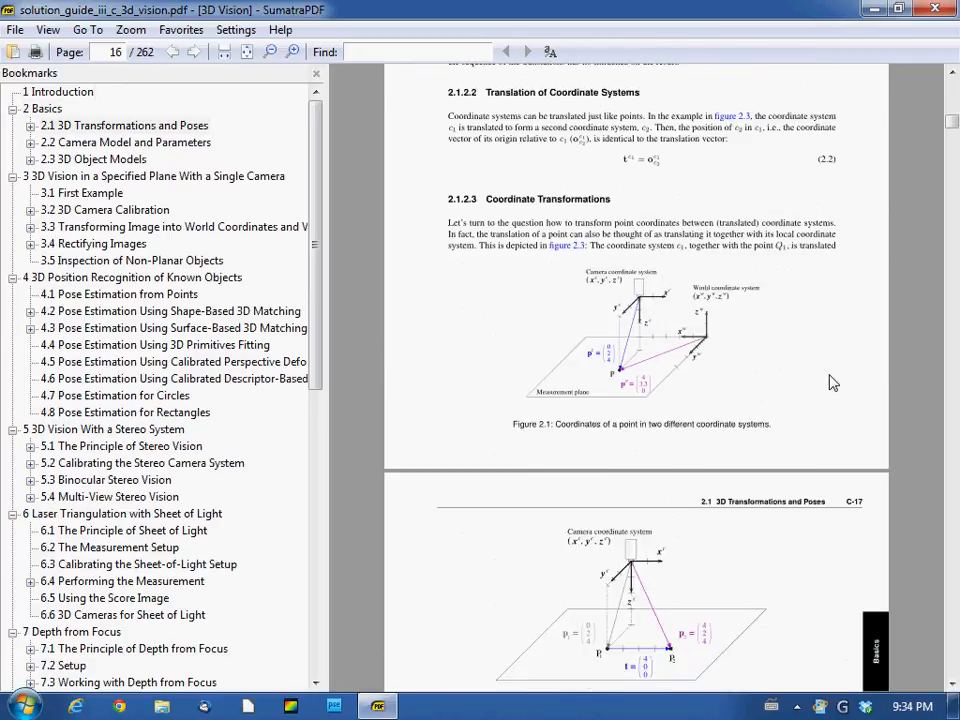
scroll("down", 3)
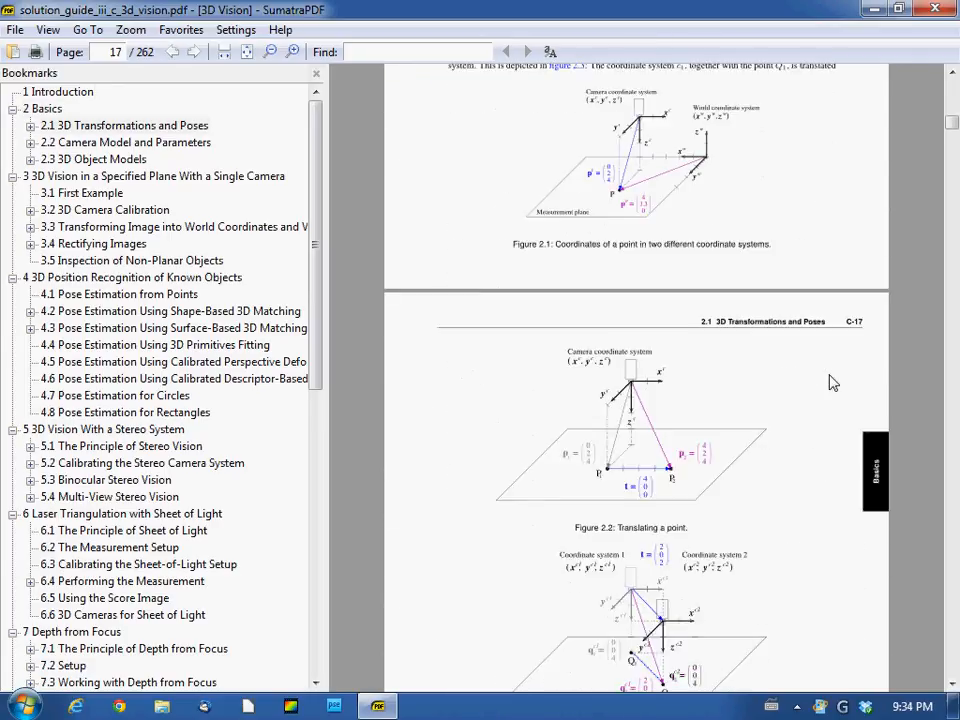
scroll("down", 3)
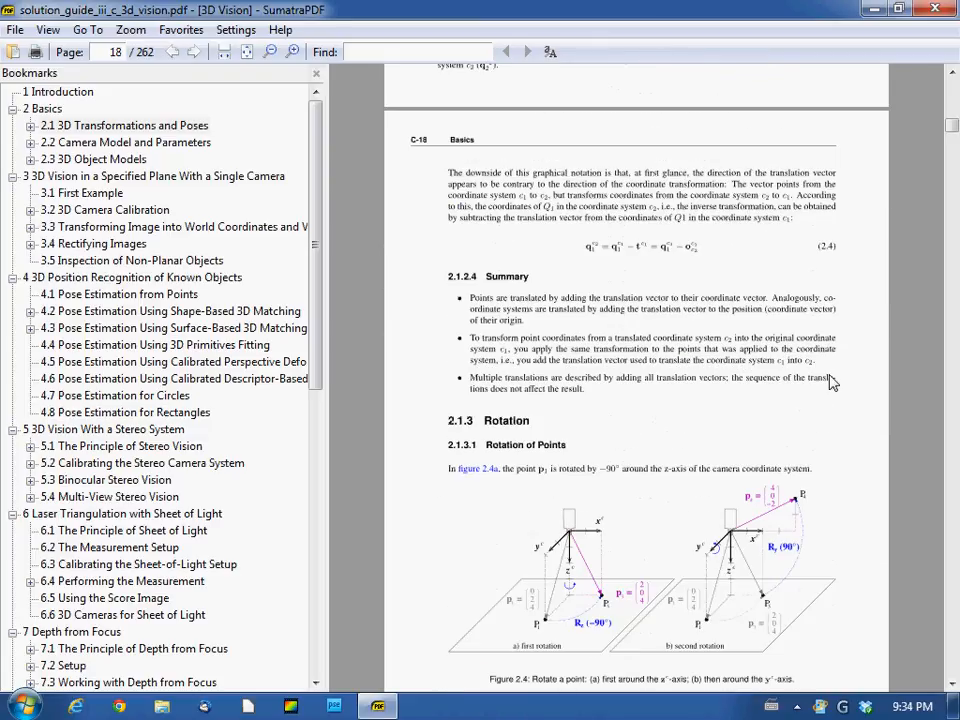
scroll("down", 3)
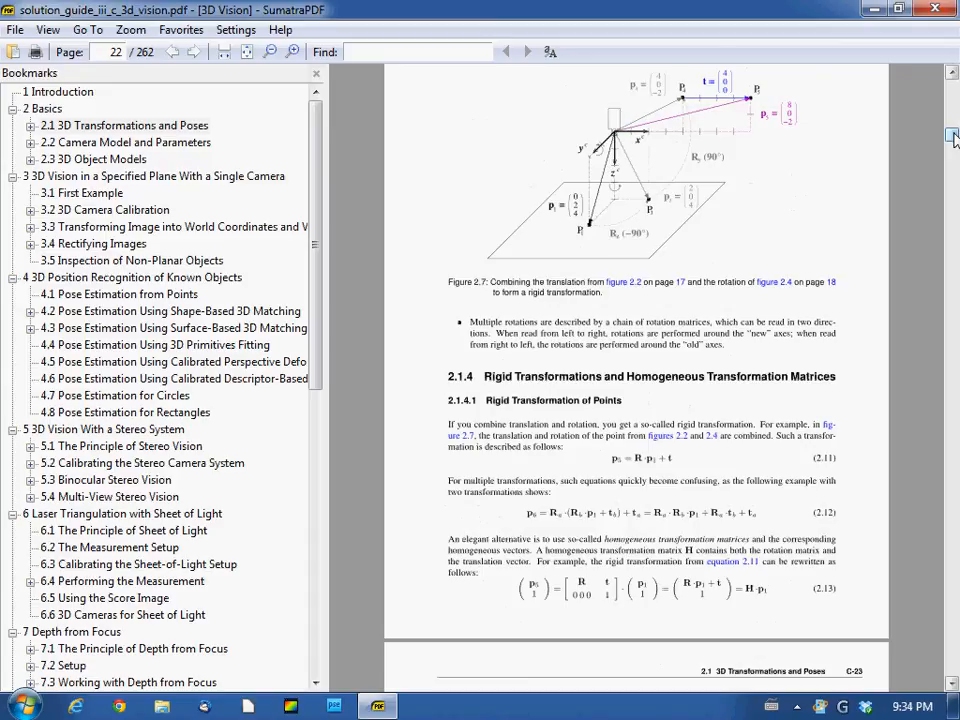
scroll("down", 3)
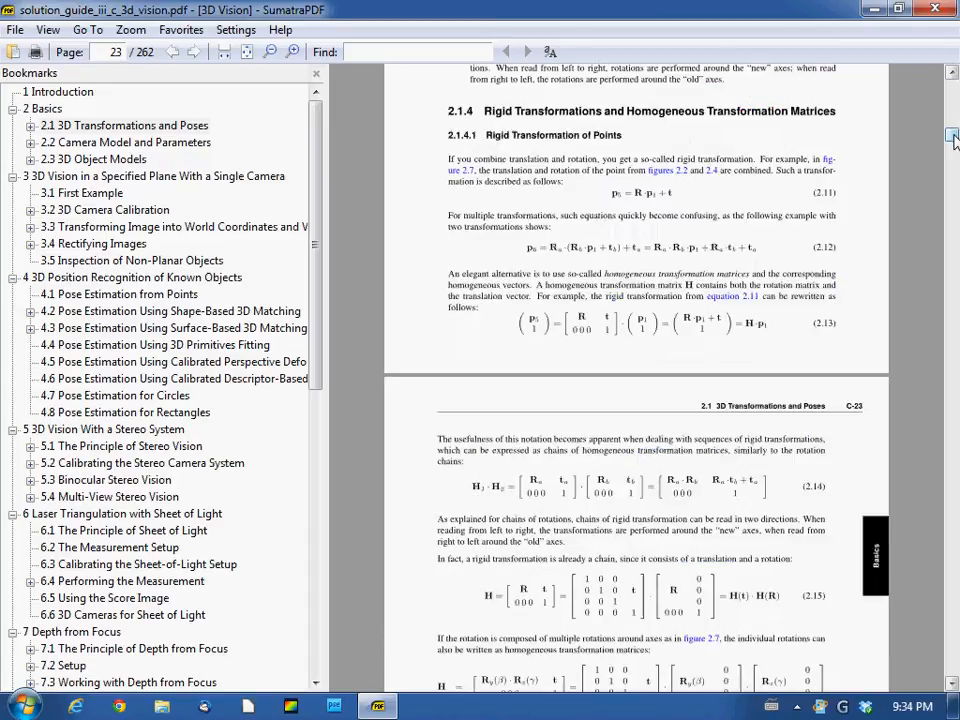
scroll("down", 3)
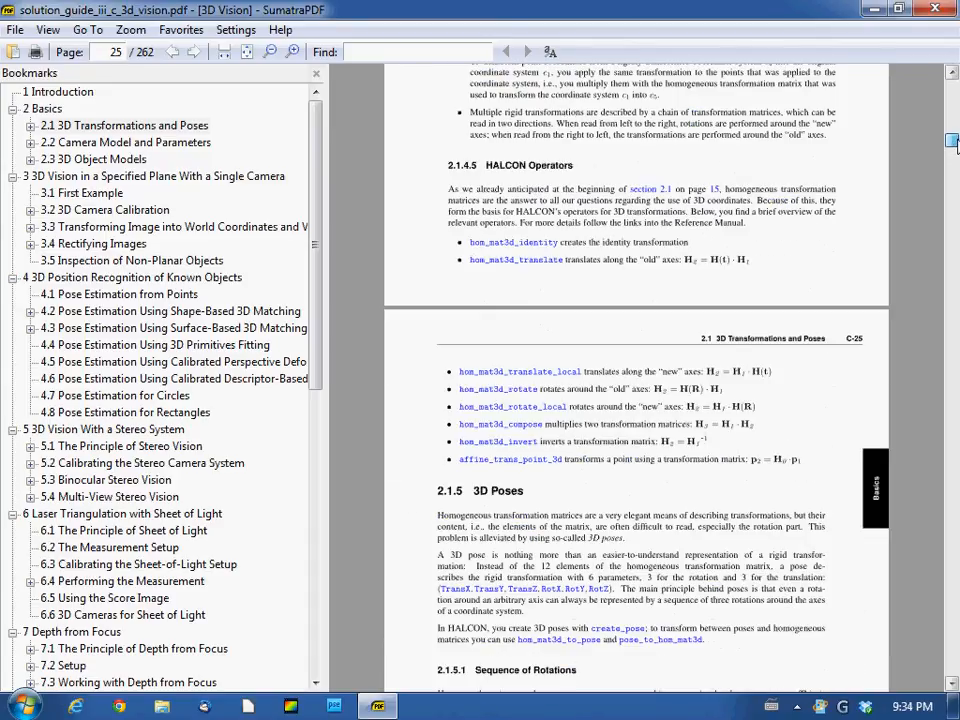
scroll("down", 3)
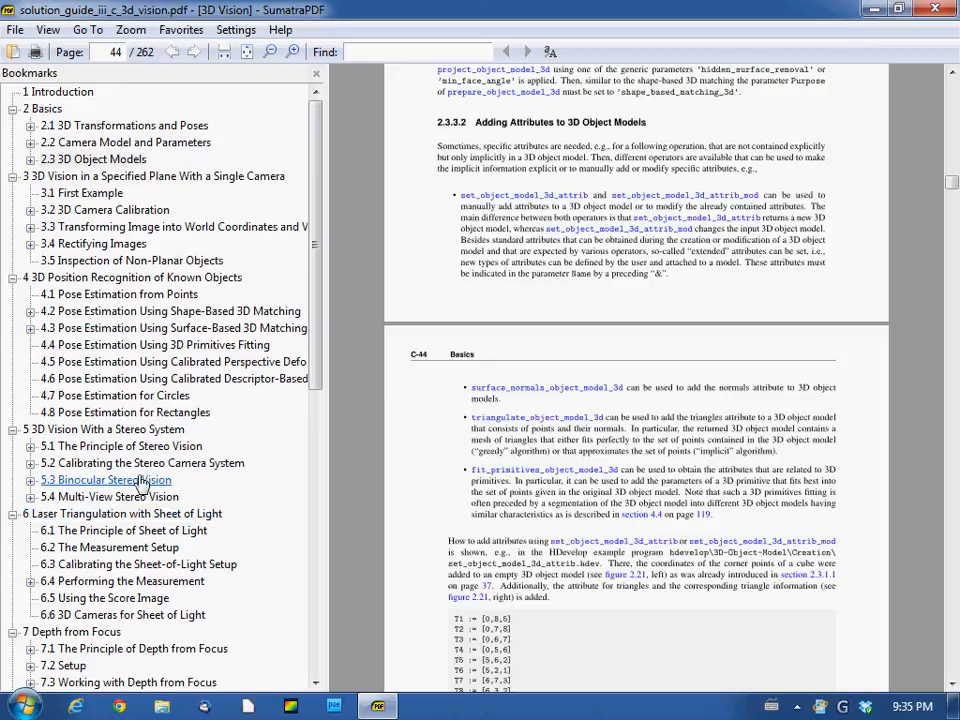
mouse_move(180, 460)
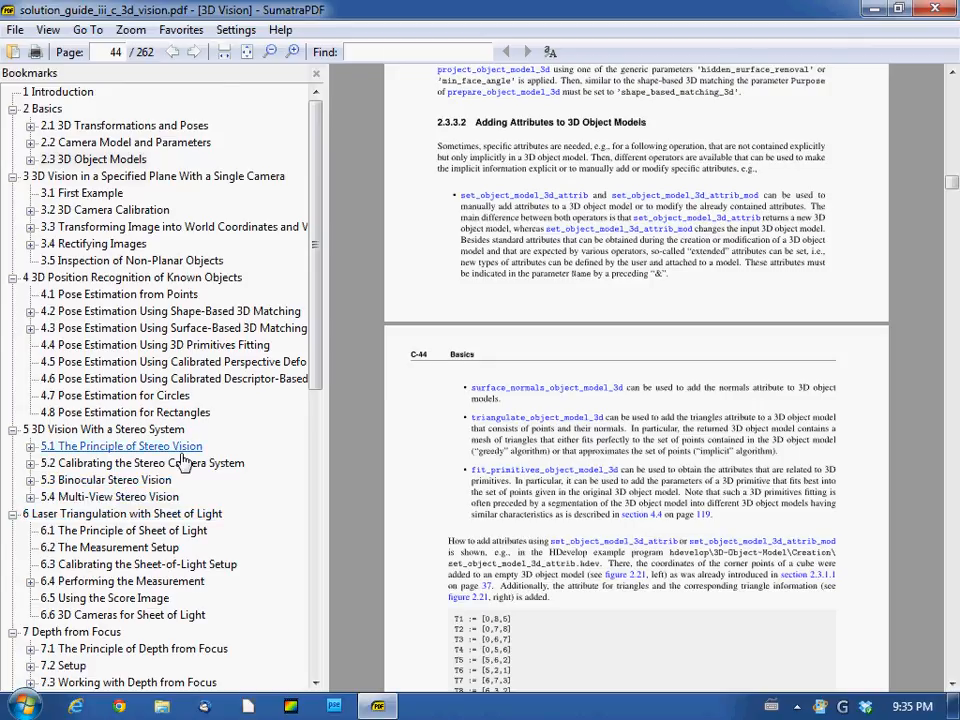
- Jump to the guide's Index on page 250 via the bottom of the Bookmarks pane
scroll("down", 3)
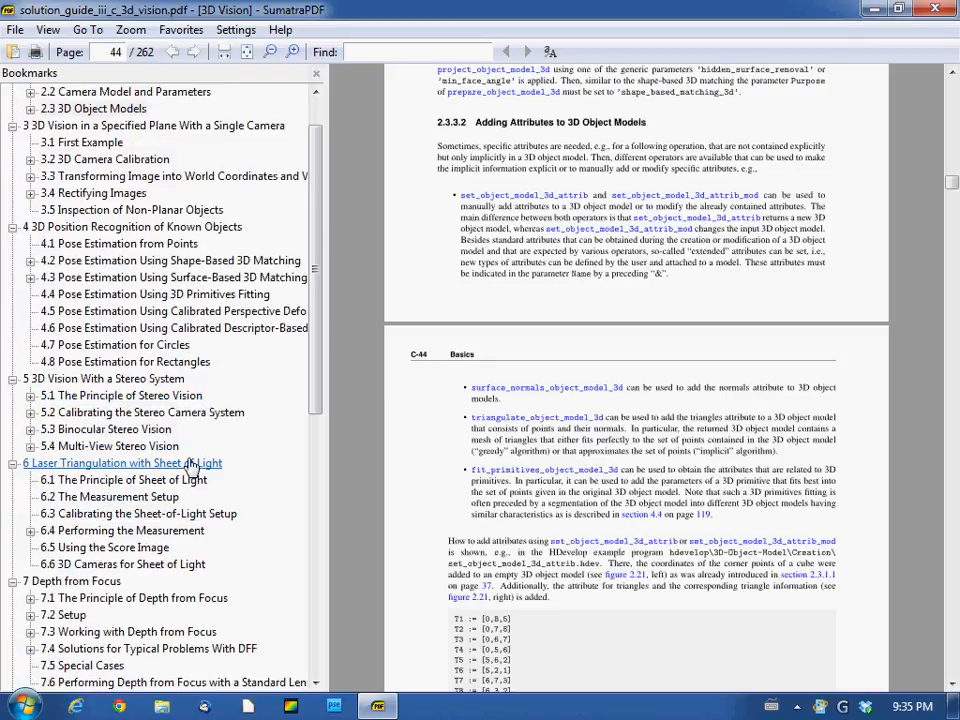
mouse_move(350, 352)
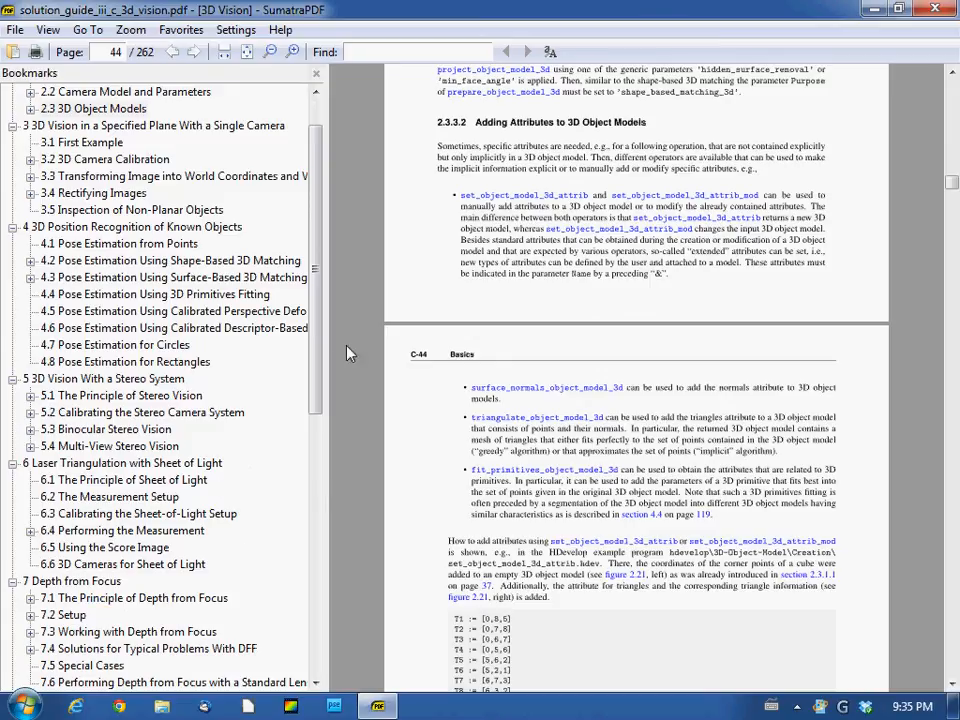
scroll("down", 3)
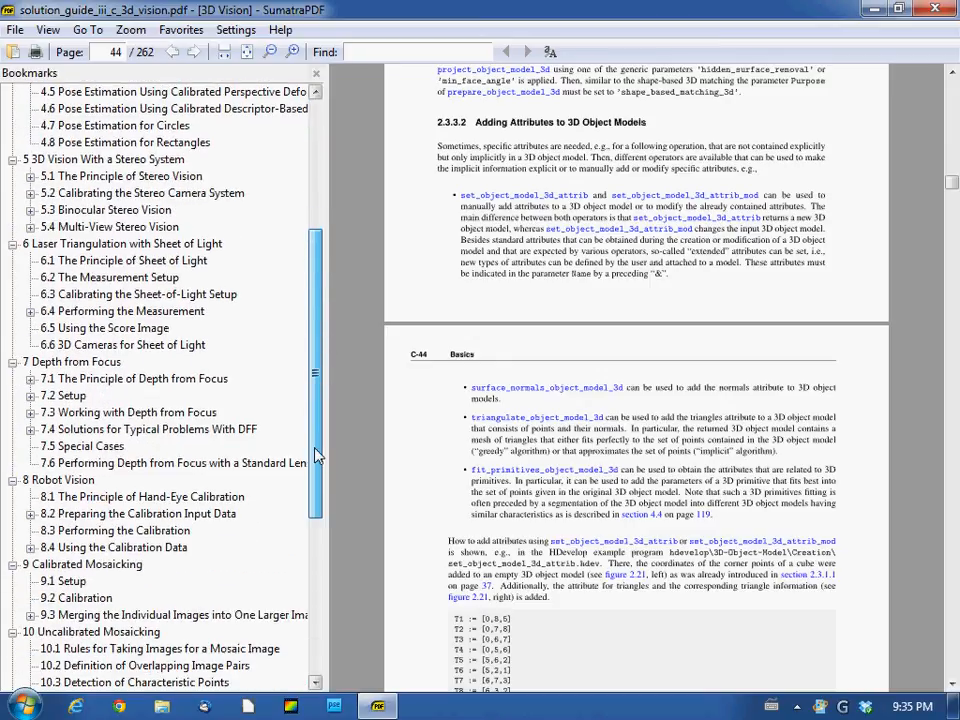
scroll("down", 3)
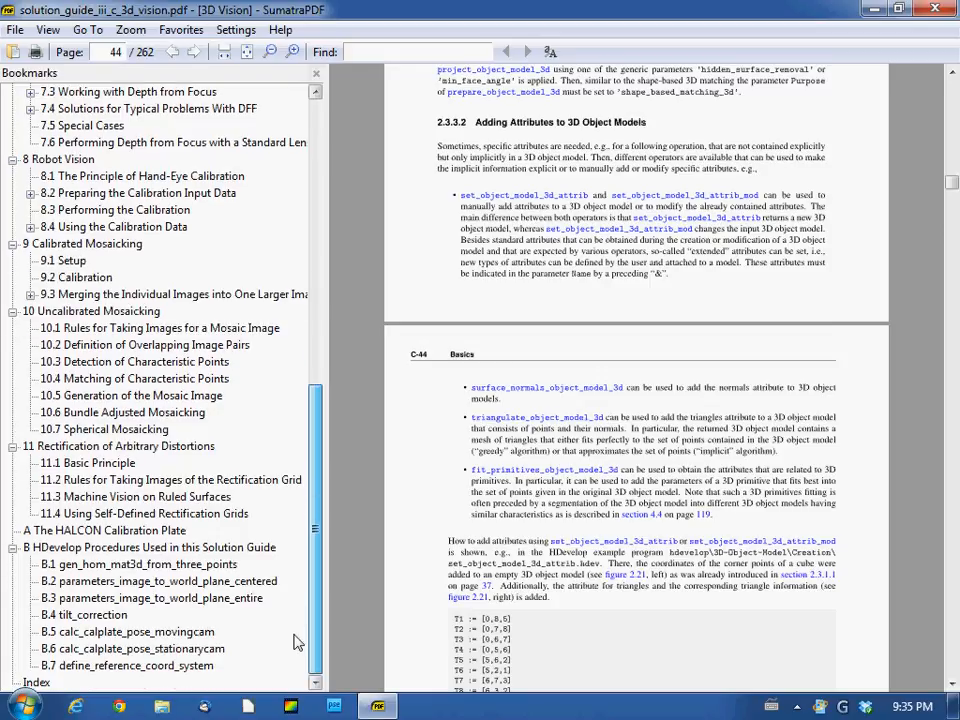
mouse_move(252, 656)
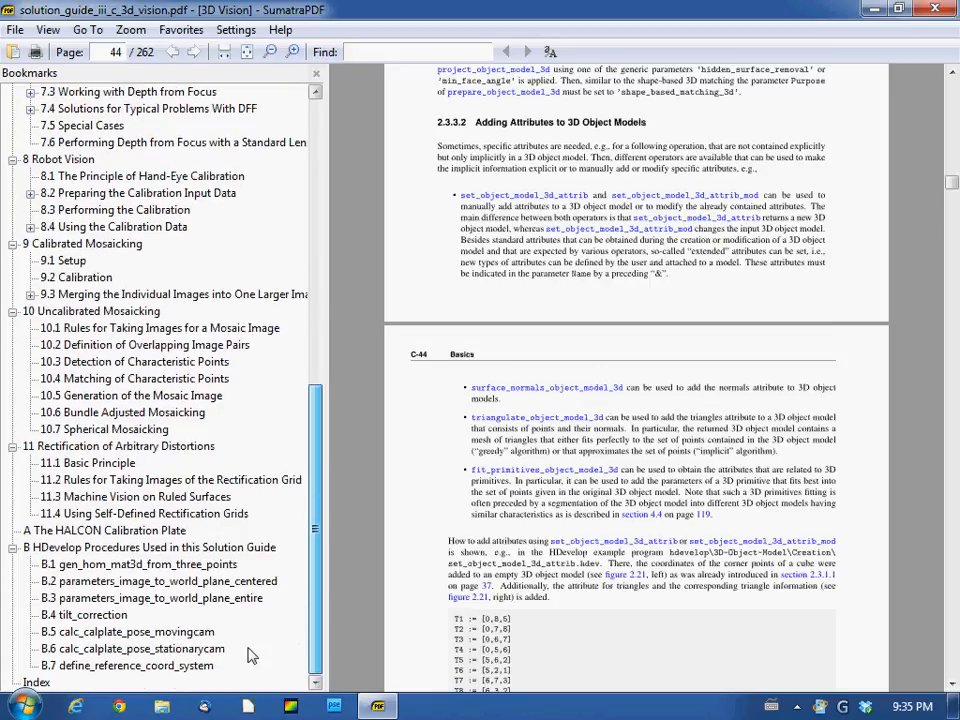
left_click(36, 682)
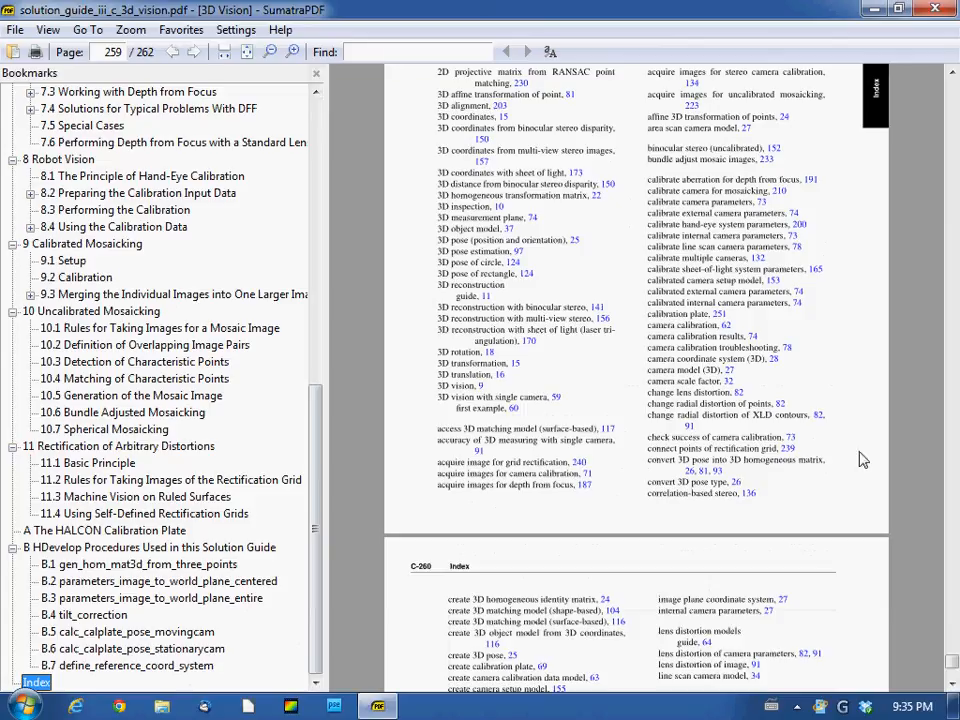
mouse_move(144, 158)
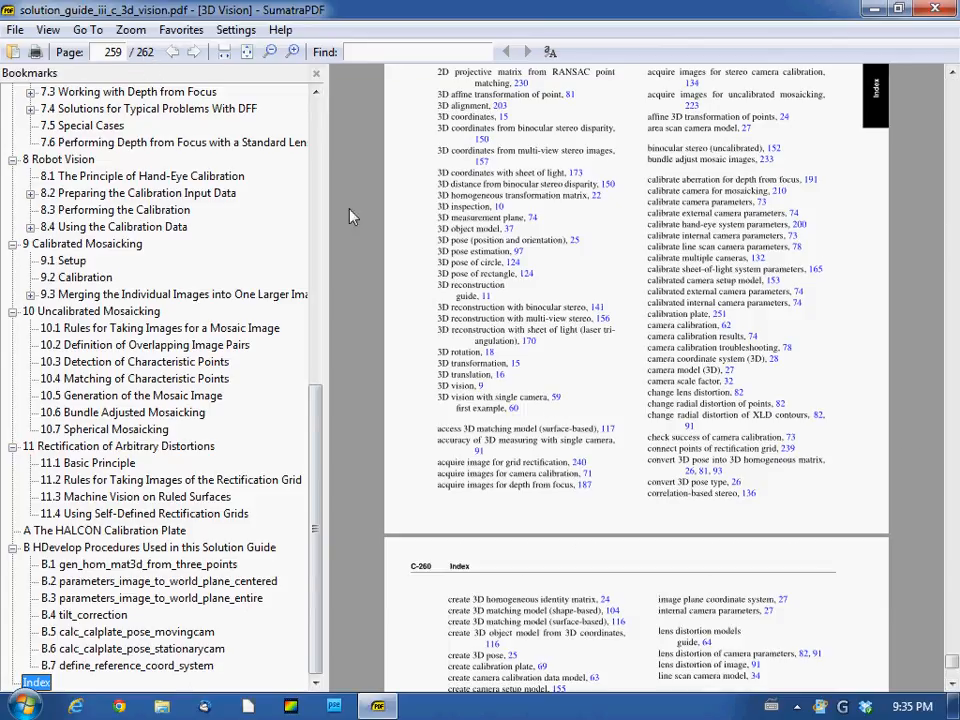
scroll("down", 3)
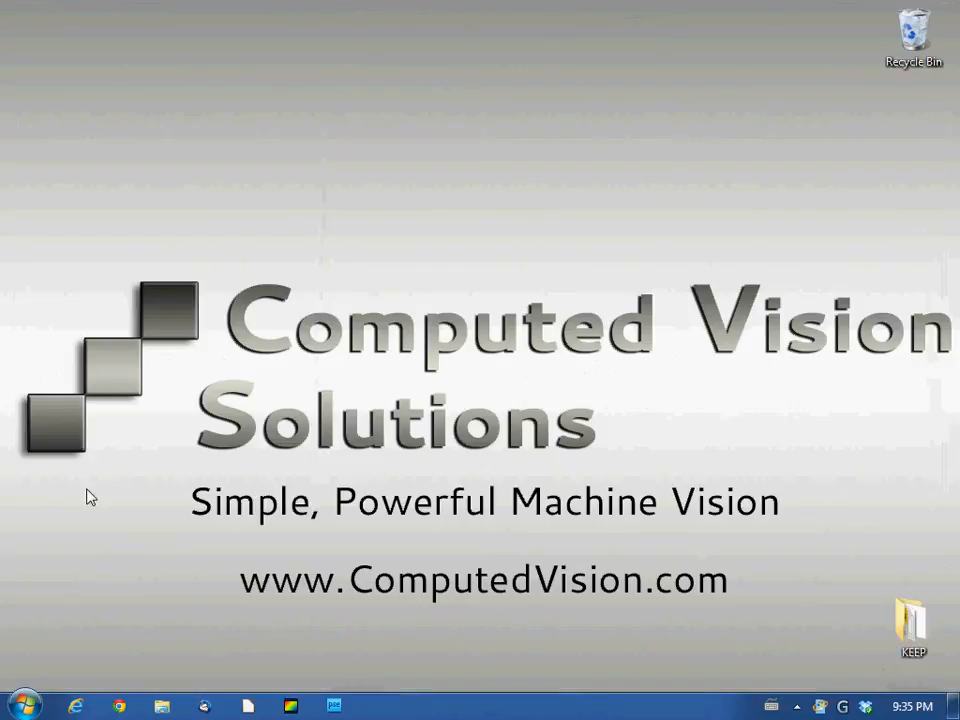
mouse_move(228, 696)
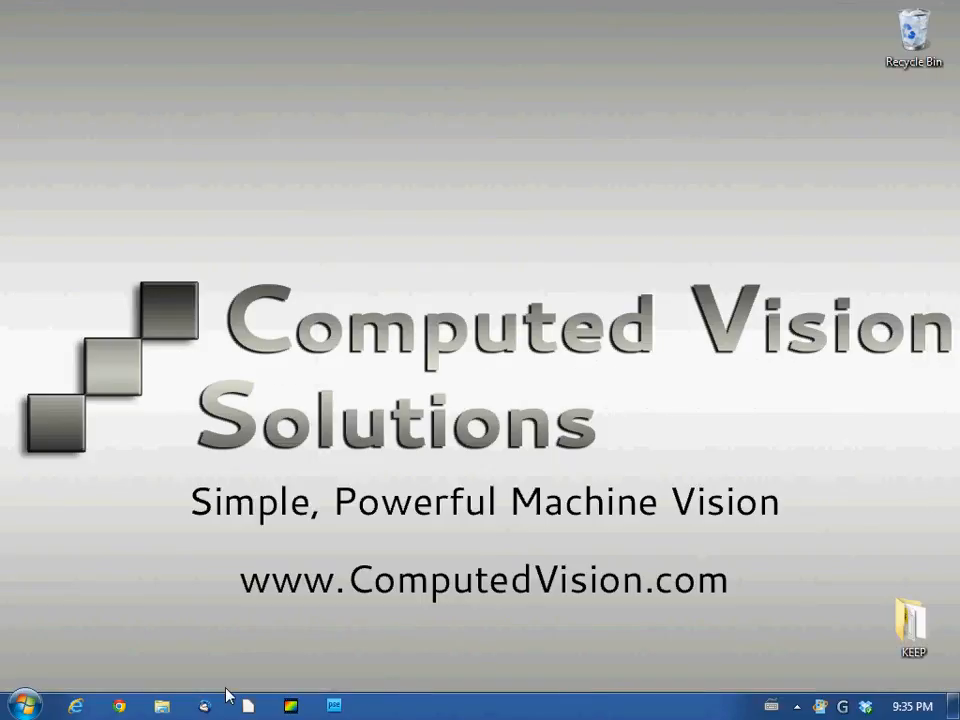